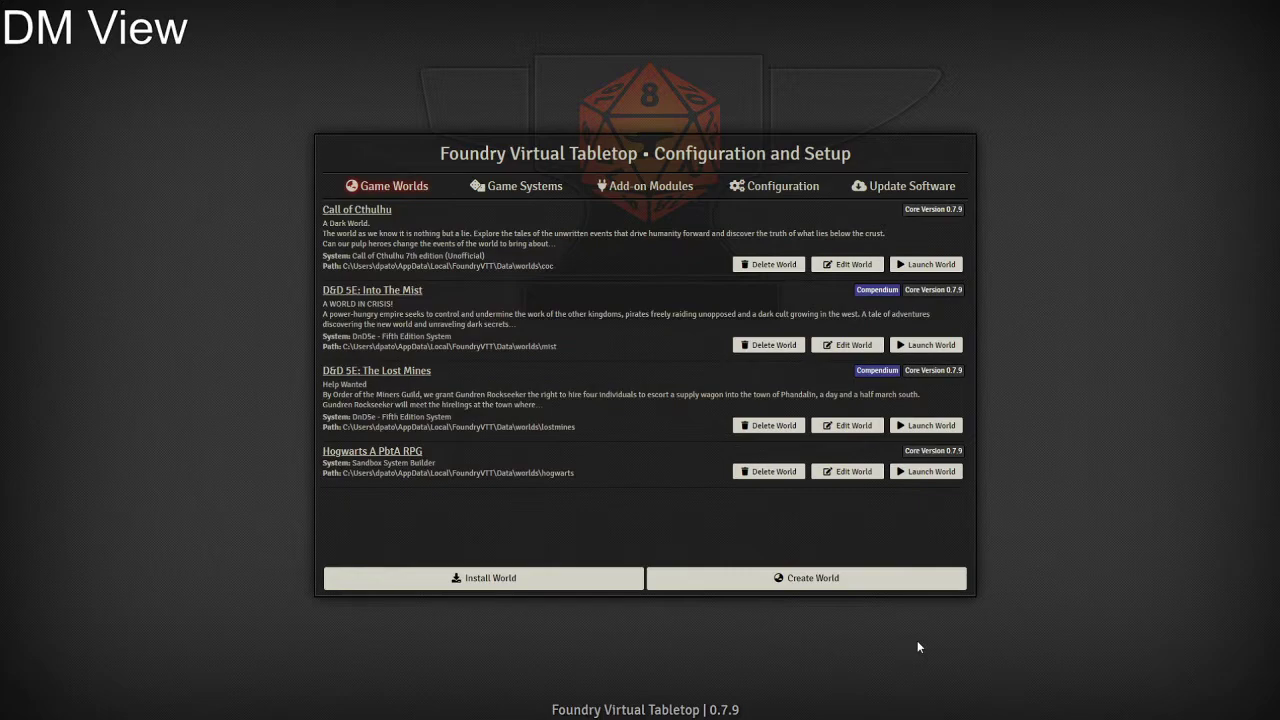
{"action": "mouse_move", "coordinate": [810, 444]}
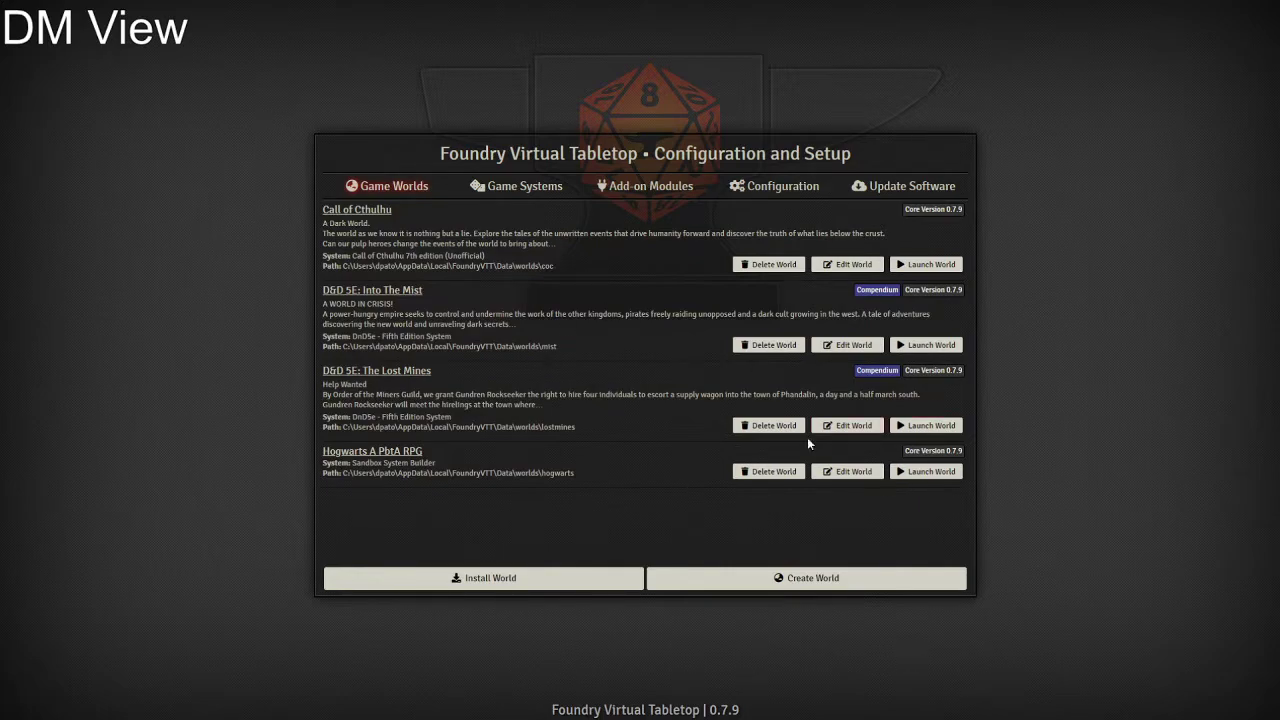
{"action": "mouse_move", "coordinate": [652, 440]}
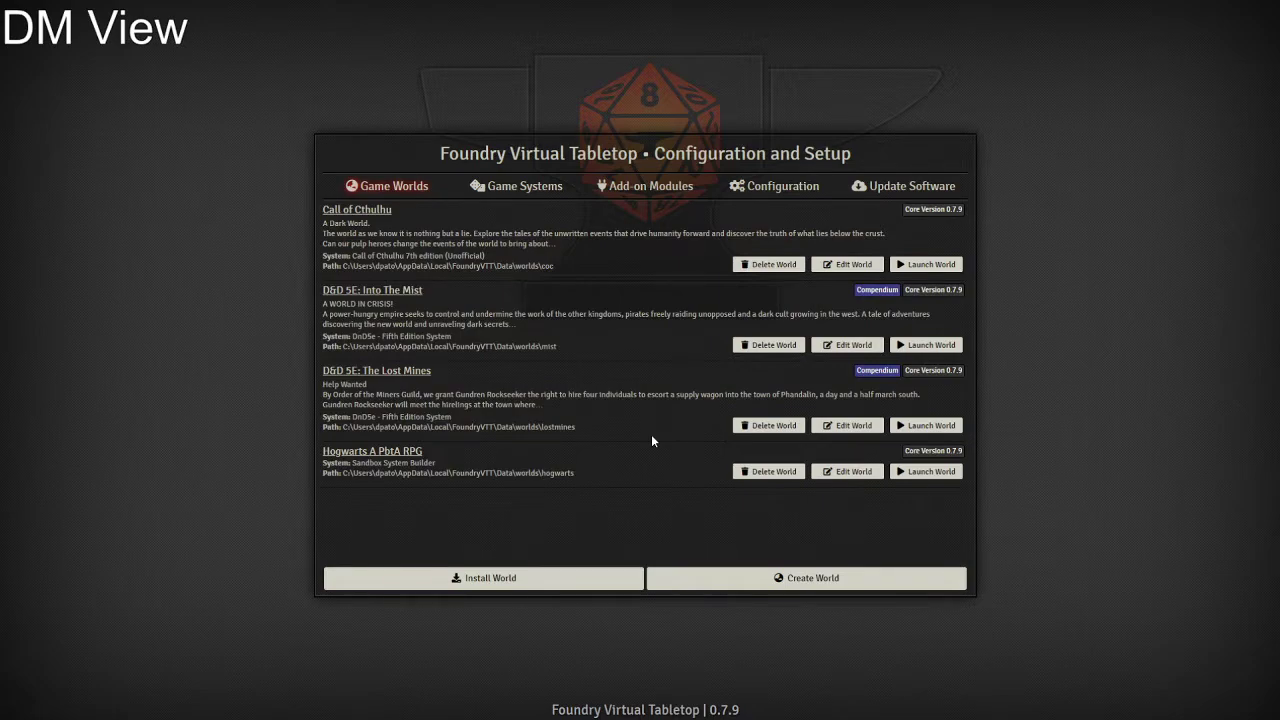
{"action": "mouse_move", "coordinate": [600, 412]}
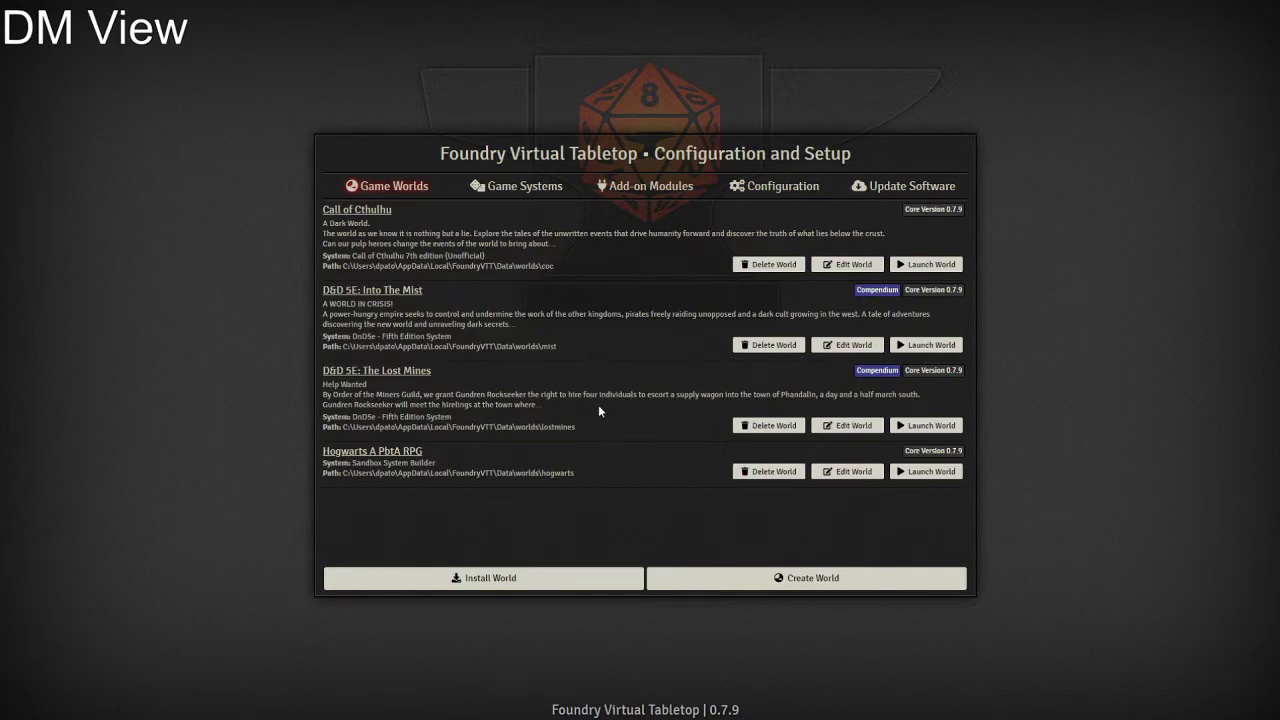
Step: Confirm via a 'dnd' package search that the DnD5e system is already installed, then review the installed systems
{"action": "left_click", "coordinate": [524, 184]}
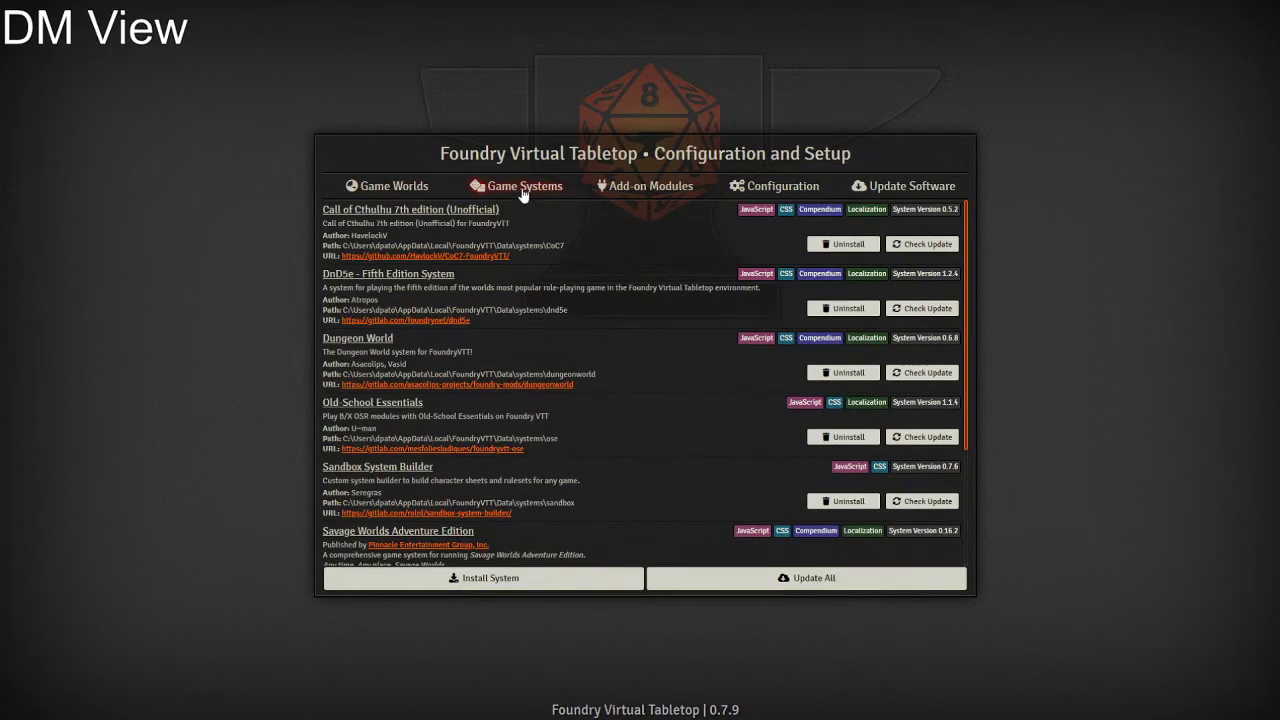
{"action": "left_click", "coordinate": [484, 578]}
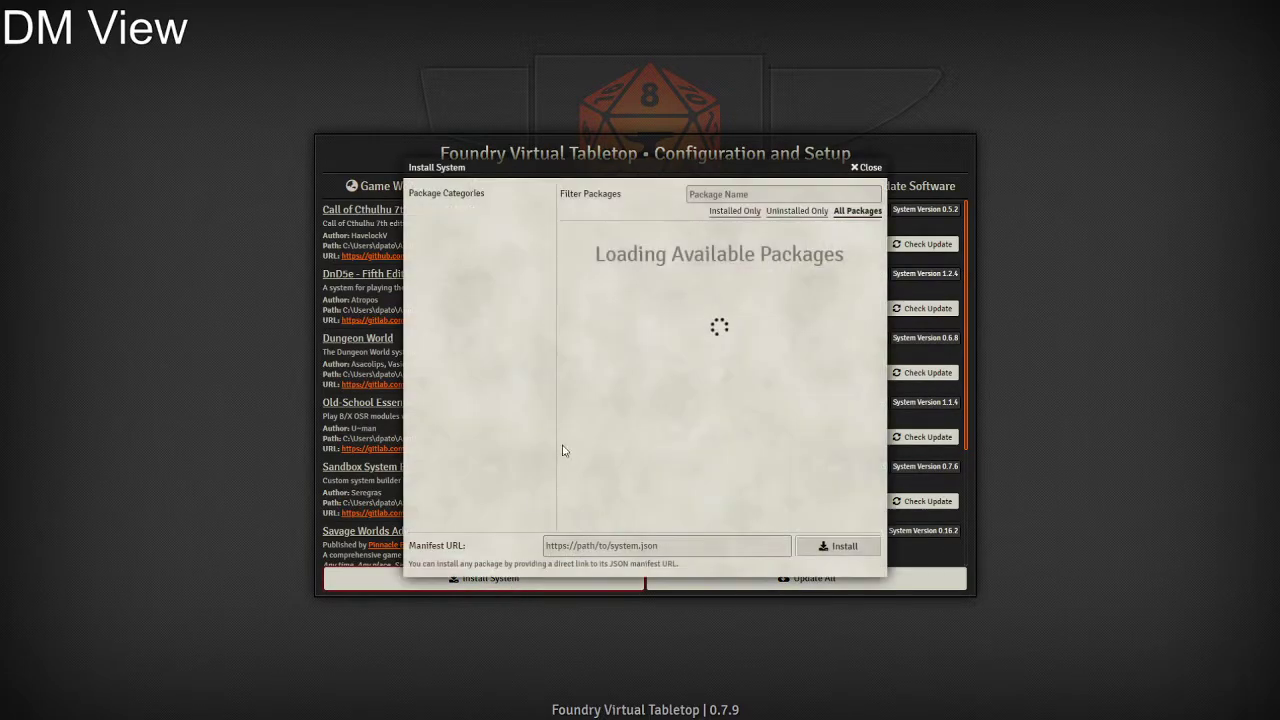
{"action": "type", "text": "dnd"}
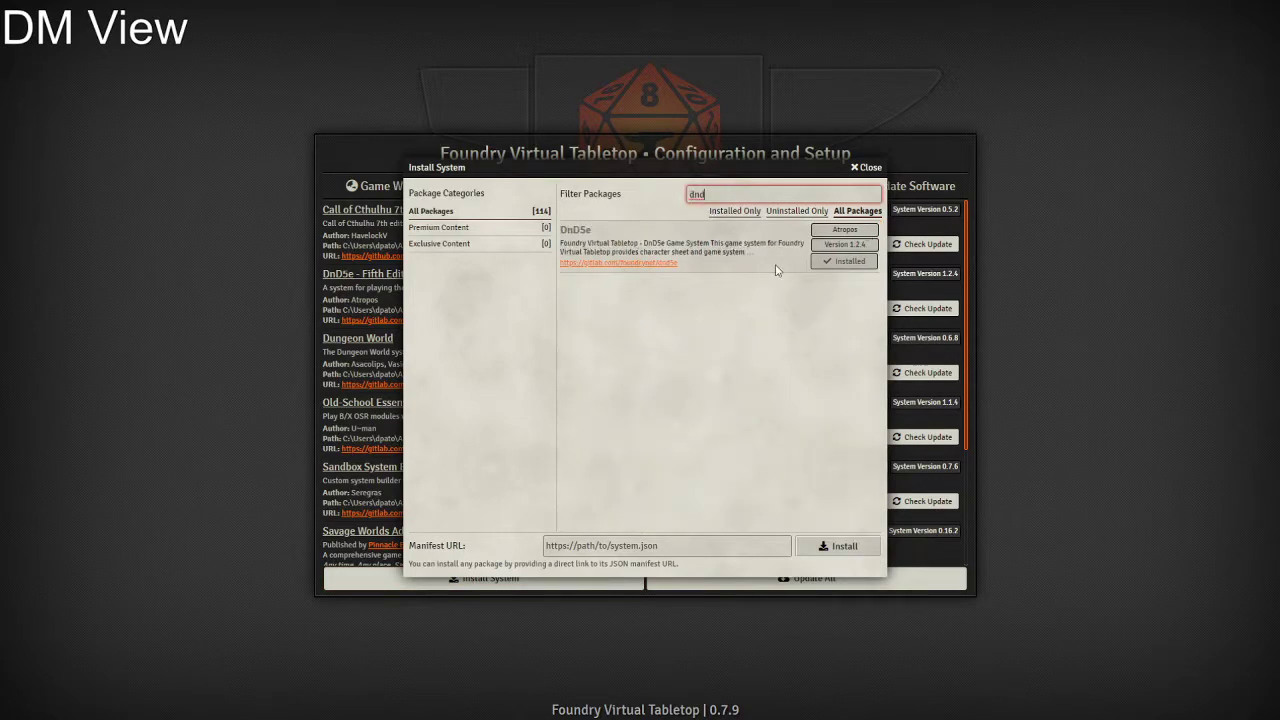
{"action": "left_click", "coordinate": [864, 168]}
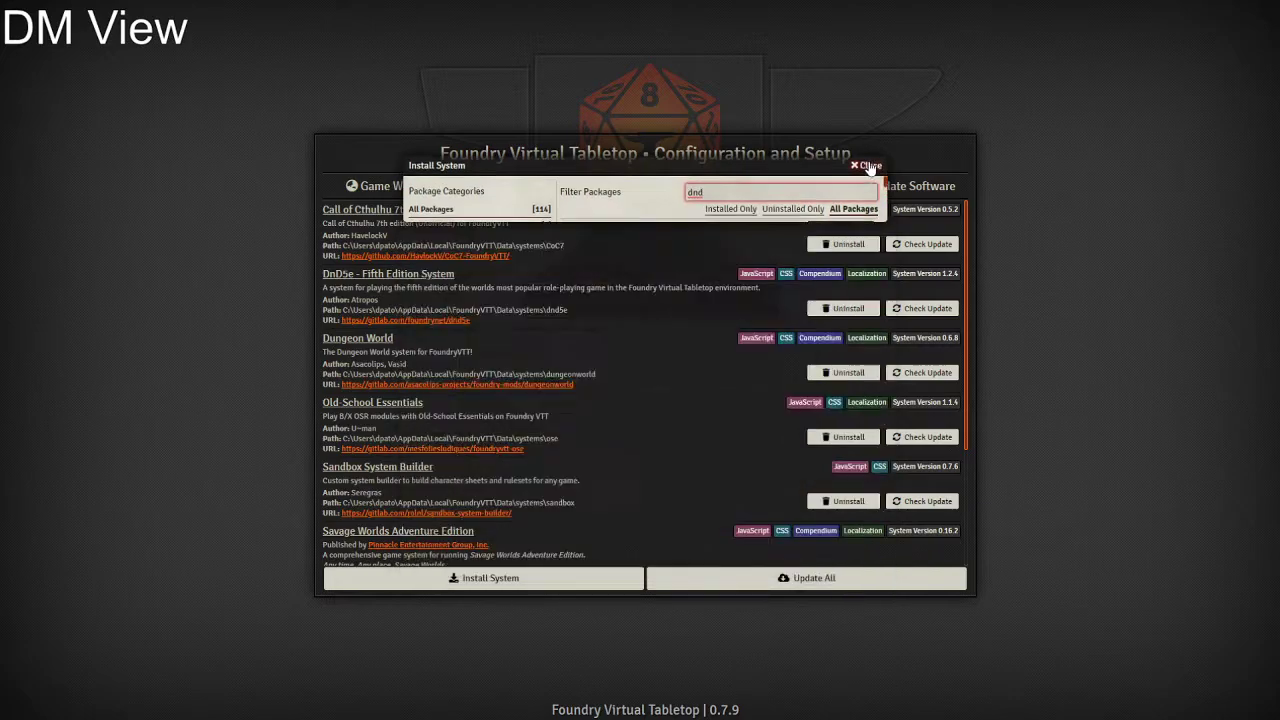
{"action": "left_click", "coordinate": [864, 164]}
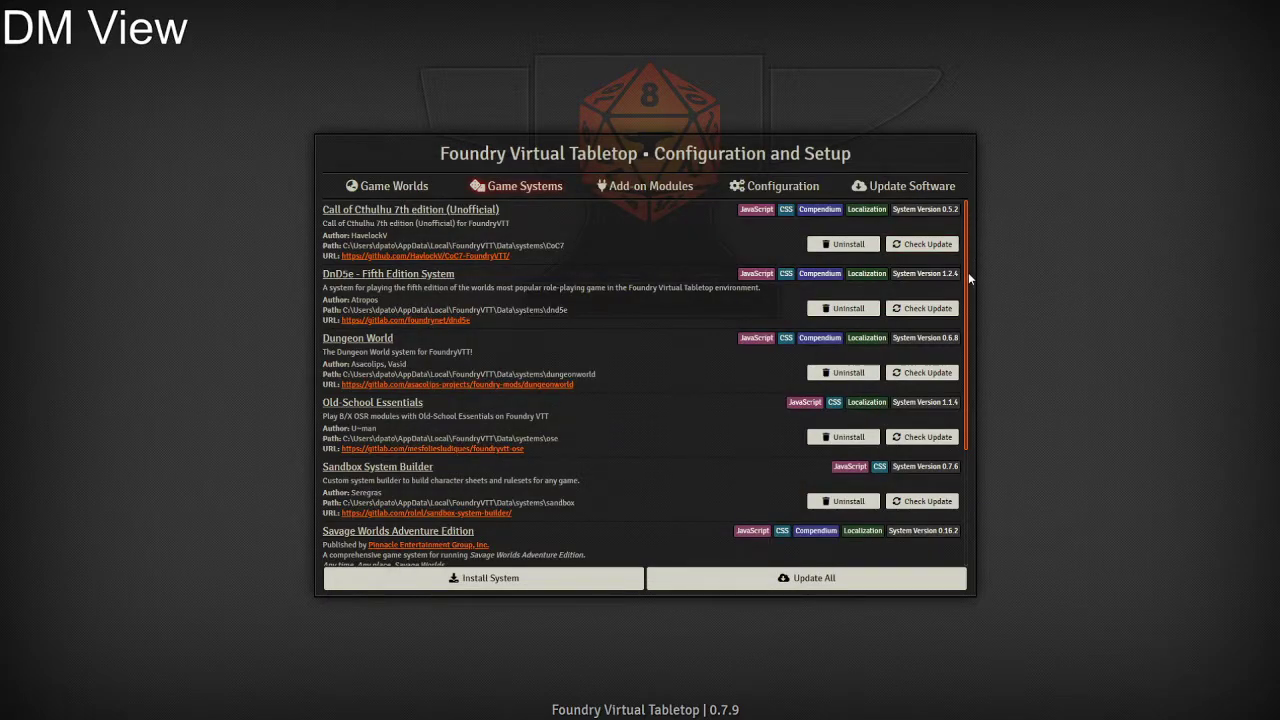
{"action": "scroll", "scroll_direction": "down", "scroll_amount": 3}
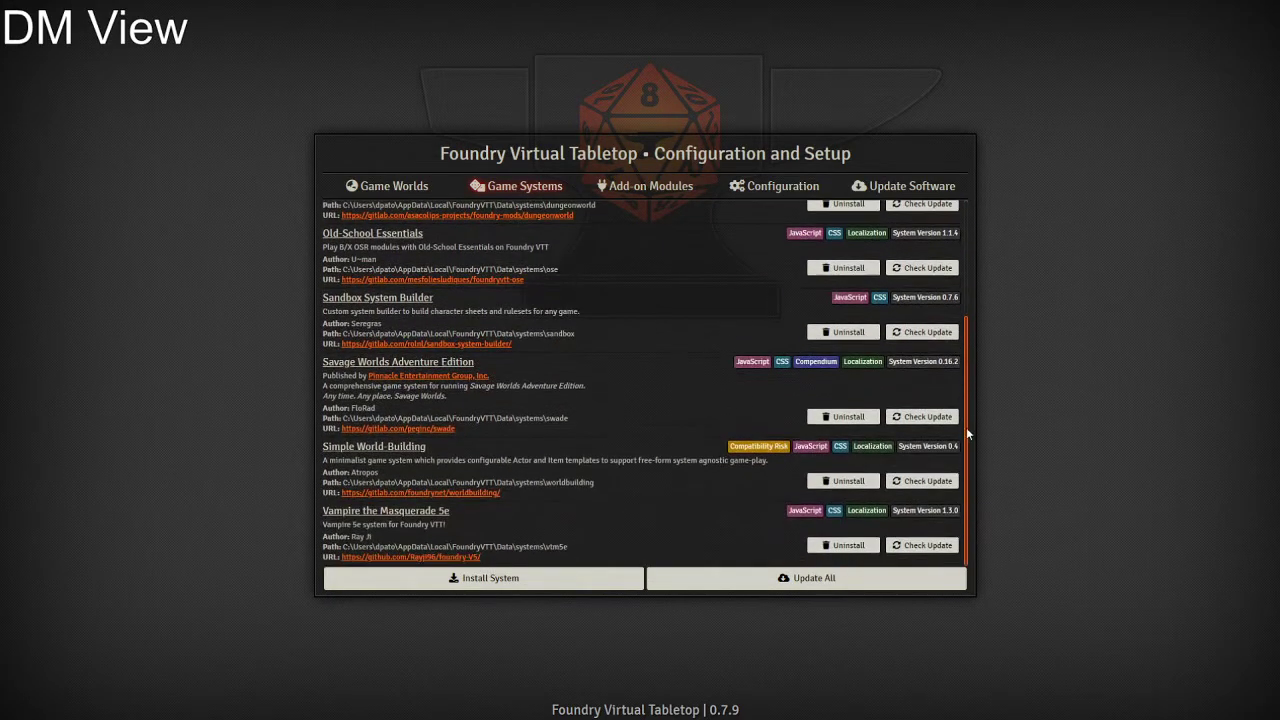
{"action": "scroll", "scroll_direction": "up", "scroll_amount": 3}
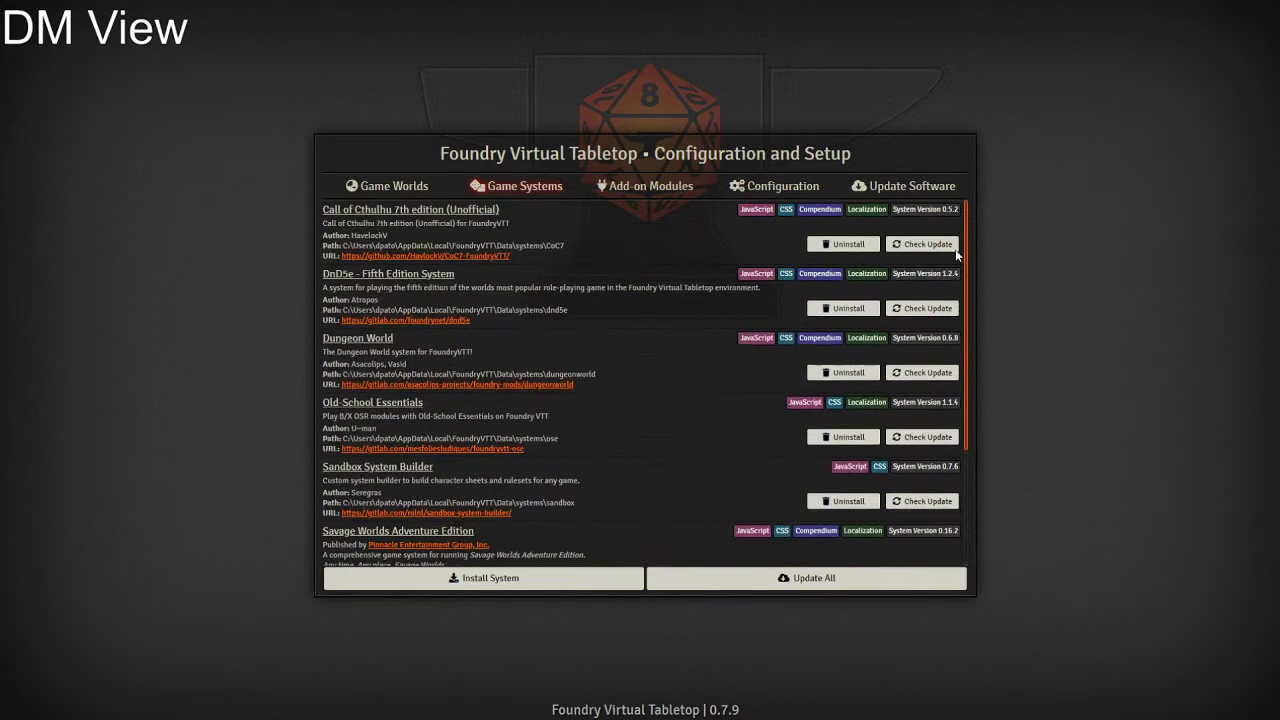
{"action": "mouse_move", "coordinate": [618, 318]}
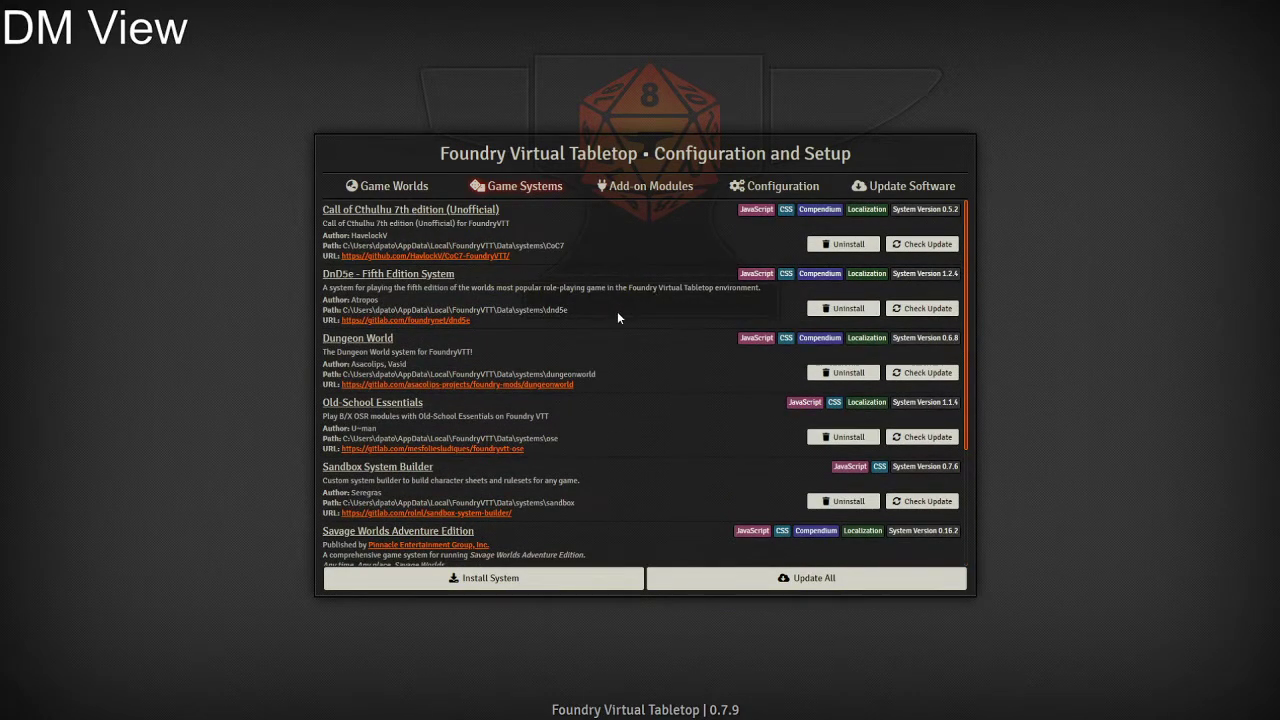
{"action": "mouse_move", "coordinate": [394, 186]}
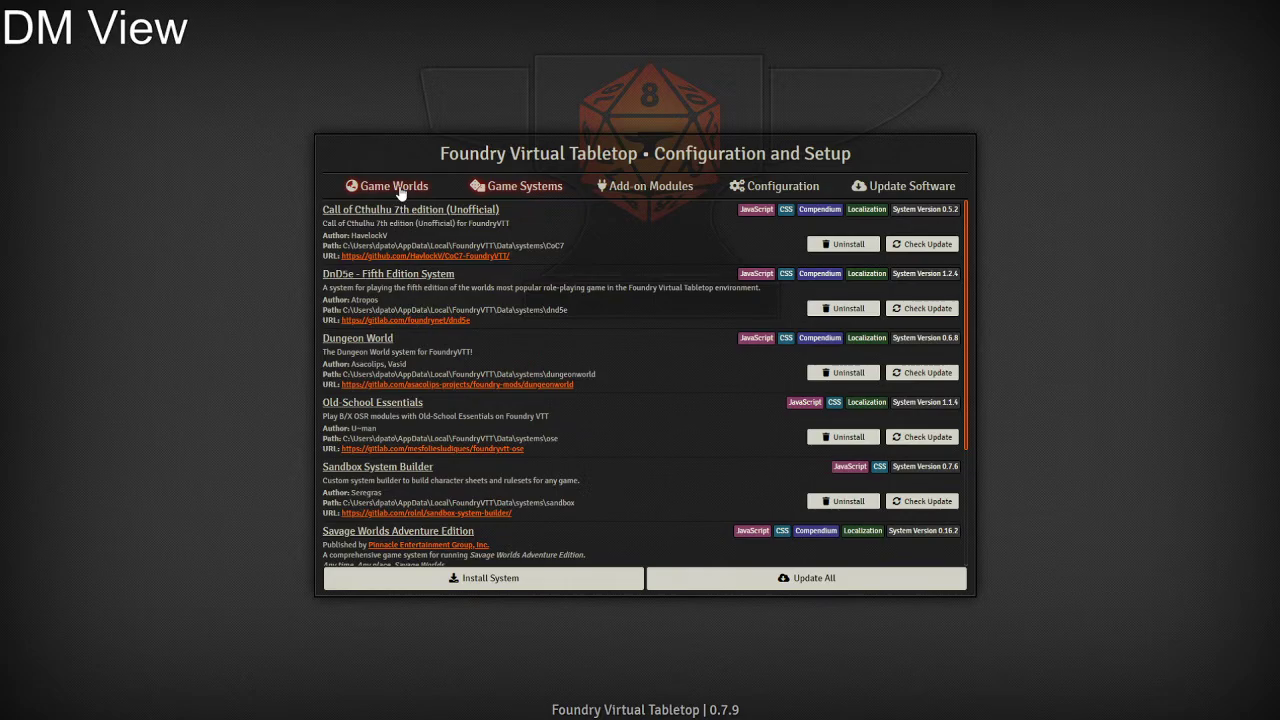
Step: Return to the Game Worlds list
{"action": "left_click", "coordinate": [394, 184]}
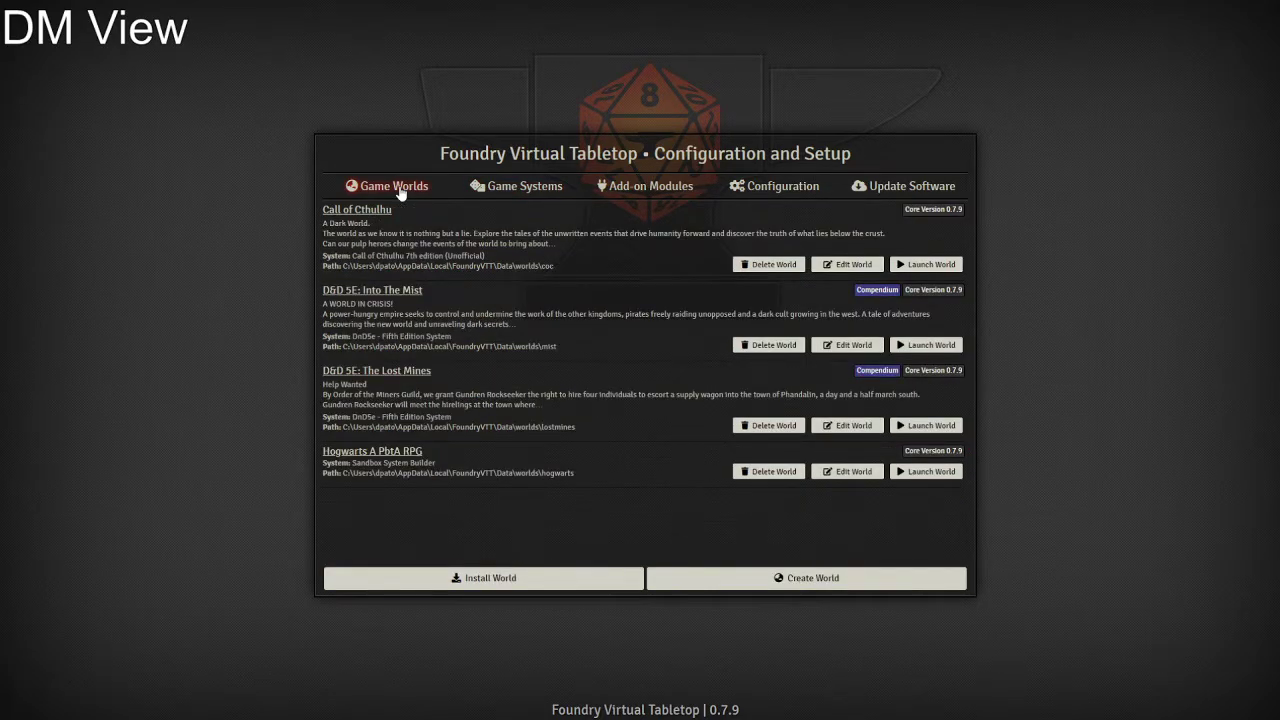
{"action": "mouse_move", "coordinate": [376, 438]}
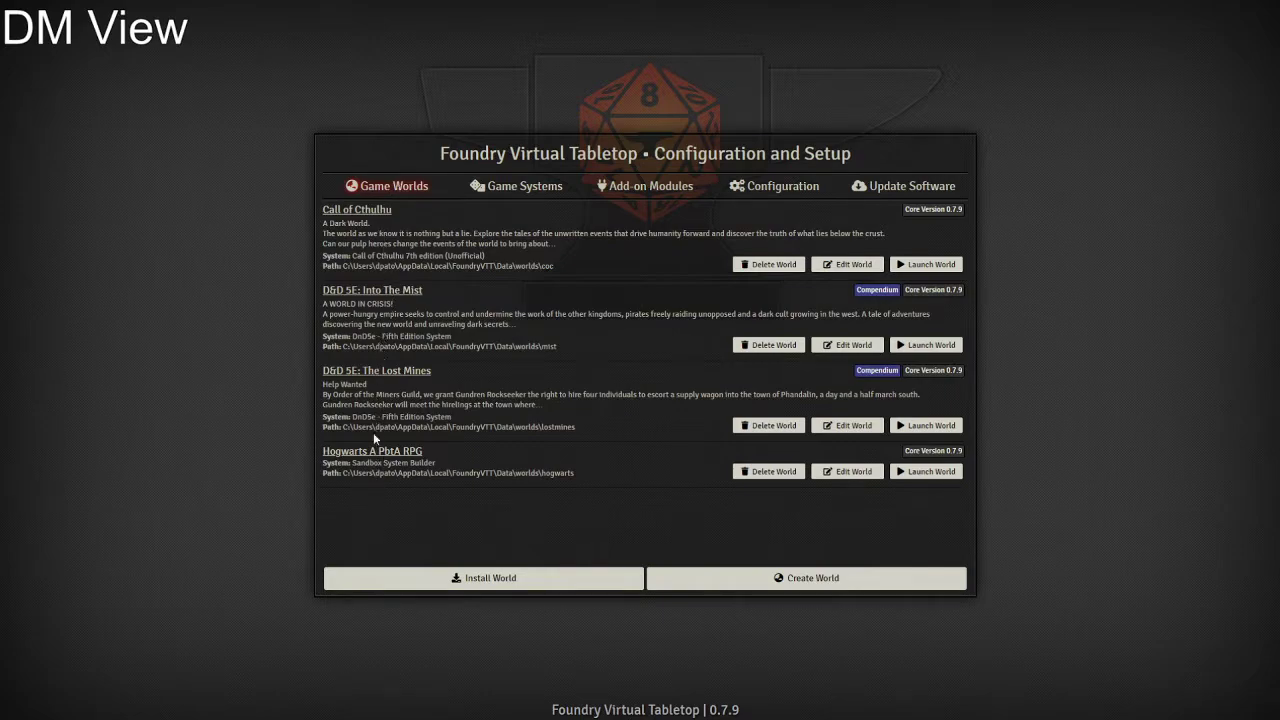
{"action": "mouse_move", "coordinate": [388, 192]}
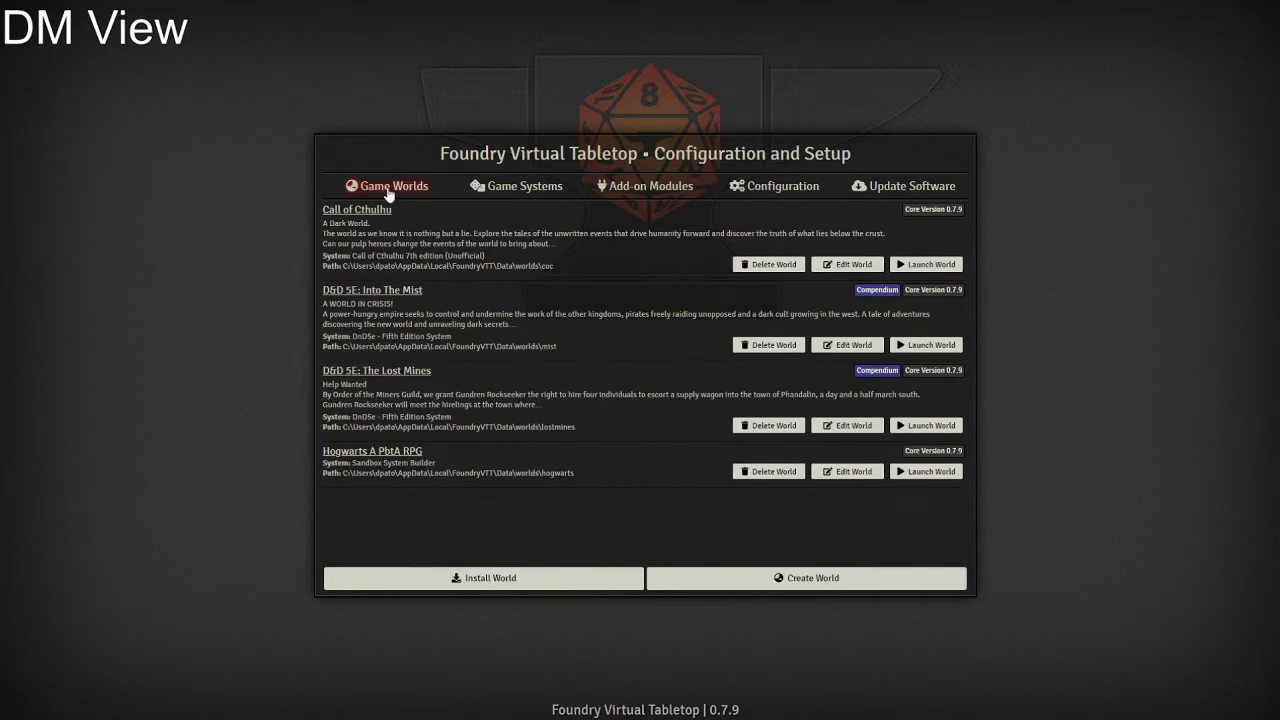
{"action": "mouse_move", "coordinate": [512, 374]}
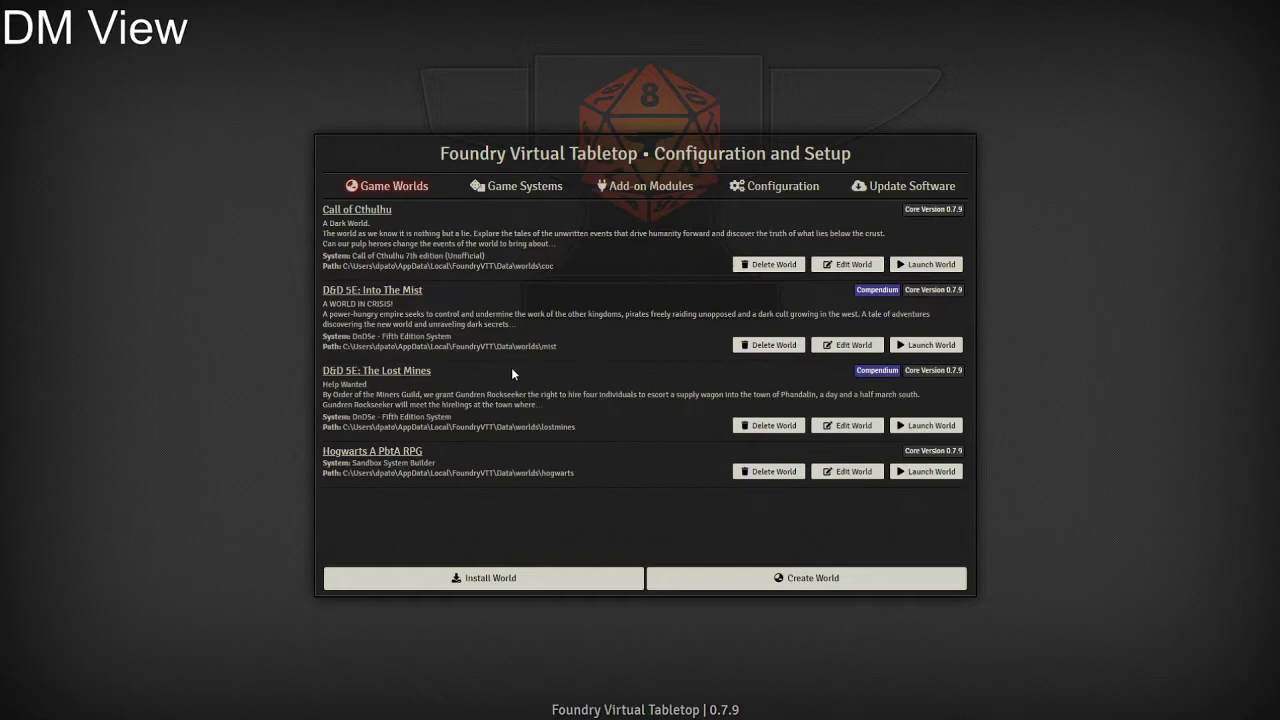
{"action": "mouse_move", "coordinate": [740, 556]}
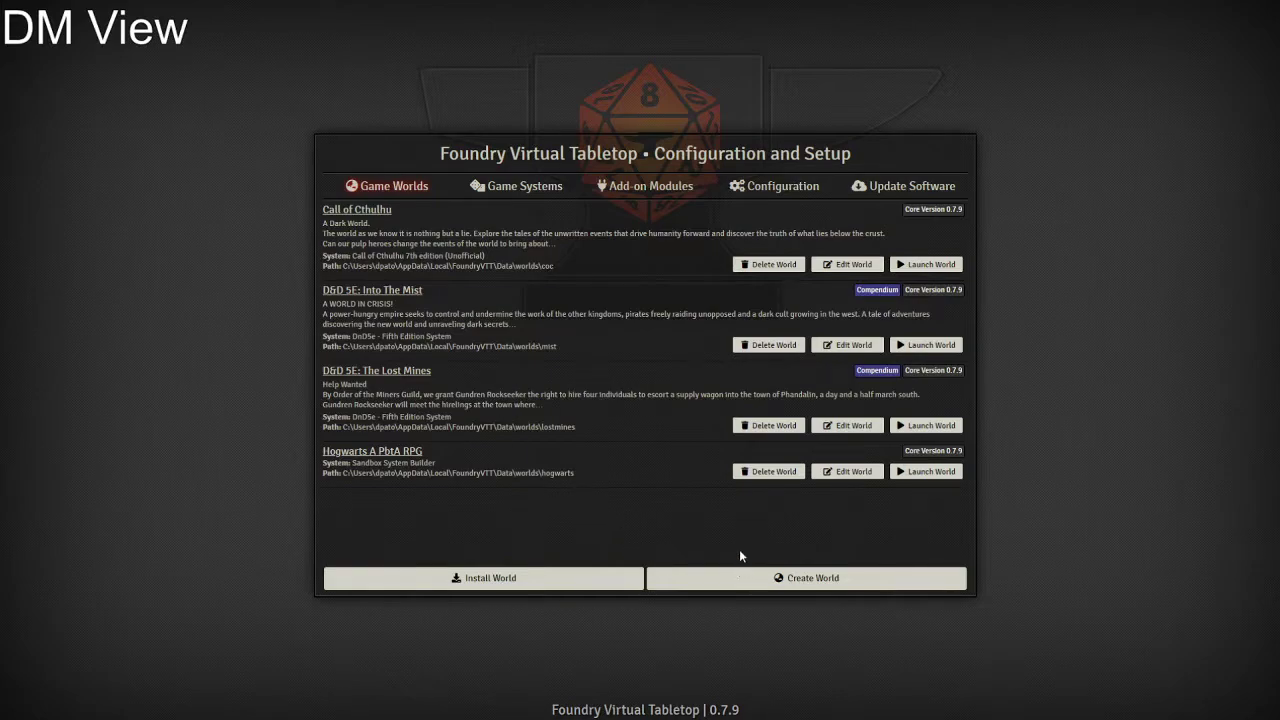
{"action": "mouse_move", "coordinate": [806, 578]}
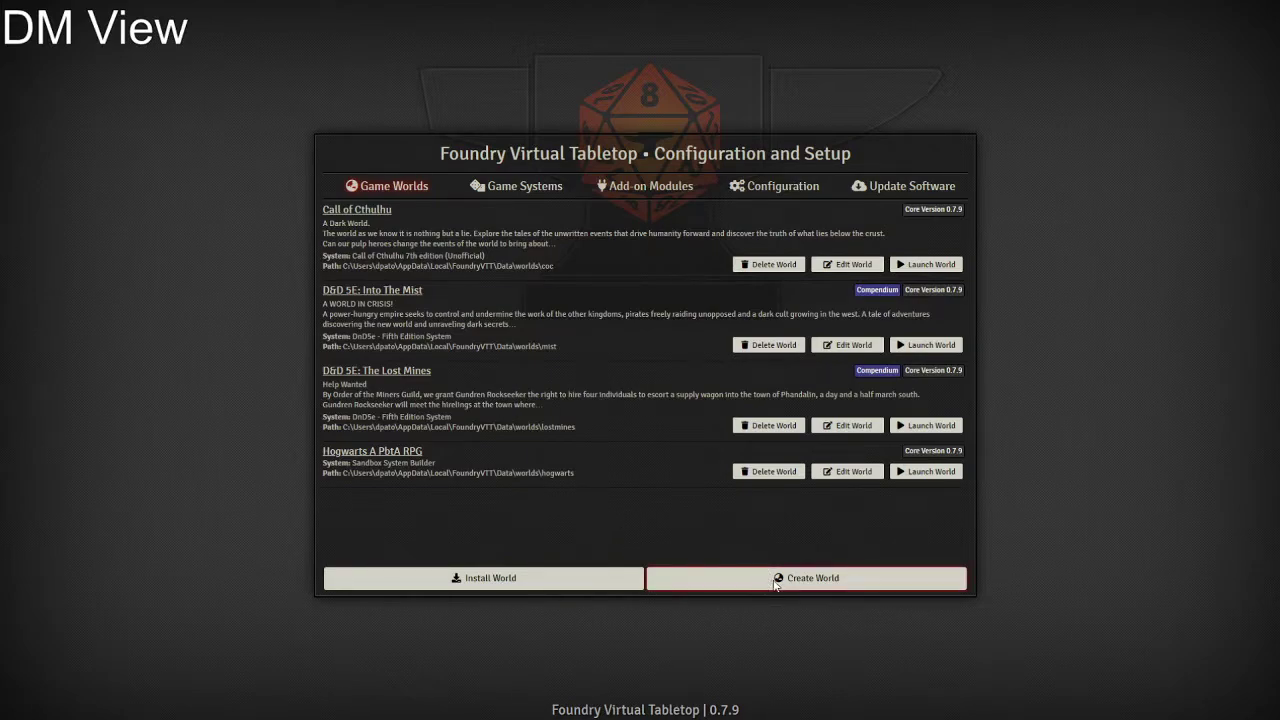
Step: Create a new 'Workshop world' with folder 'Workshop' on the DnD5e - Fifth Edition system
{"action": "left_click", "coordinate": [806, 578]}
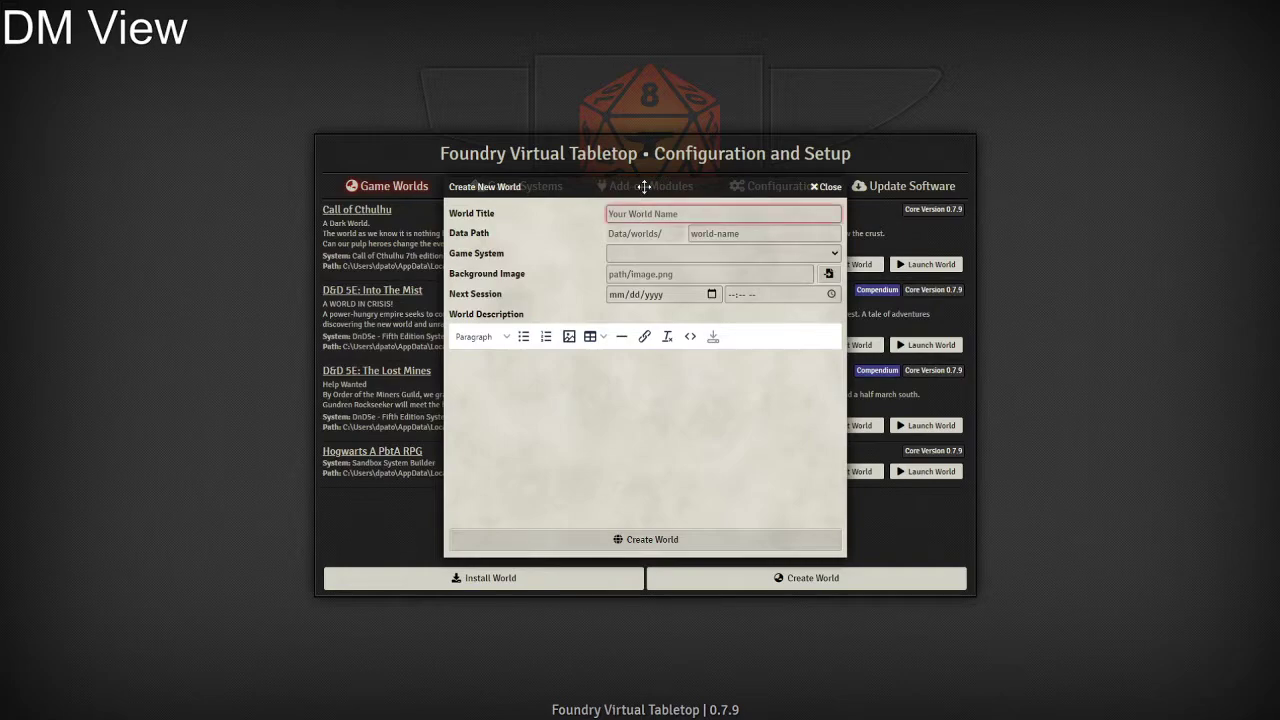
{"action": "type", "text": "Workshop world"}
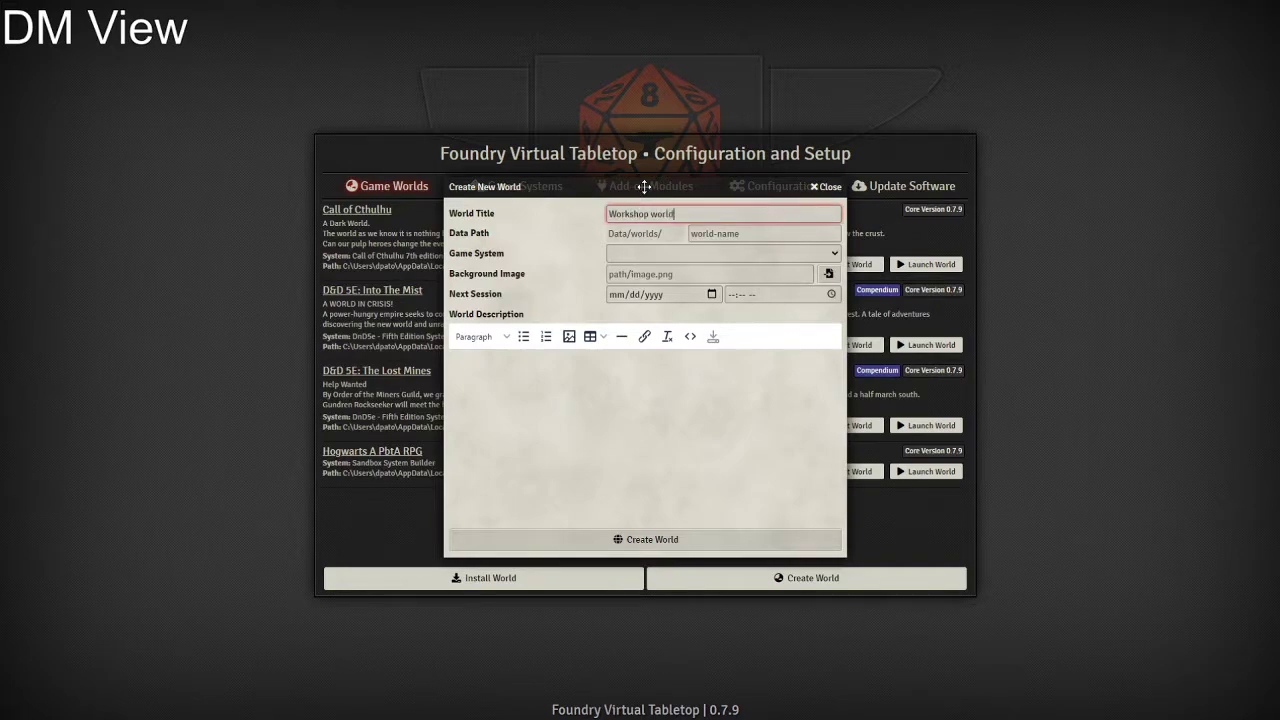
{"action": "left_click", "coordinate": [764, 232]}
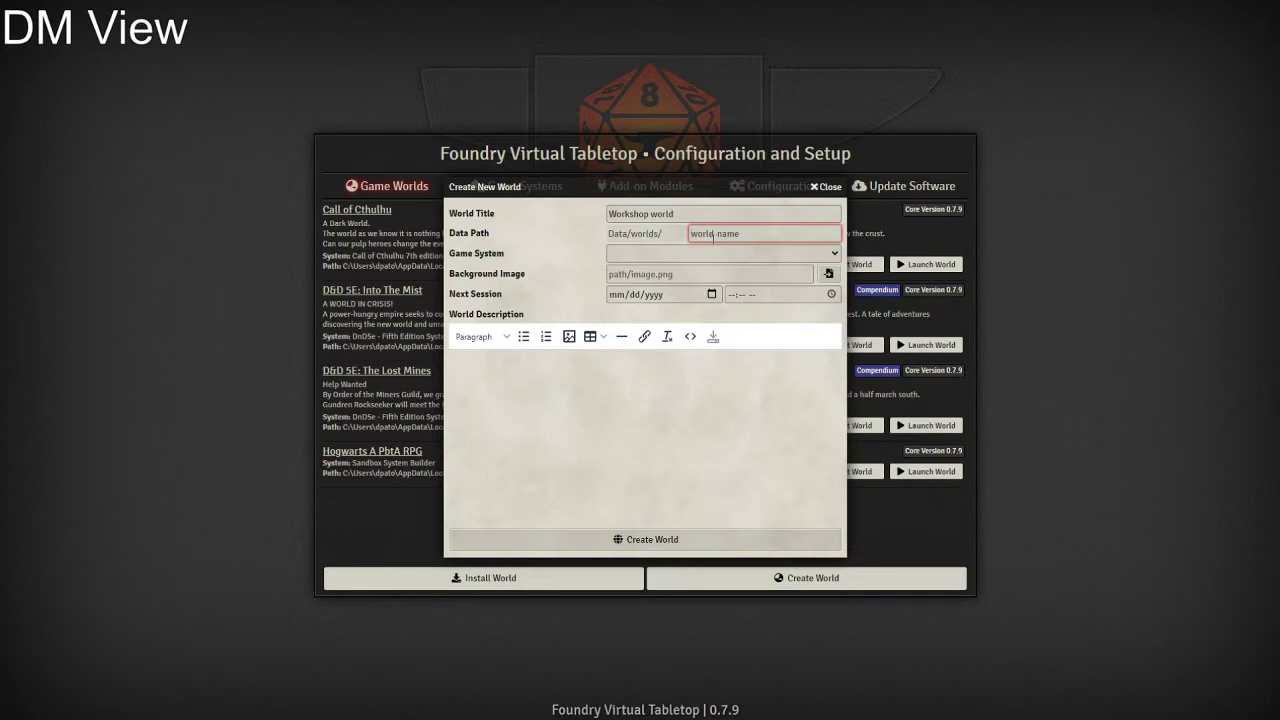
{"action": "type", "text": "Works"}
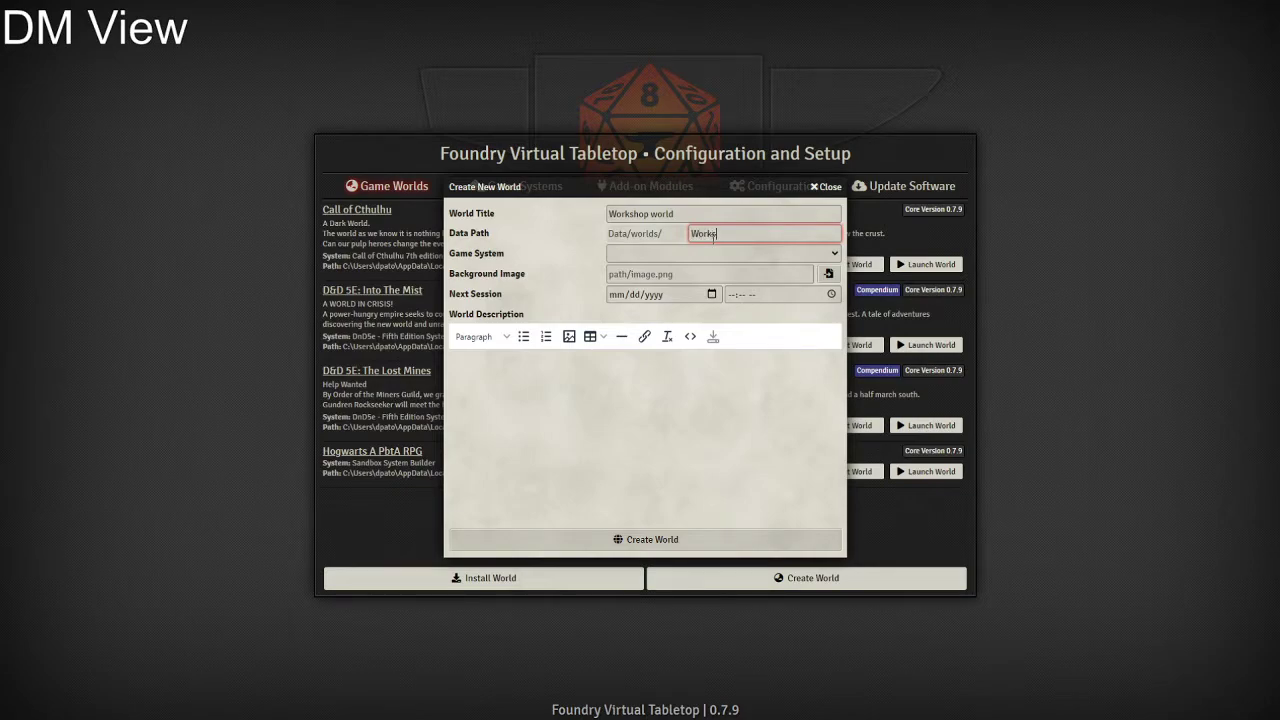
{"action": "type", "text": "hop"}
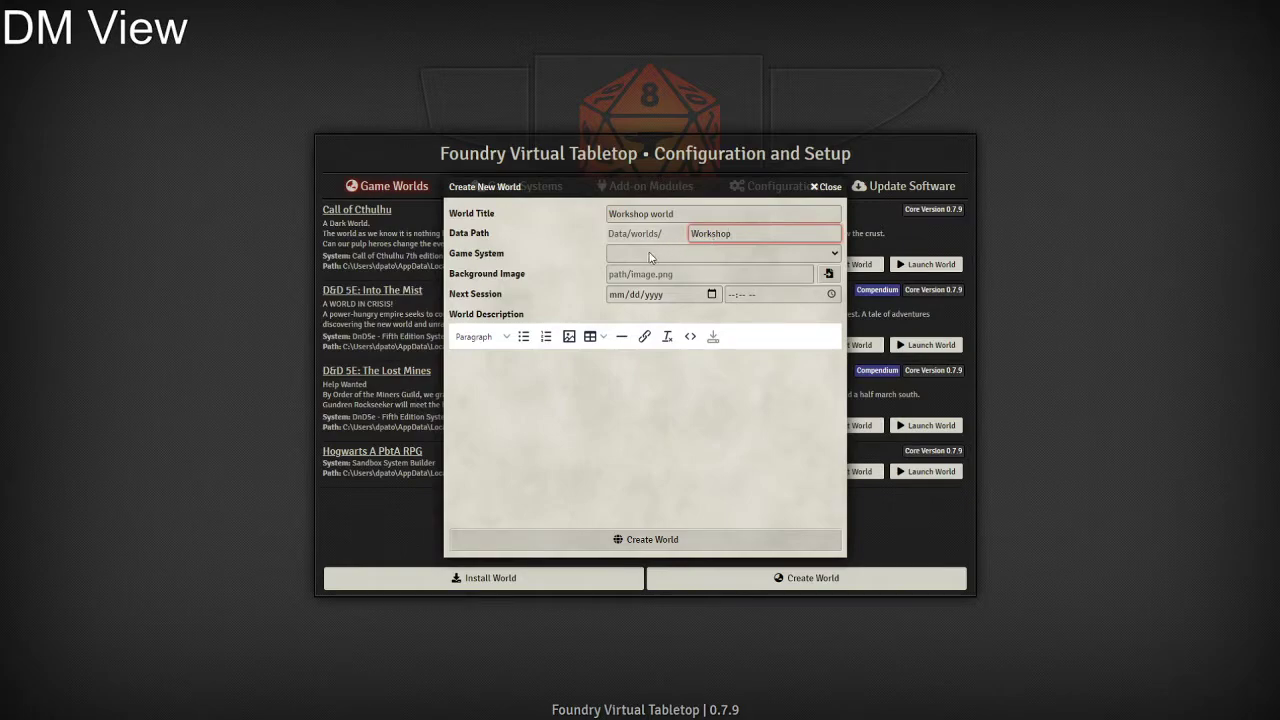
{"action": "left_click", "coordinate": [722, 252]}
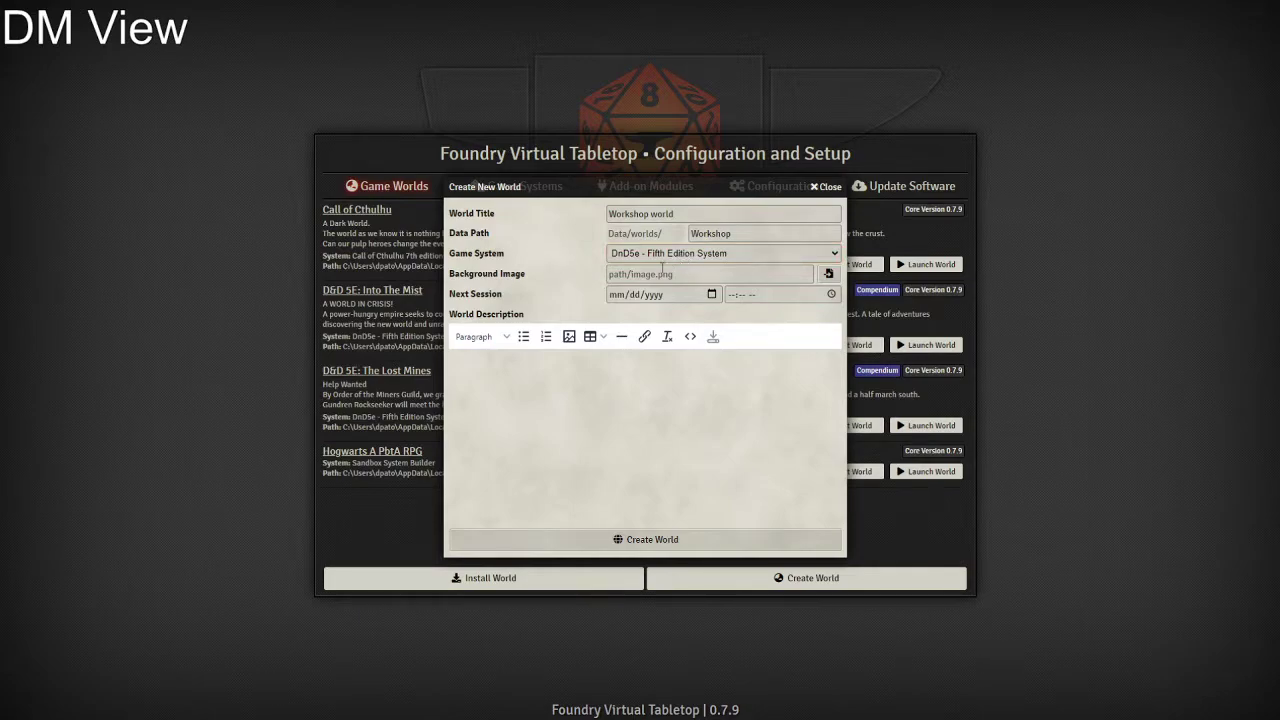
{"action": "left_click", "coordinate": [640, 362]}
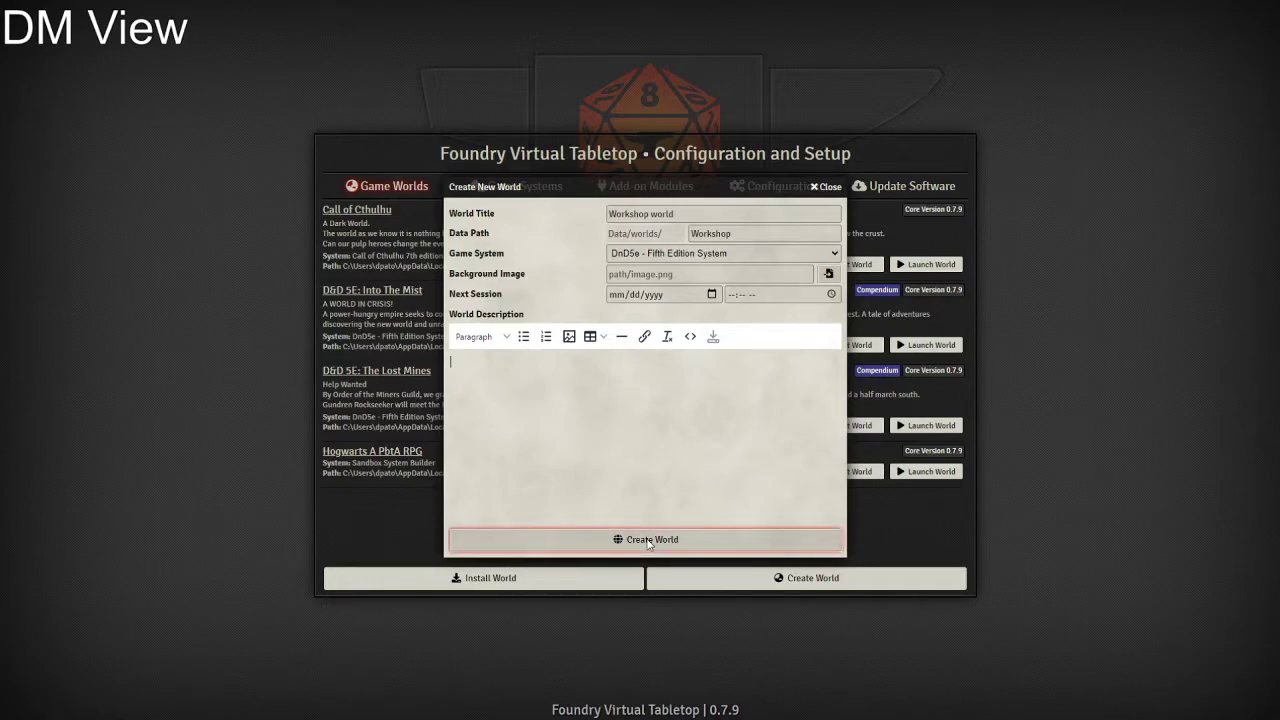
{"action": "left_click", "coordinate": [648, 540]}
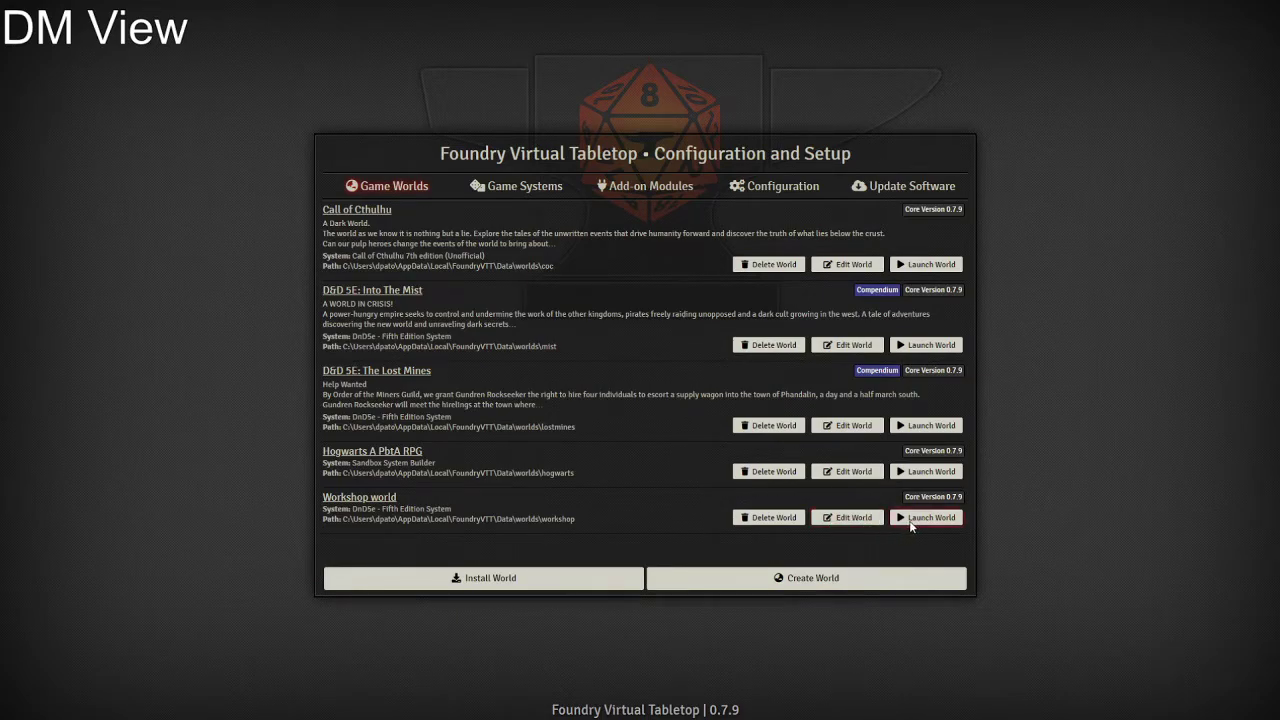
Step: Launch the Workshop world and join the session as Gamemaster
{"action": "left_click", "coordinate": [924, 516]}
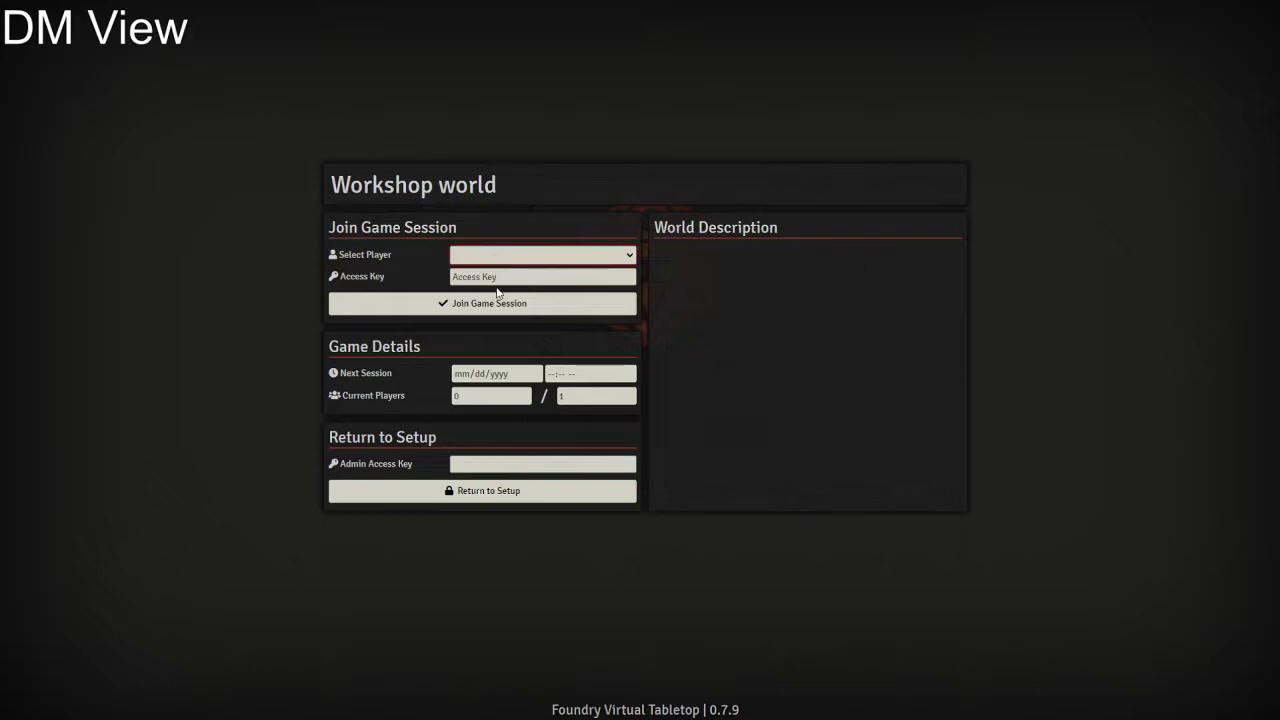
{"action": "left_click", "coordinate": [540, 254]}
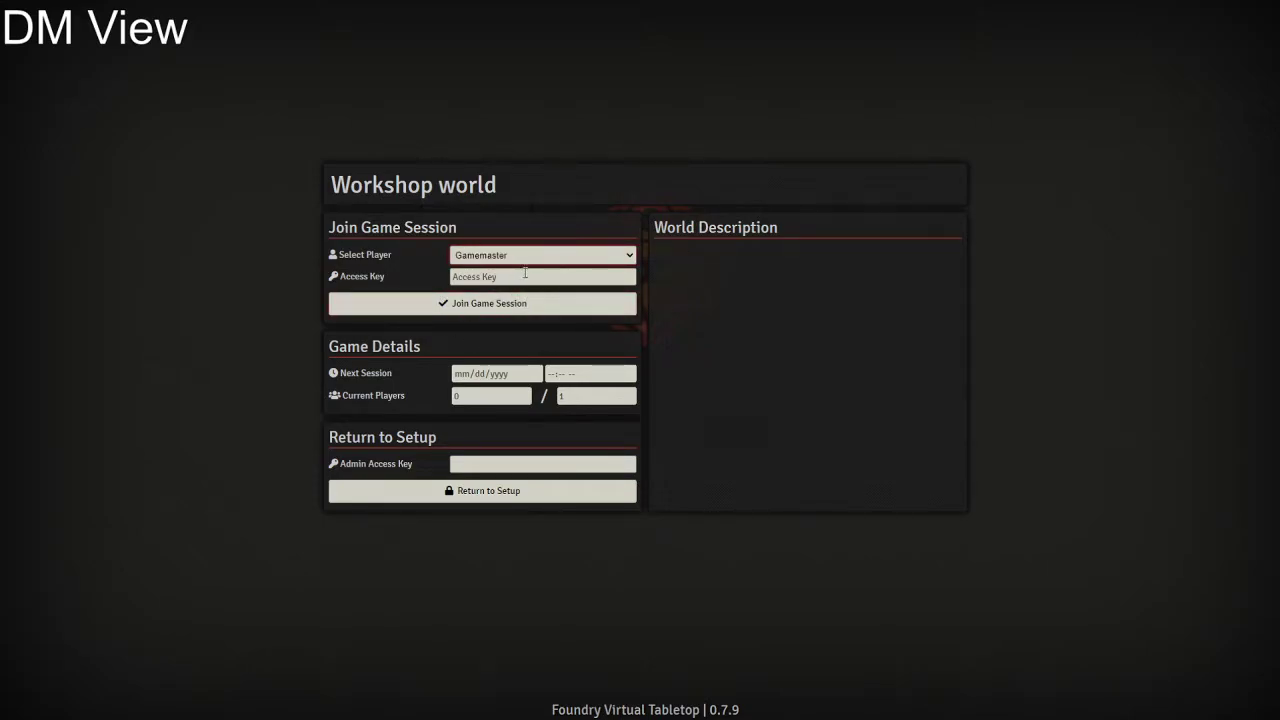
{"action": "left_click", "coordinate": [480, 304]}
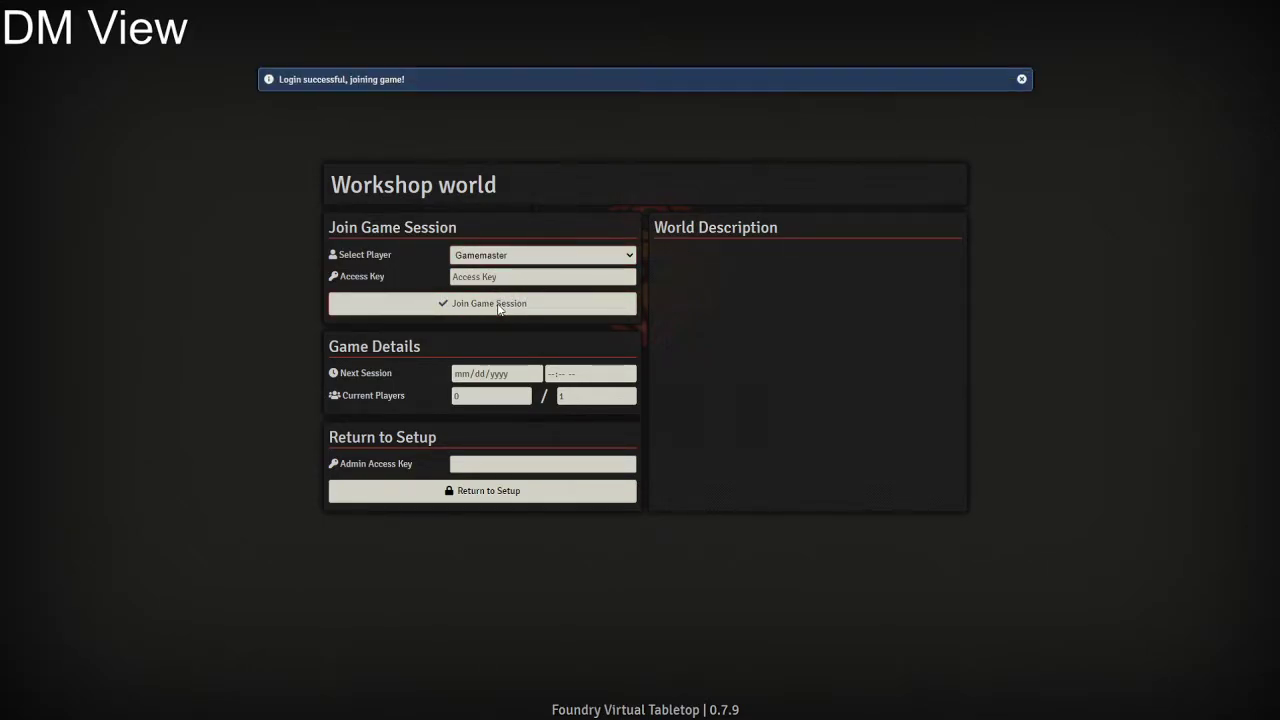
{"action": "left_click", "coordinate": [482, 304]}
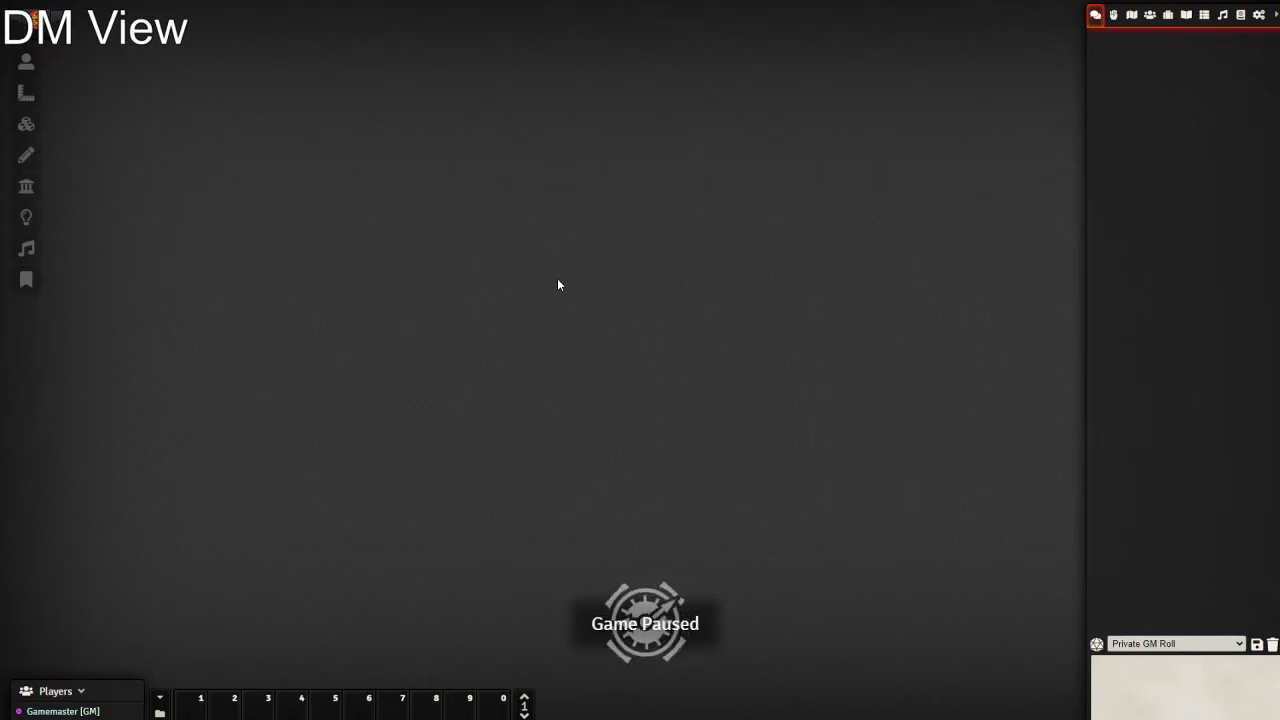
{"action": "mouse_move", "coordinate": [696, 220]}
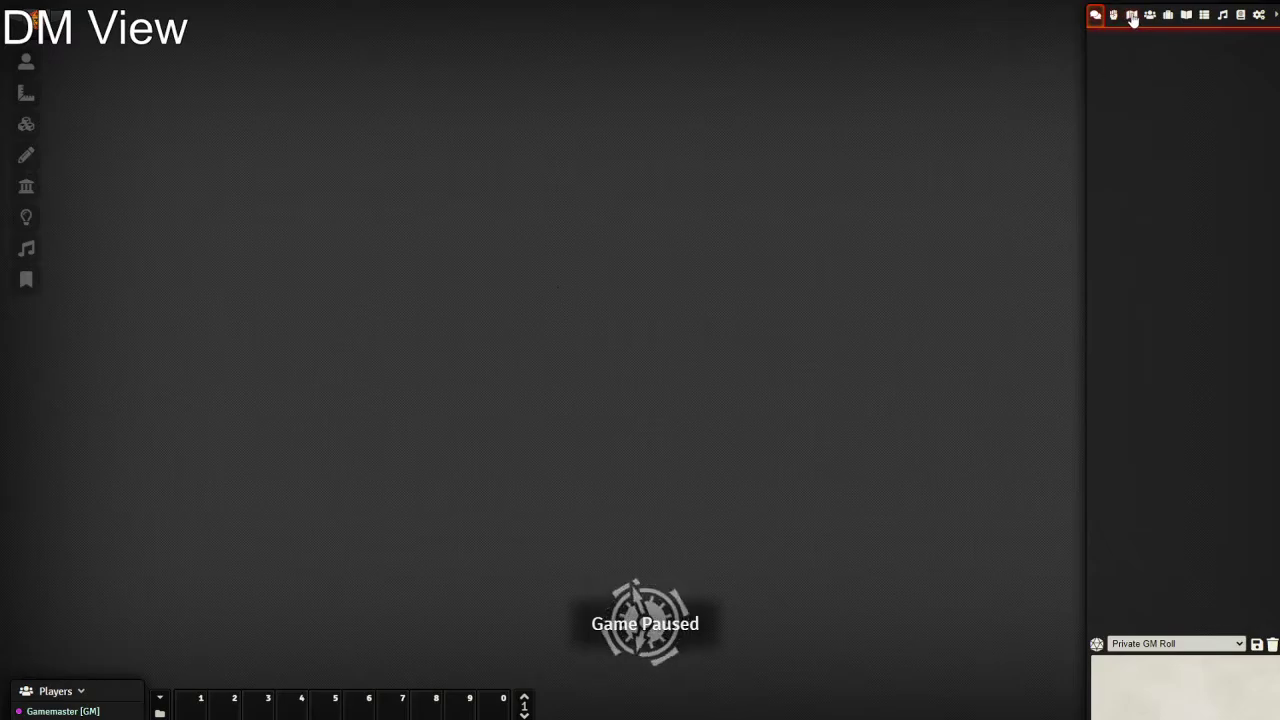
Step: Create a new scene named 'Landing page' from the Scenes directory
{"action": "left_click", "coordinate": [1132, 16]}
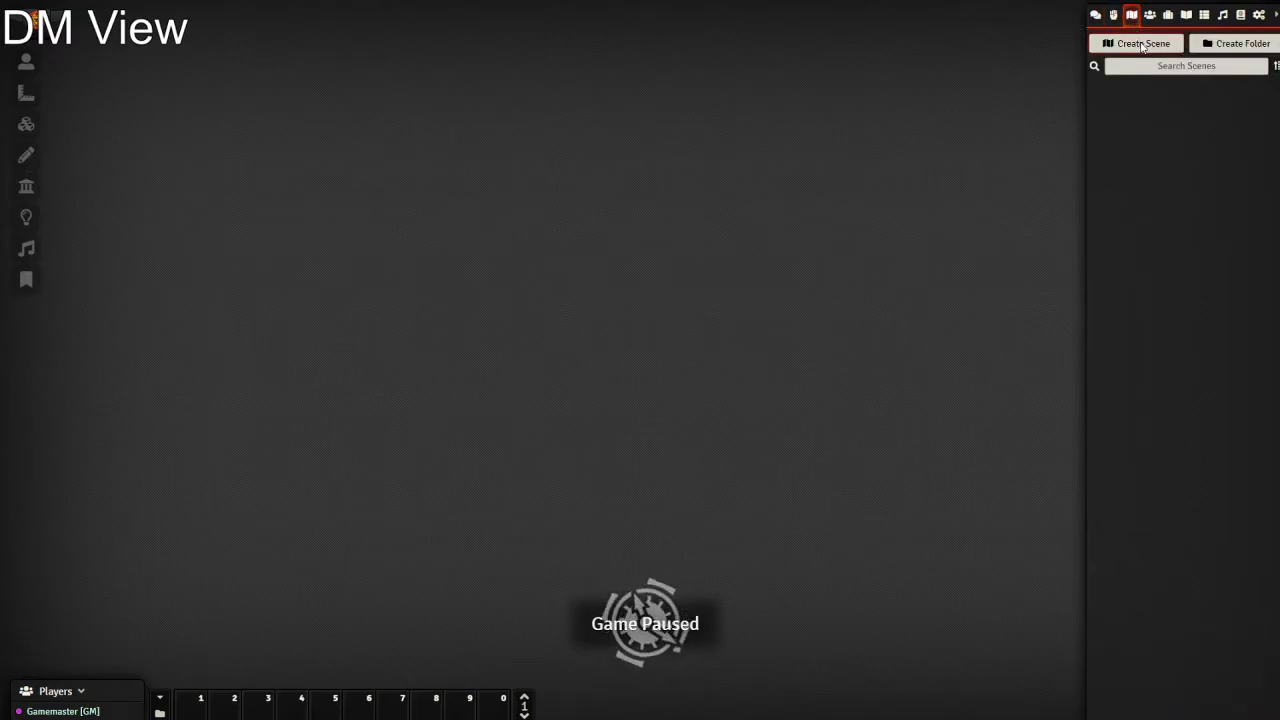
{"action": "left_click", "coordinate": [1136, 44]}
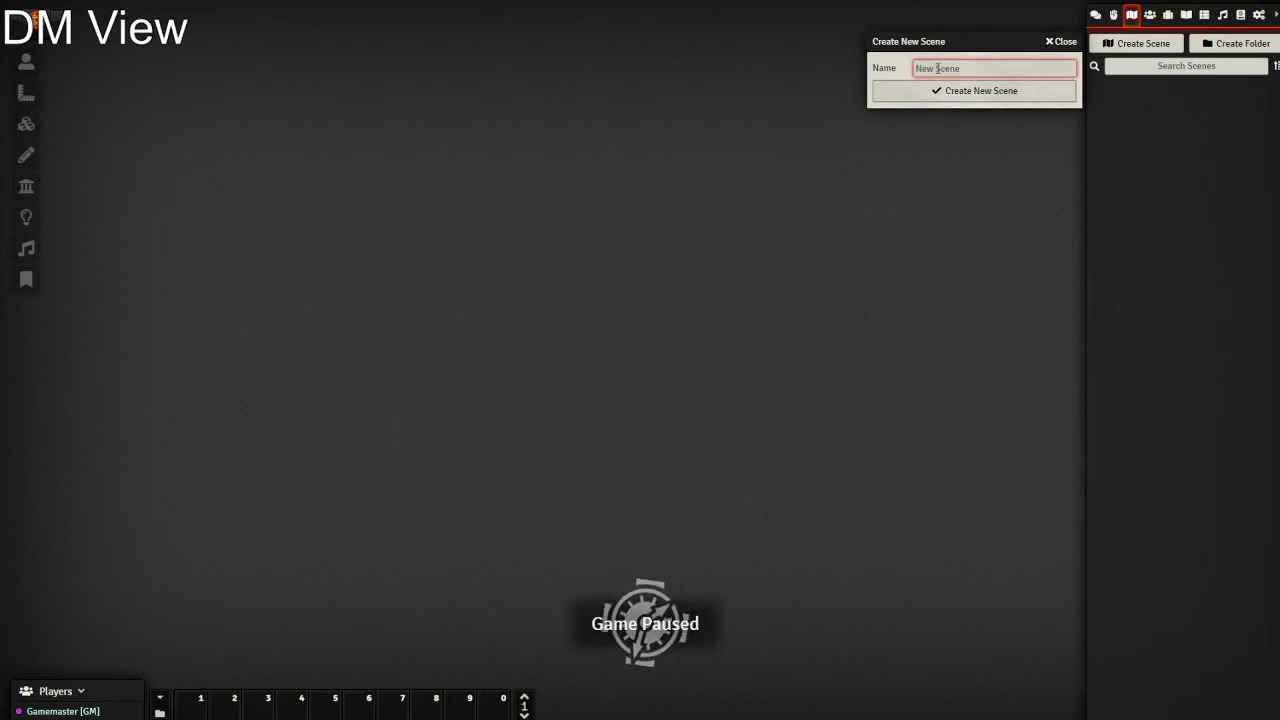
{"action": "type", "text": "Landing"}
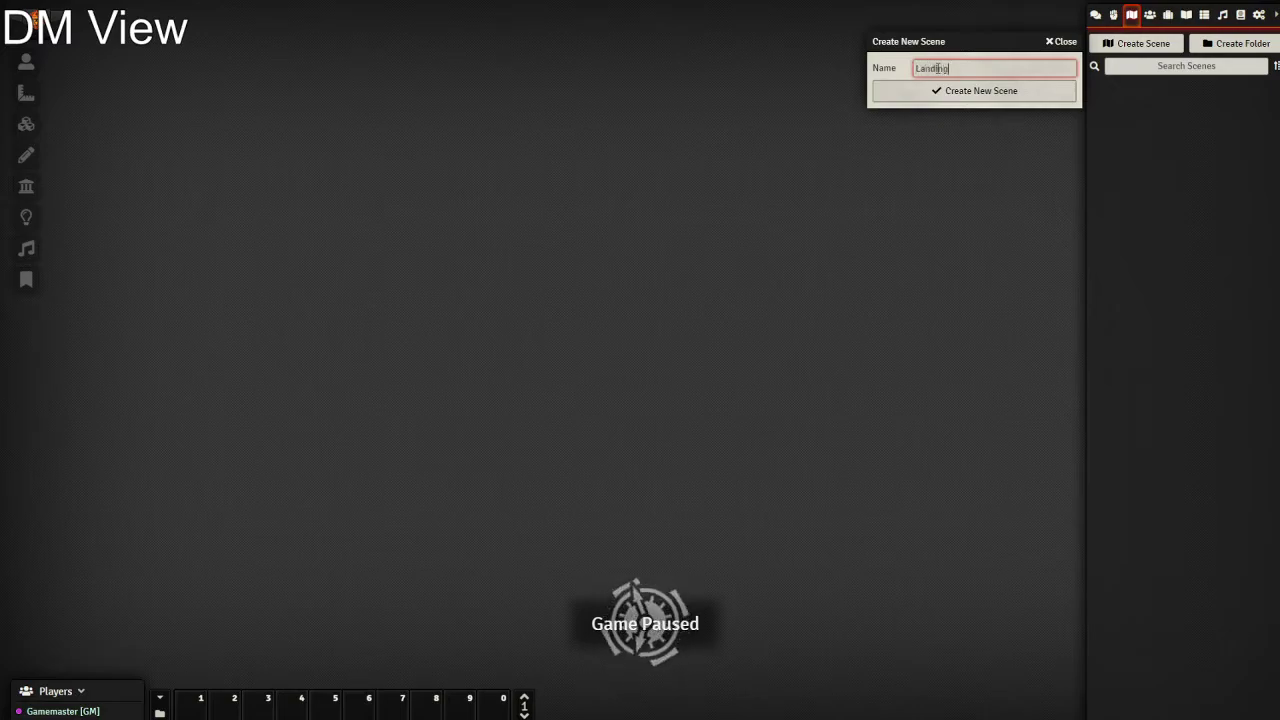
{"action": "type", "text": "page"}
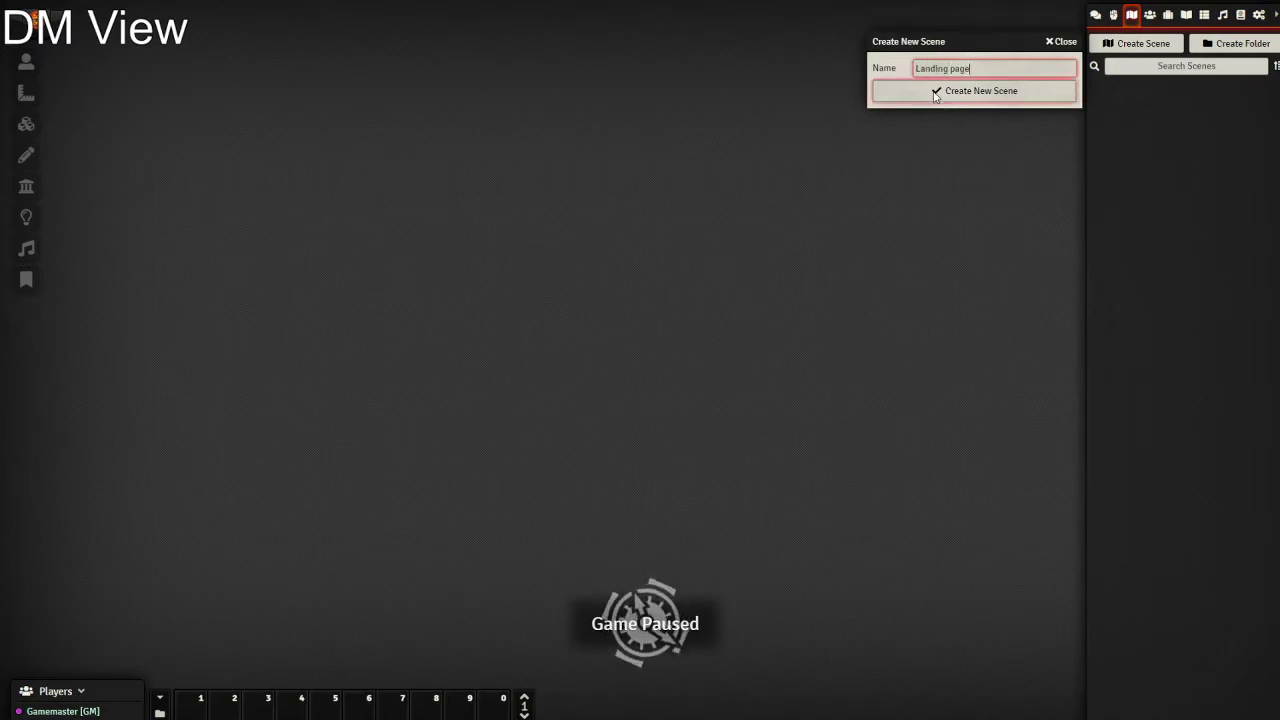
{"action": "left_click", "coordinate": [980, 92]}
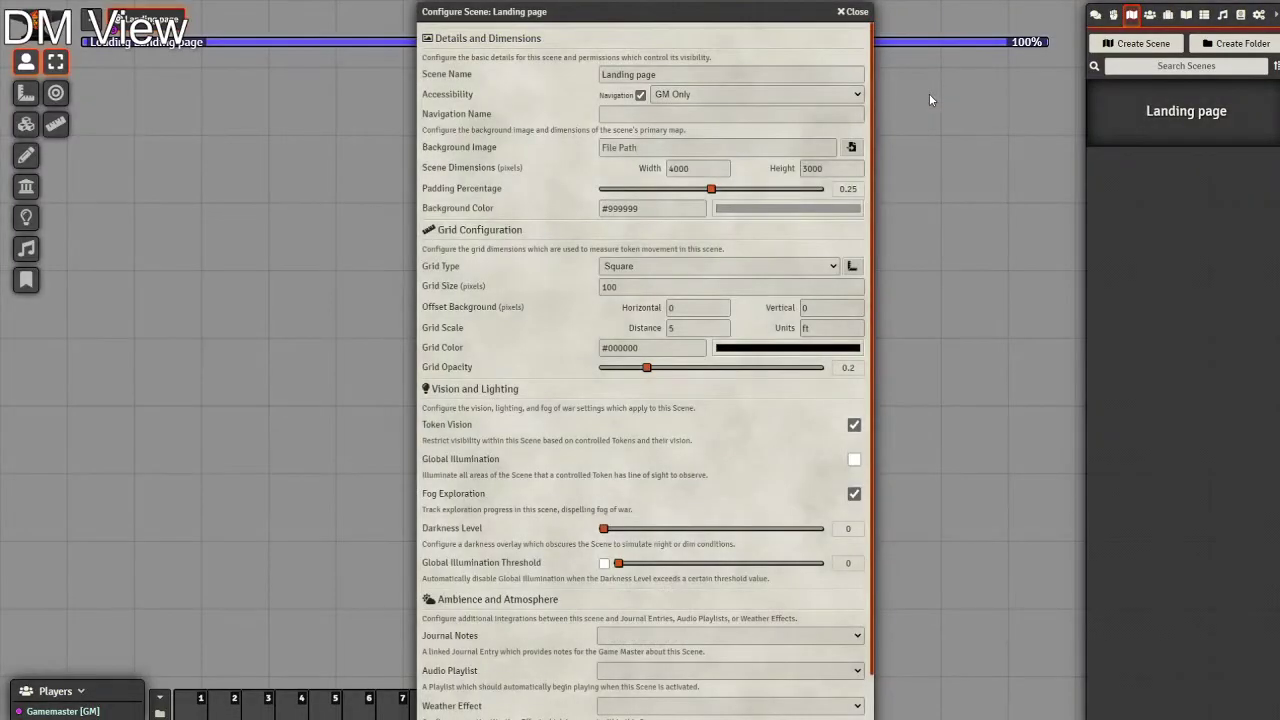
Step: Give the scene its parchment background image, turn token vision off and make it gridless
{"action": "left_click", "coordinate": [716, 148]}
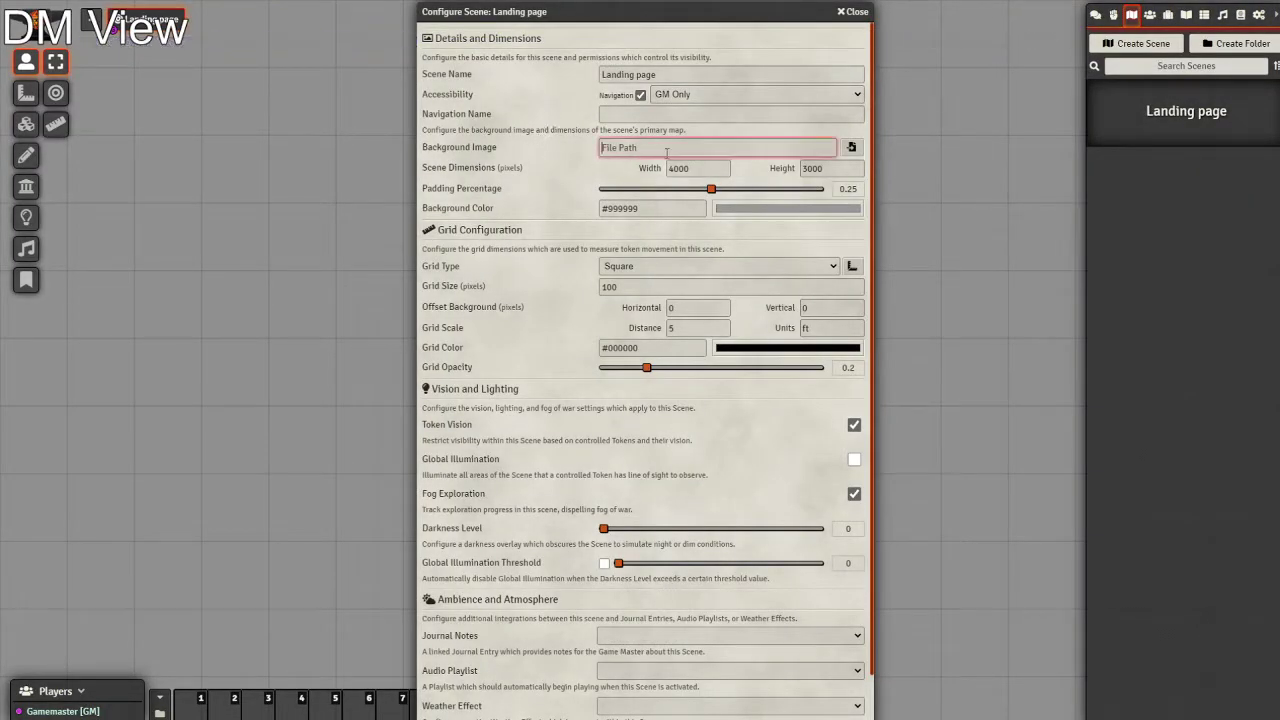
{"action": "left_click", "coordinate": [852, 148]}
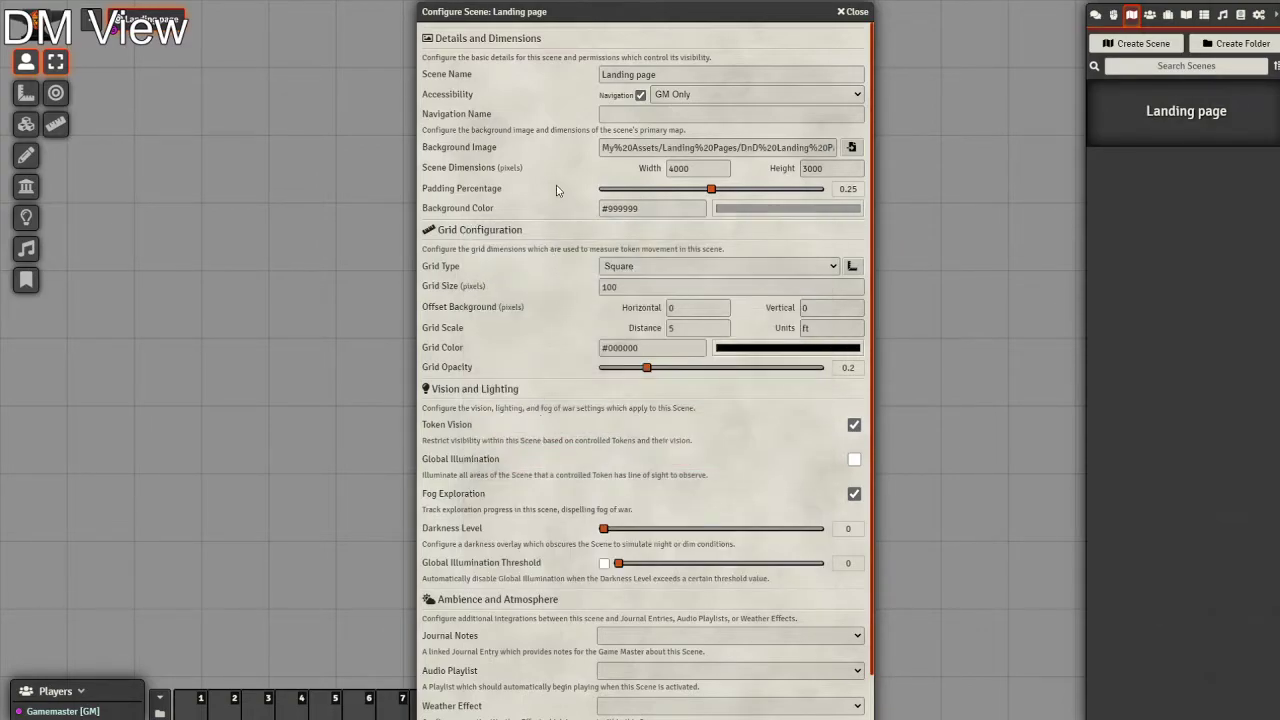
{"action": "scroll", "scroll_direction": "down", "scroll_amount": 3}
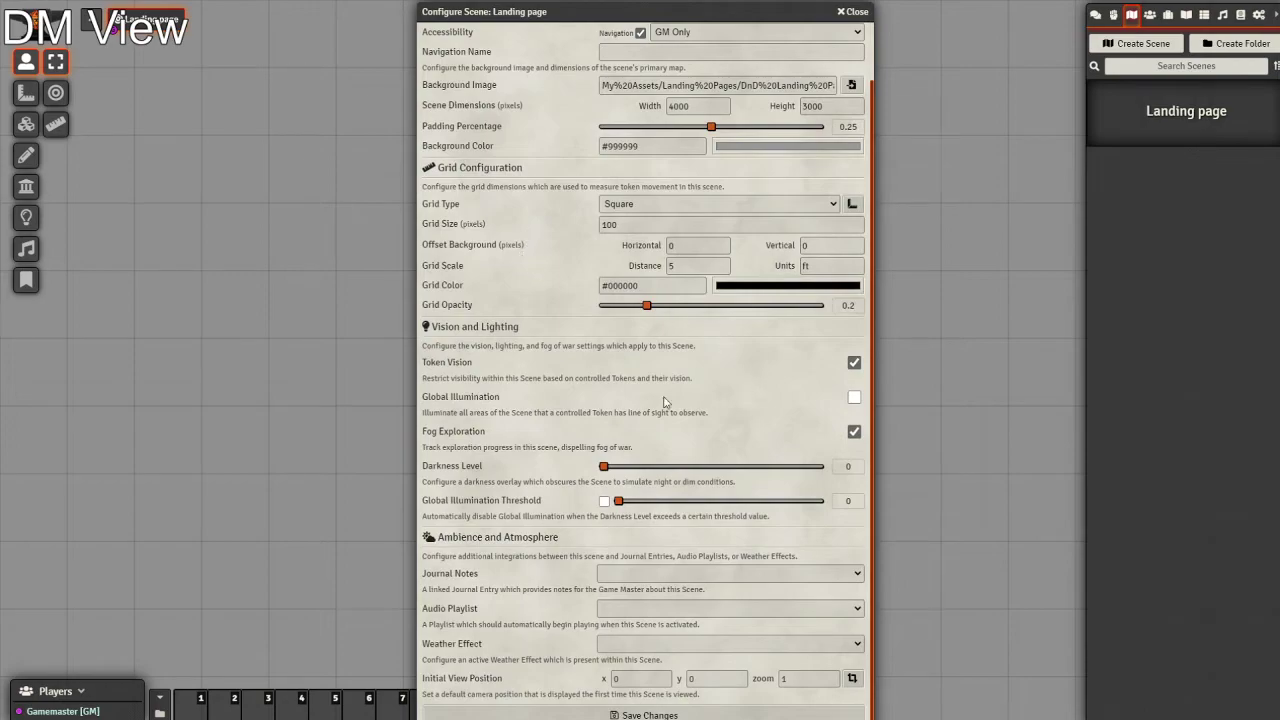
{"action": "left_click", "coordinate": [854, 396]}
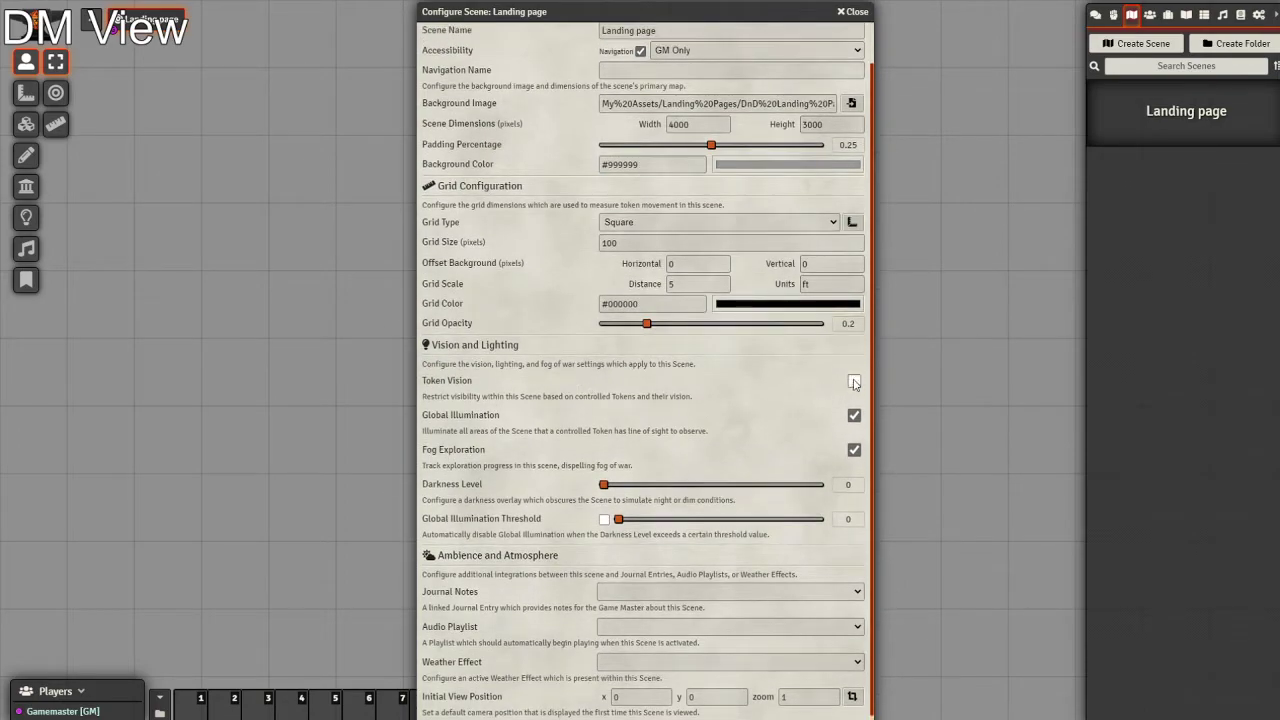
{"action": "scroll", "scroll_direction": "up", "scroll_amount": 3}
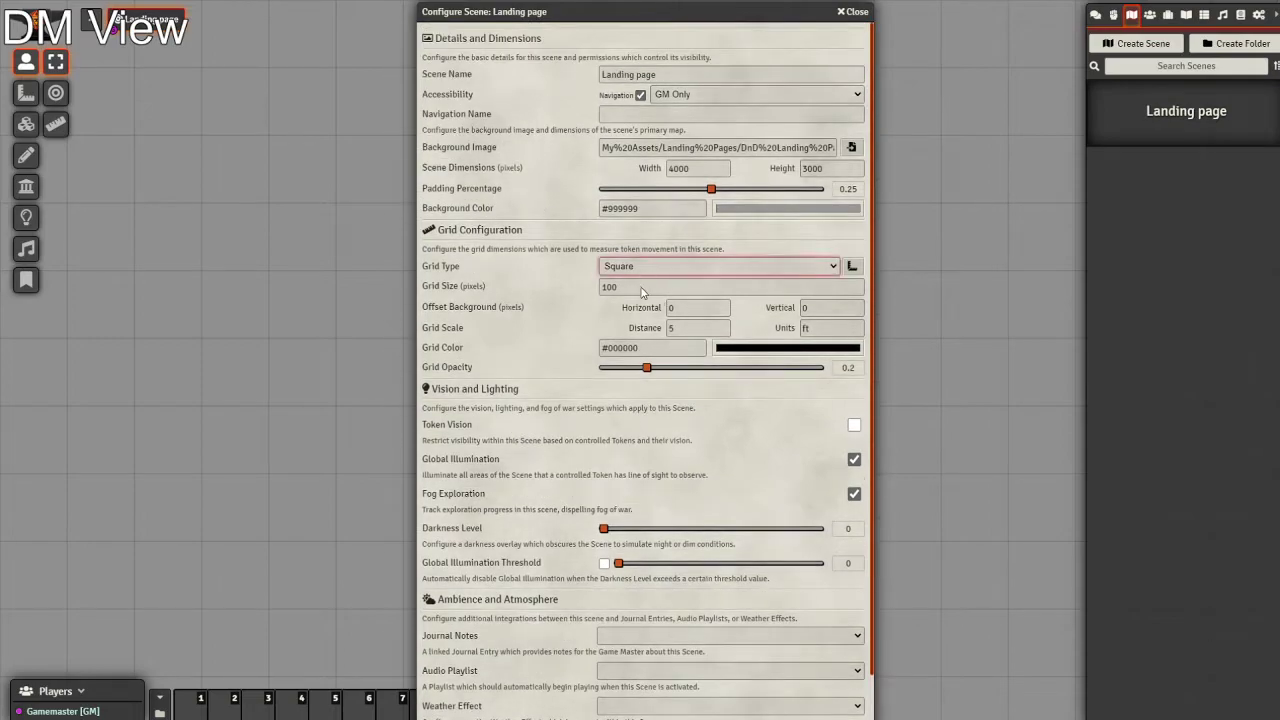
{"action": "left_click", "coordinate": [718, 266]}
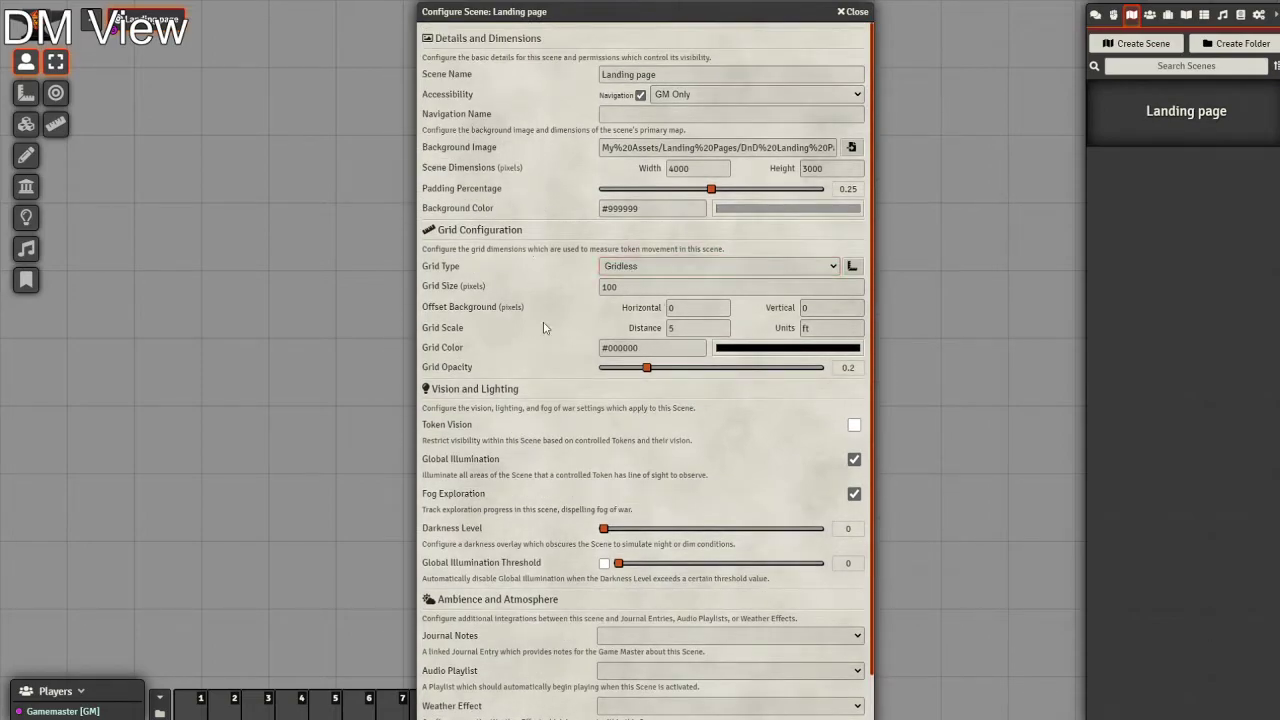
{"action": "scroll", "scroll_direction": "down", "scroll_amount": 3}
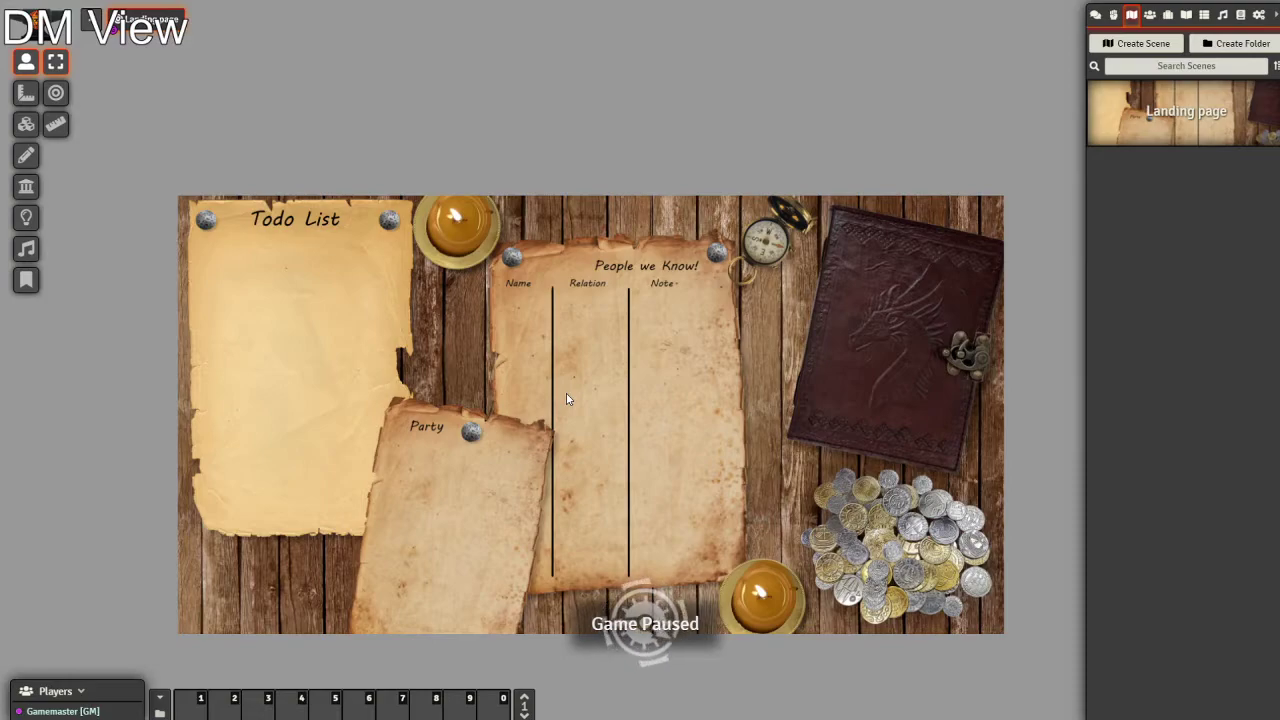
{"action": "mouse_move", "coordinate": [568, 390]}
{"action": "type", "text": "Player 1"}
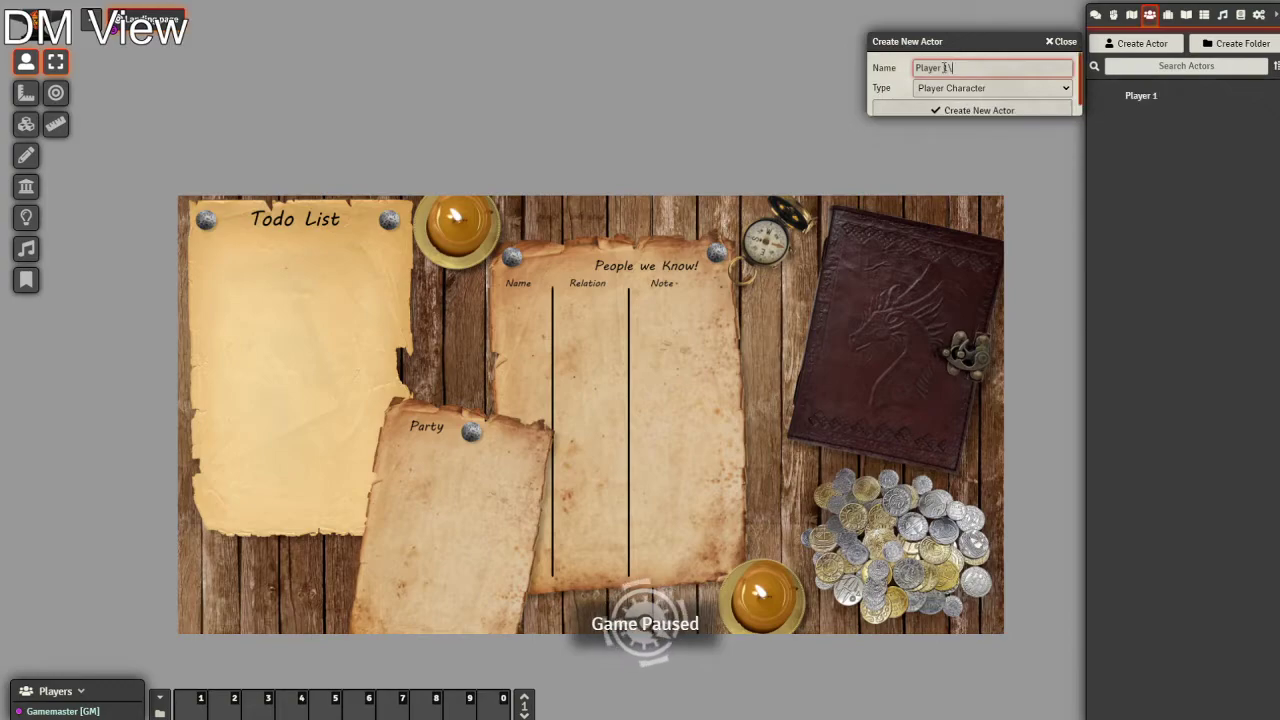
Step: Create the 'Player 1' player character actor and close its sheet
{"action": "left_click", "coordinate": [978, 110]}
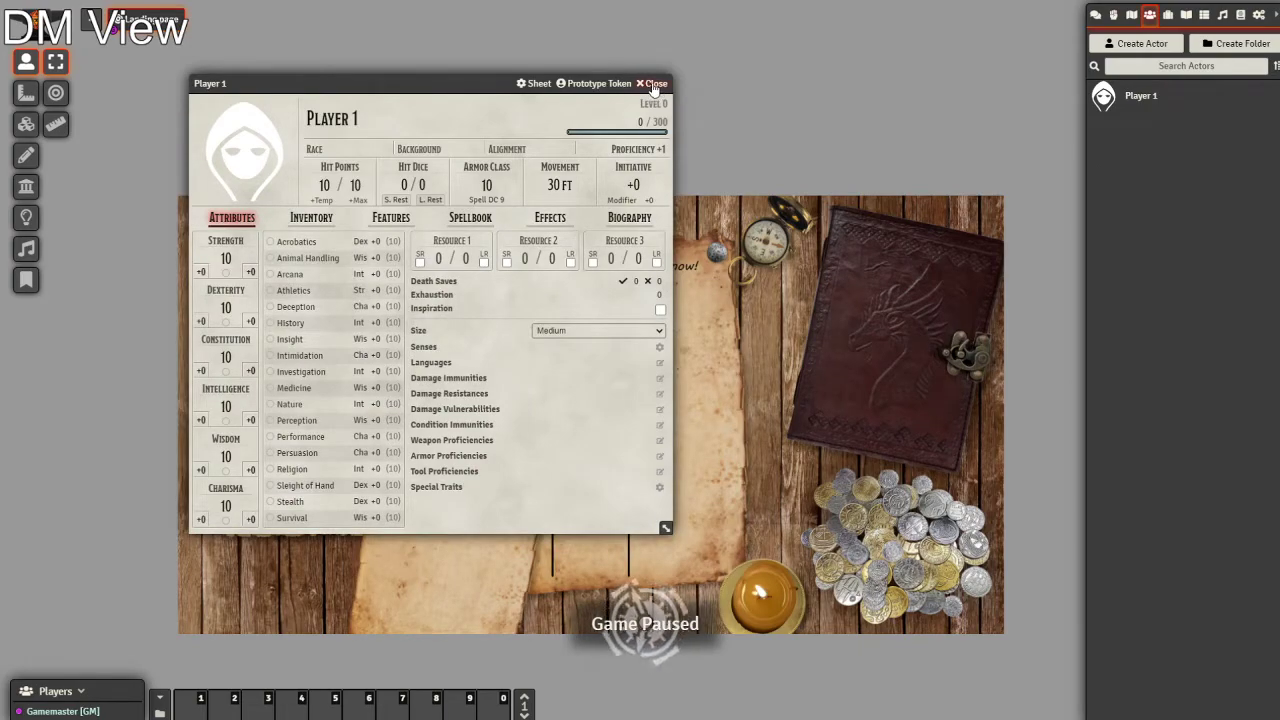
{"action": "left_click", "coordinate": [656, 84]}
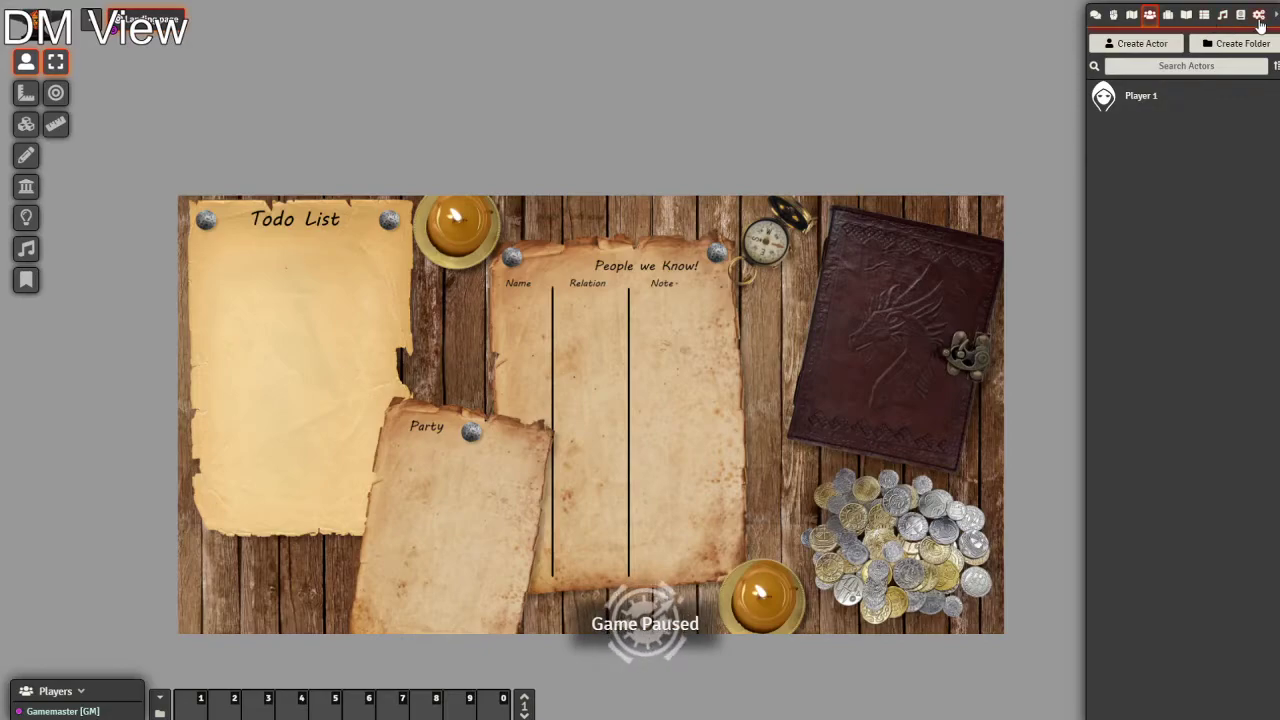
Step: In User Management, add player accounts Player 2–5
{"action": "left_click", "coordinate": [1260, 16]}
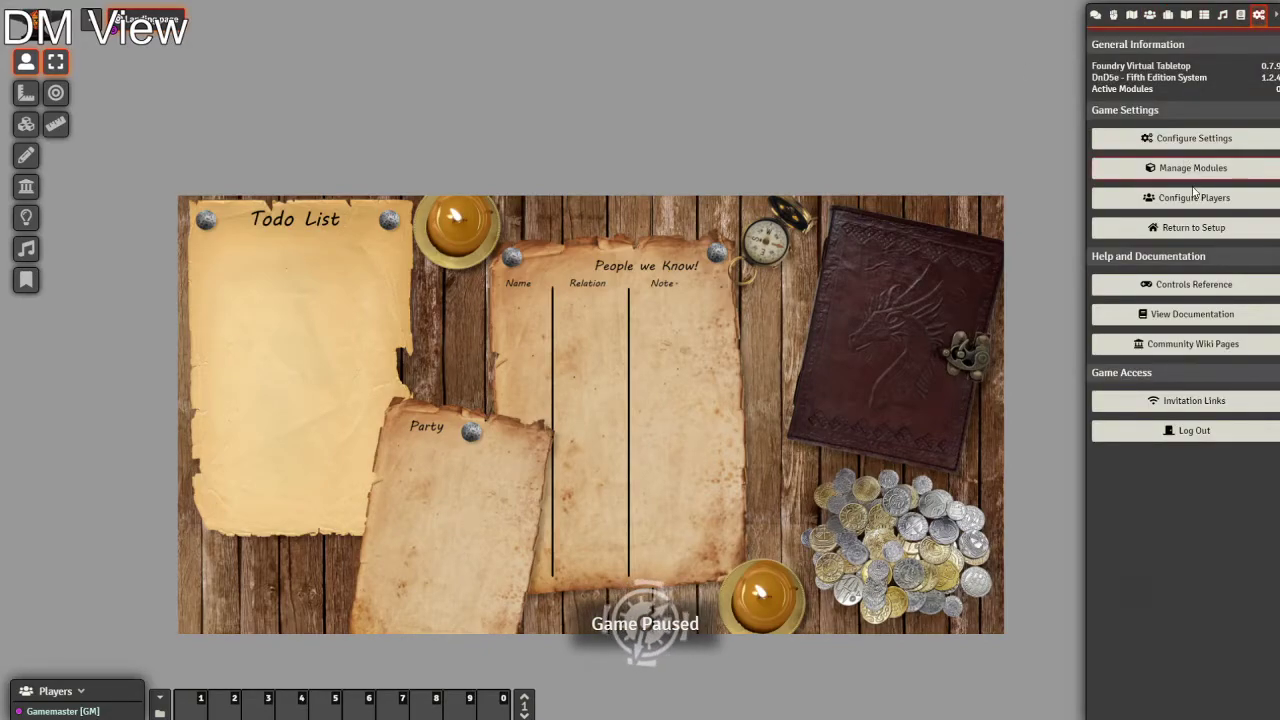
{"action": "left_click", "coordinate": [1192, 198]}
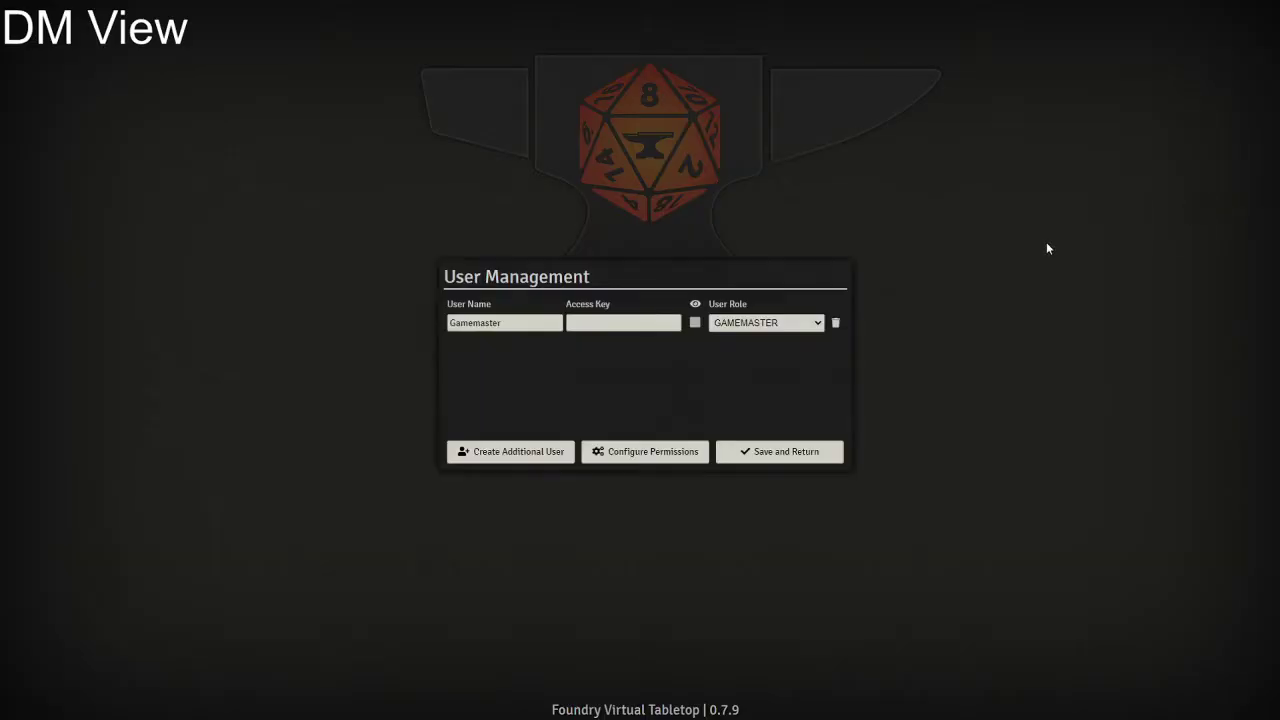
{"action": "left_click", "coordinate": [510, 452]}
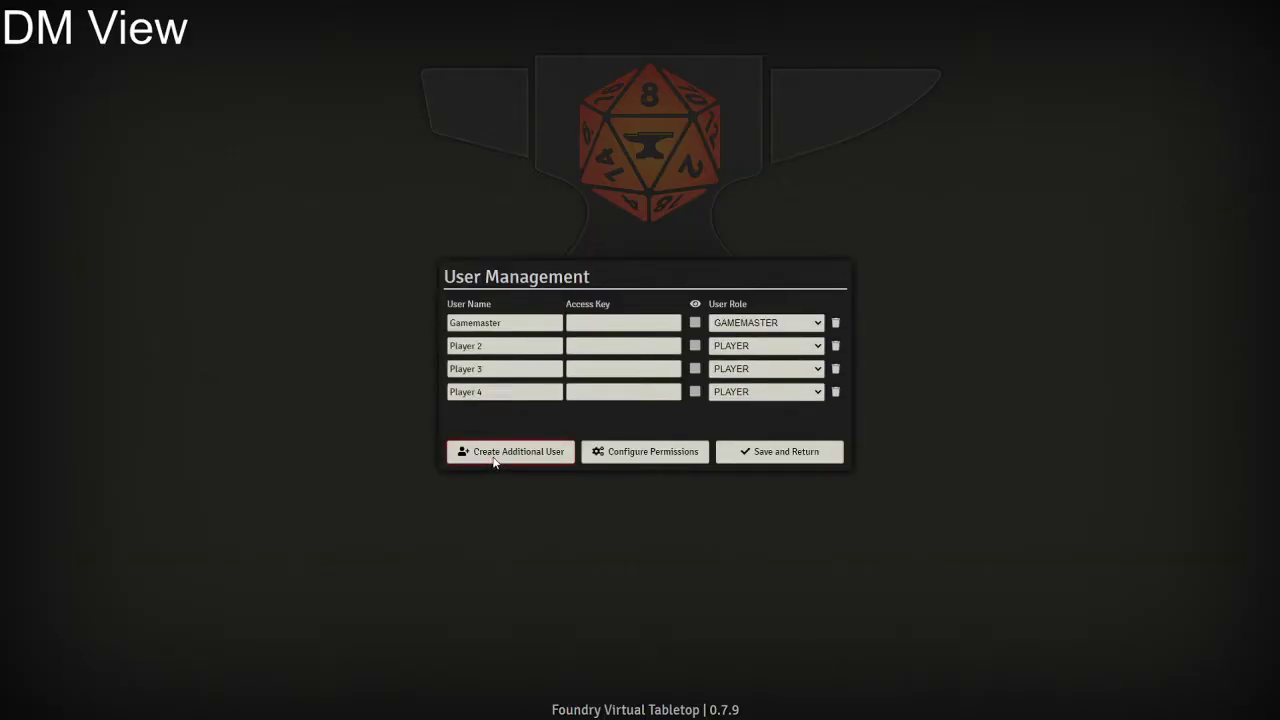
{"action": "left_click", "coordinate": [510, 452]}
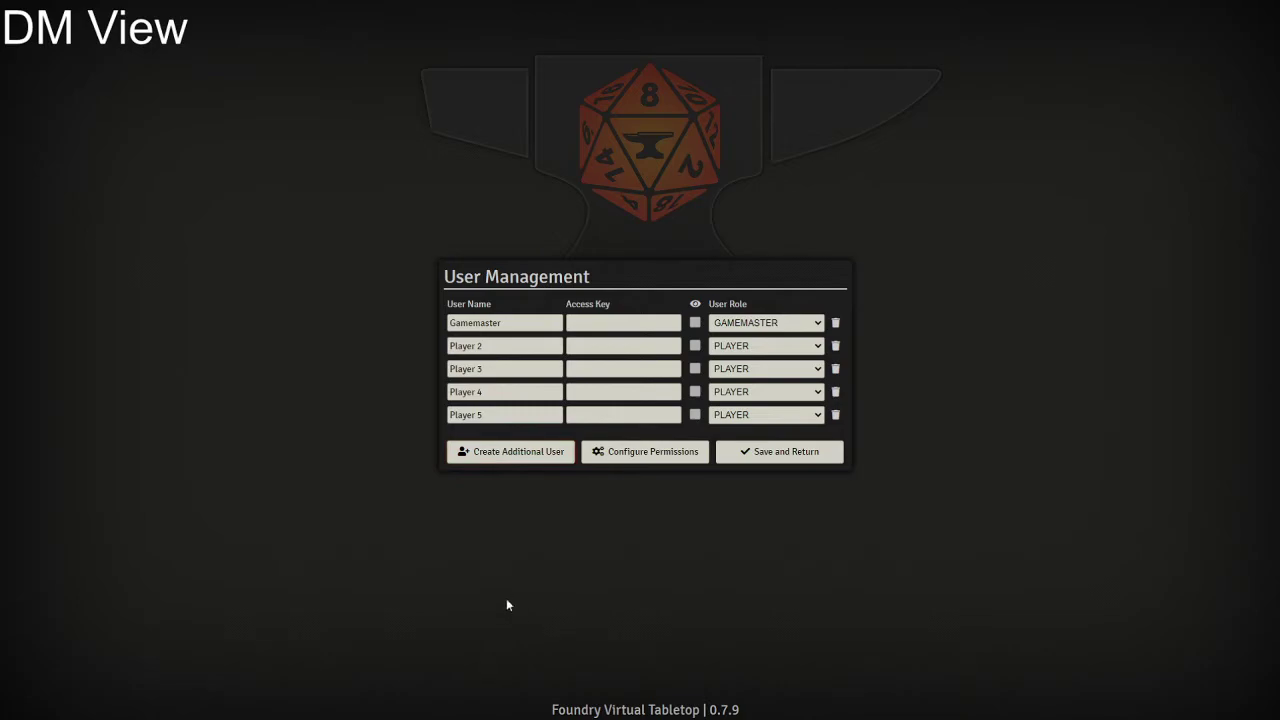
{"action": "double_click", "coordinate": [504, 344]}
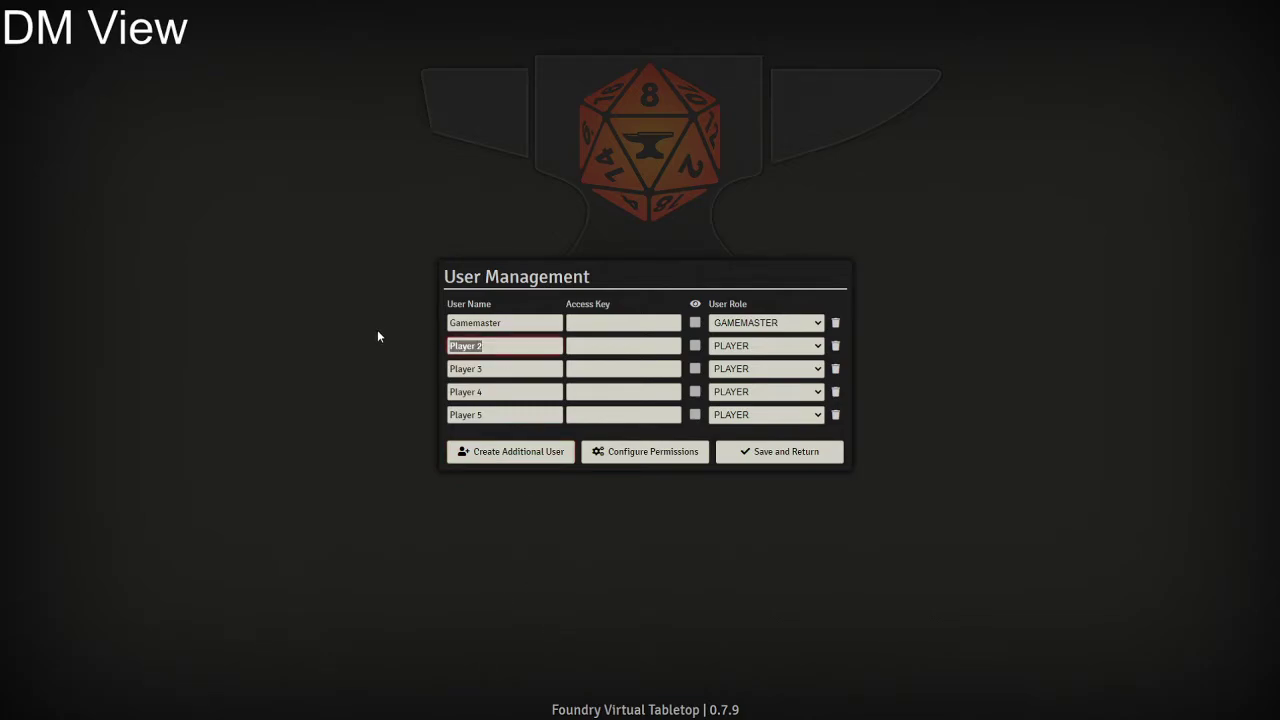
Step: Set an access key for the Gamemaster and save the users, returning to the join screen
{"action": "left_click", "coordinate": [624, 344]}
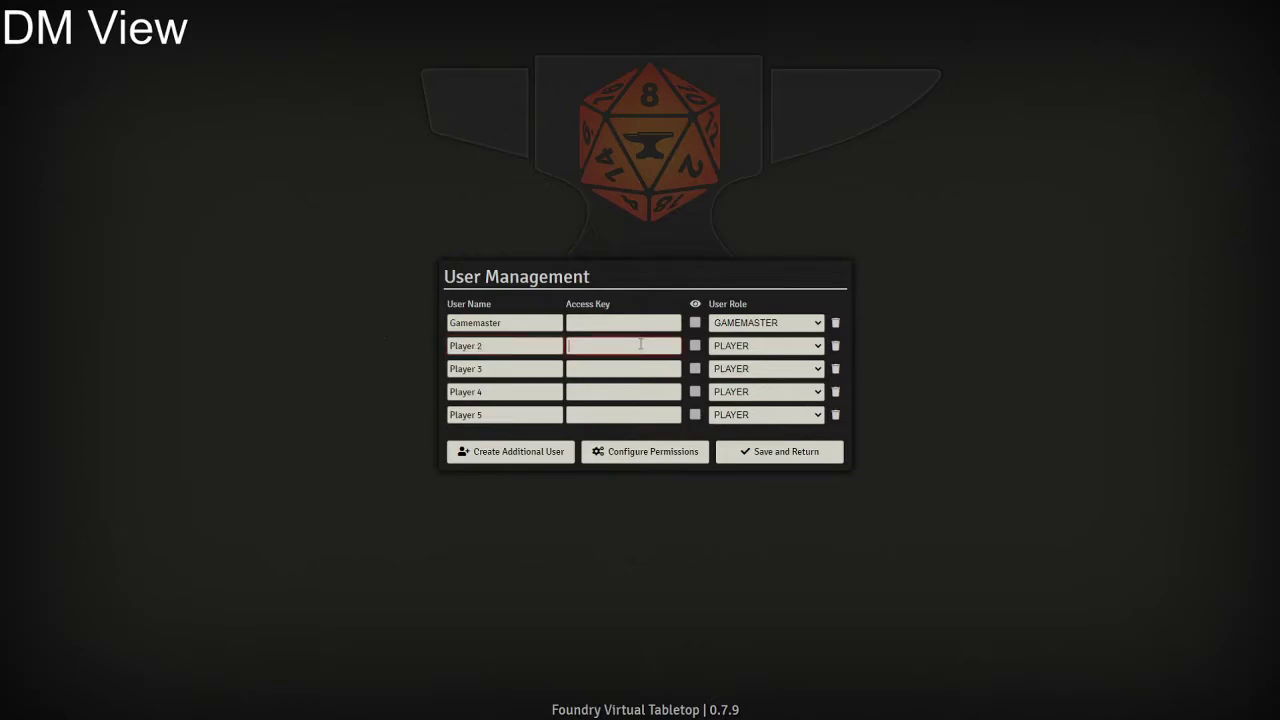
{"action": "type", "text": "••"}
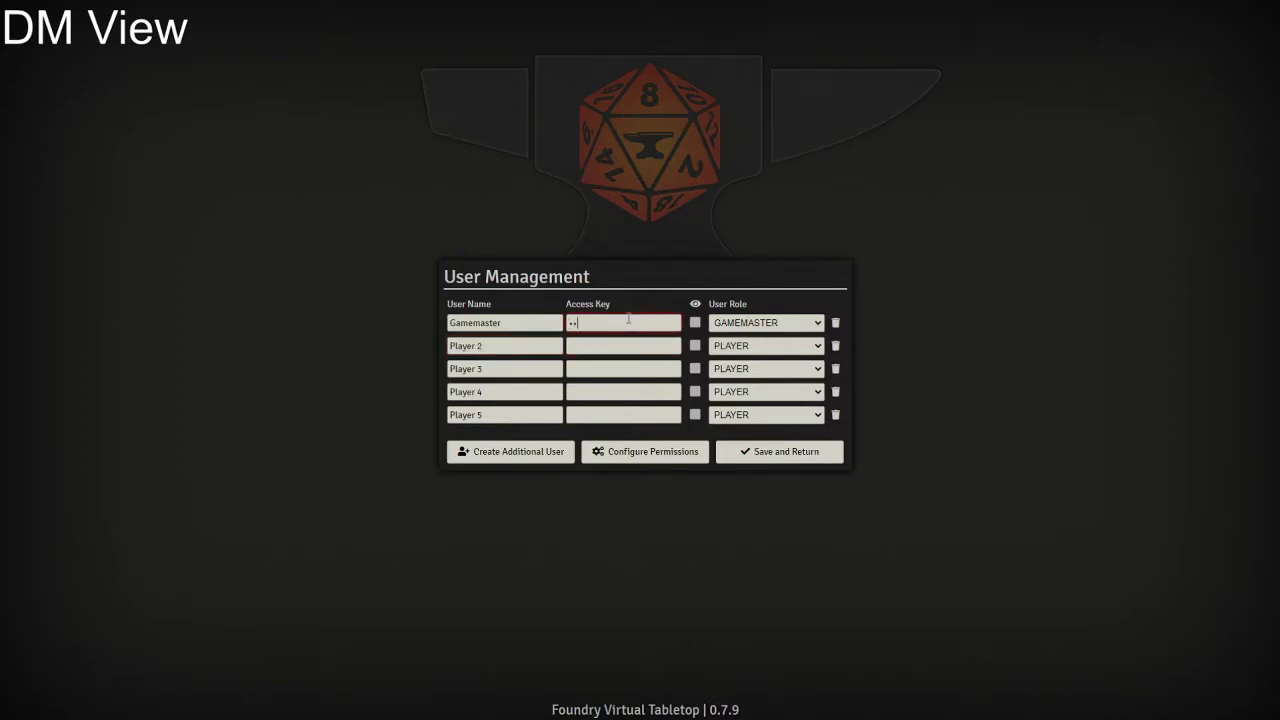
{"action": "type", "text": "••••"}
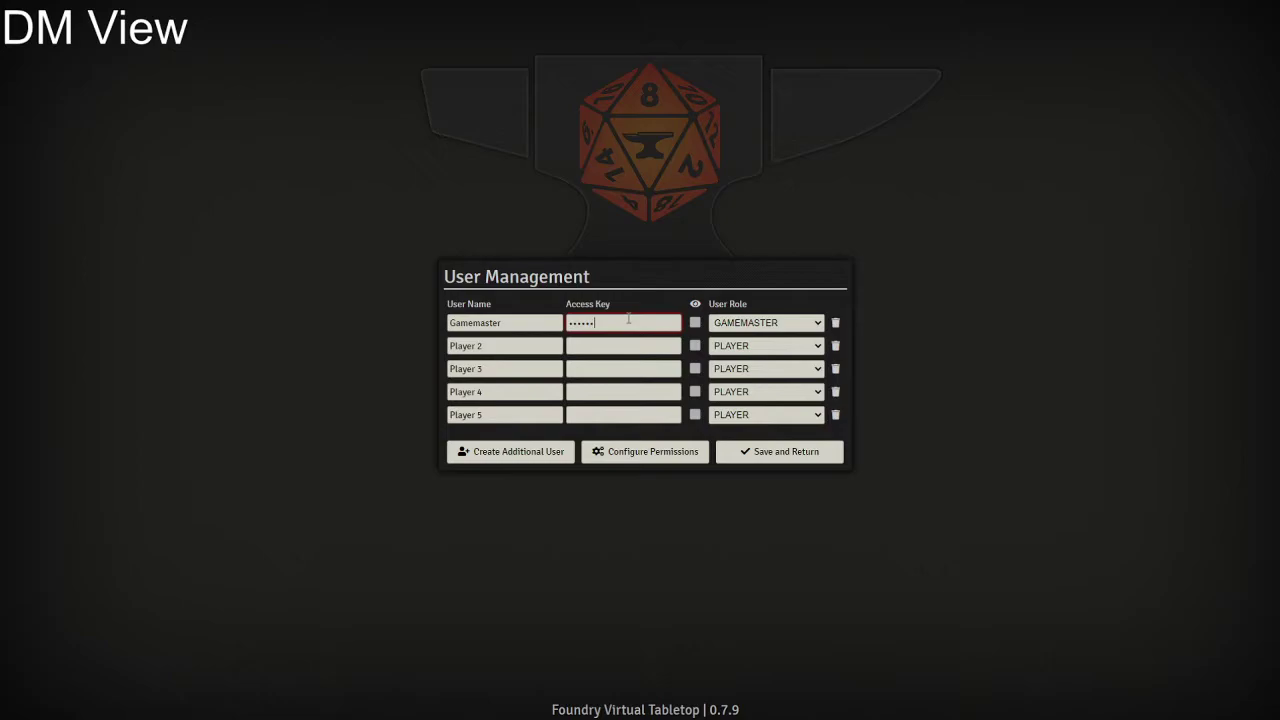
{"action": "left_click", "coordinate": [624, 390]}
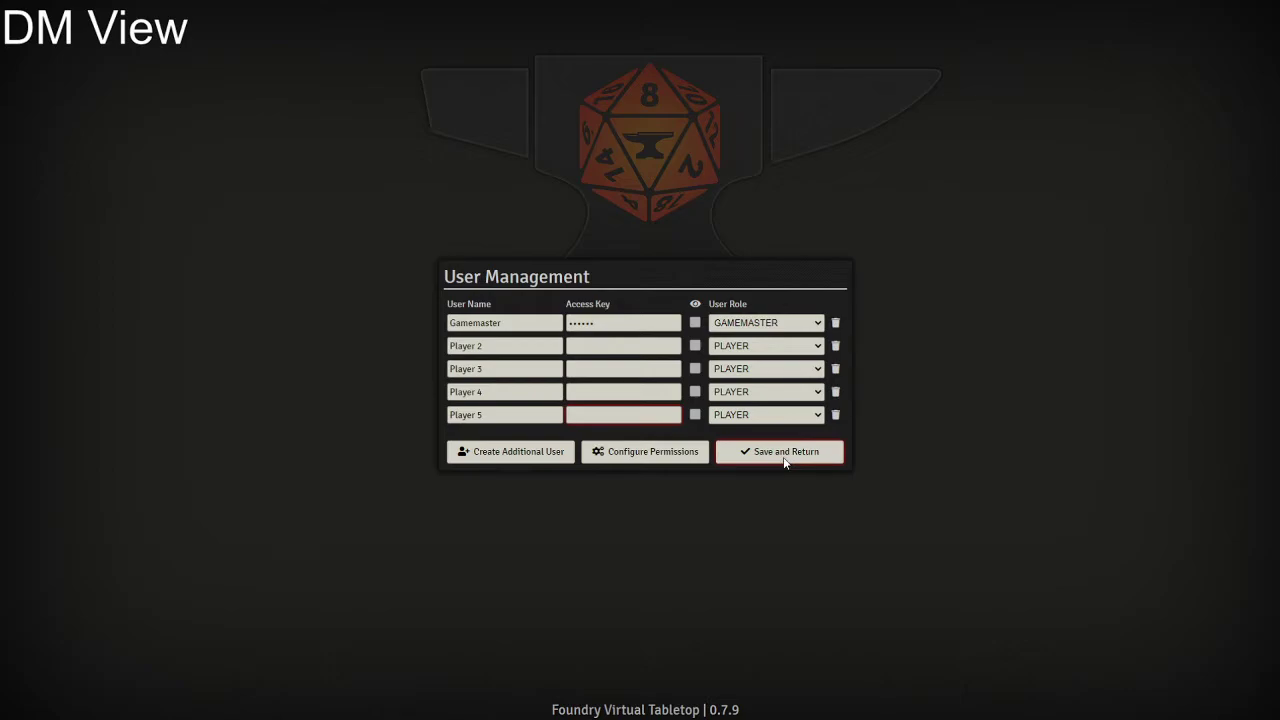
{"action": "left_click", "coordinate": [780, 452]}
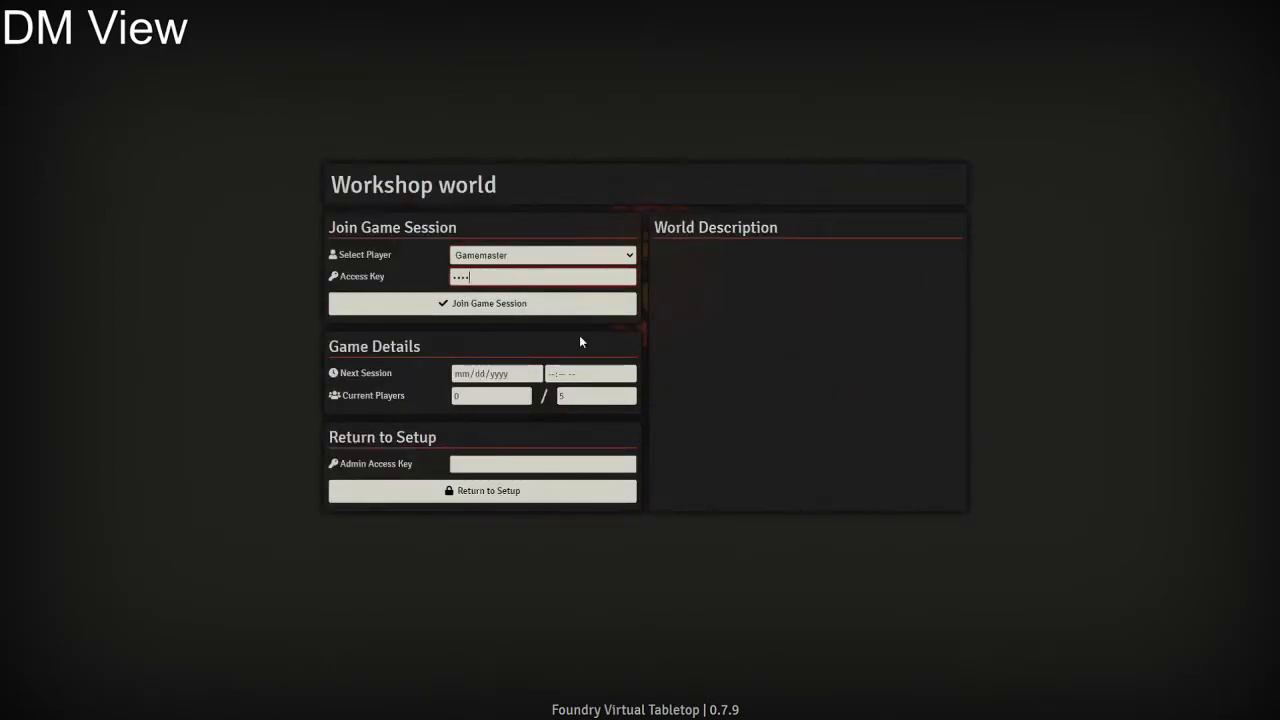
Step: As Gamemaster, give Player 2 Owner permission on the Player 1 actor and return to the join screen
{"action": "left_click", "coordinate": [482, 304]}
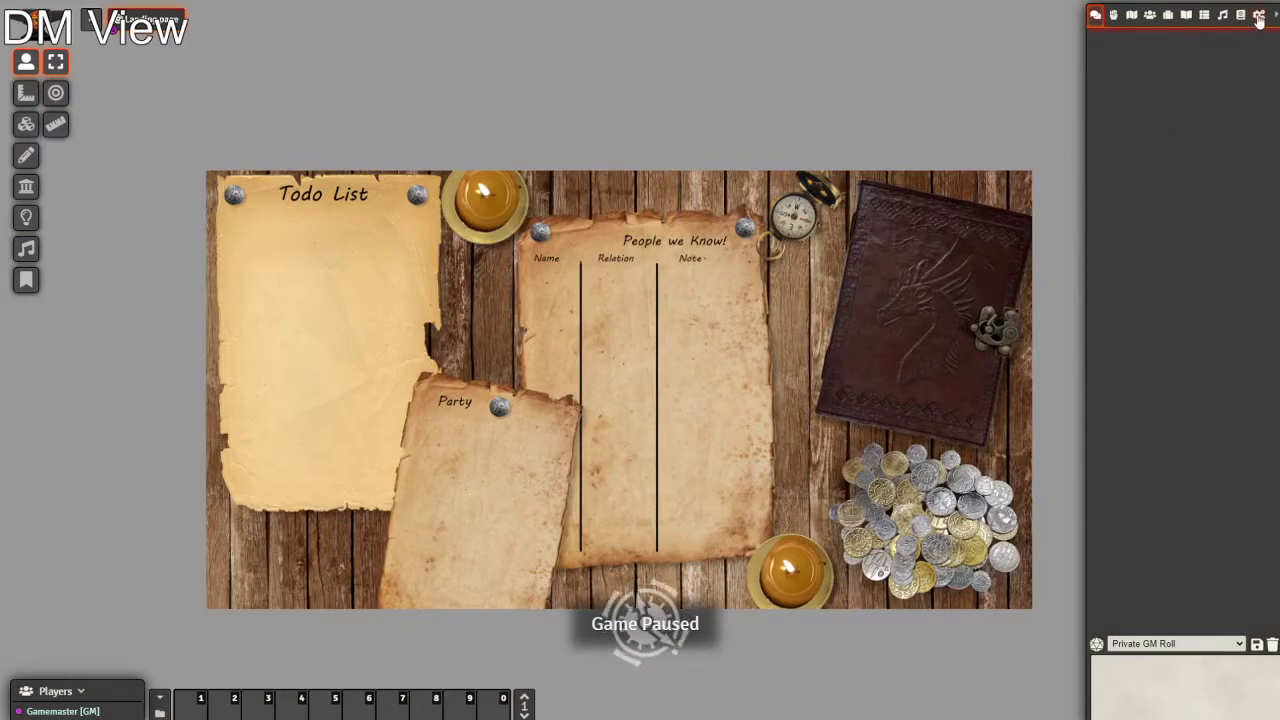
{"action": "left_click", "coordinate": [1148, 16]}
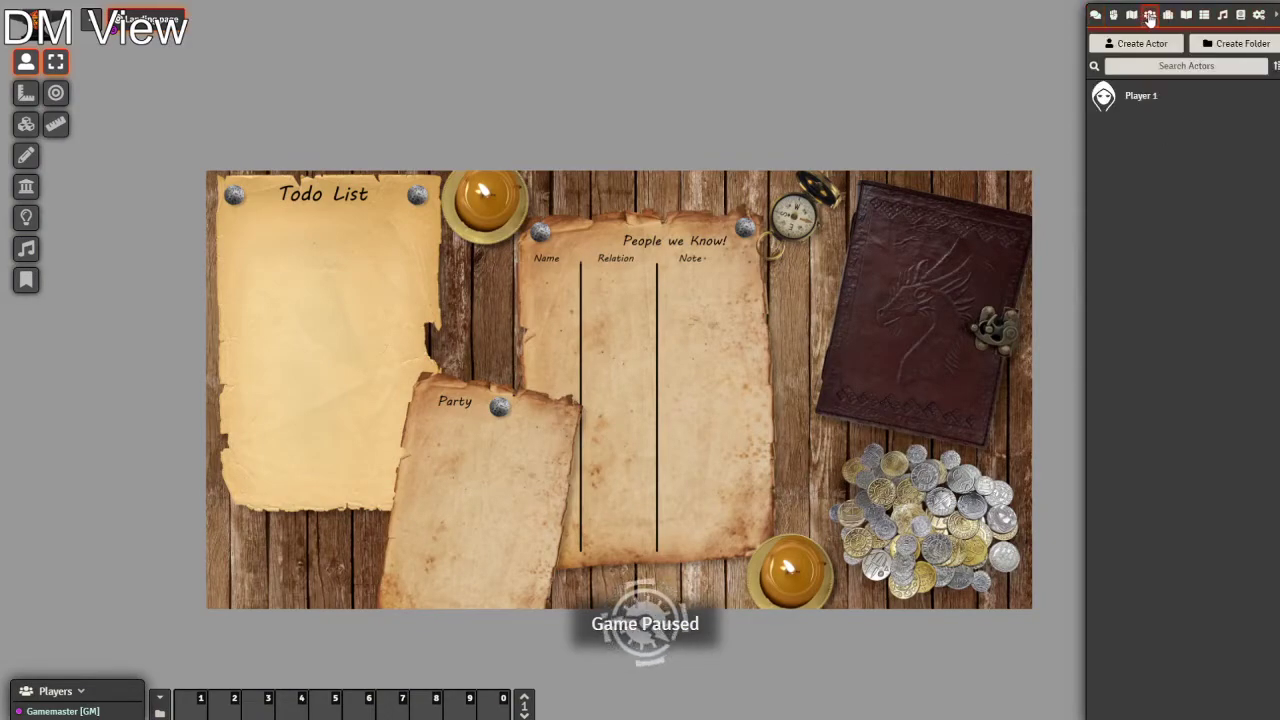
{"action": "right_click", "coordinate": [1140, 96]}
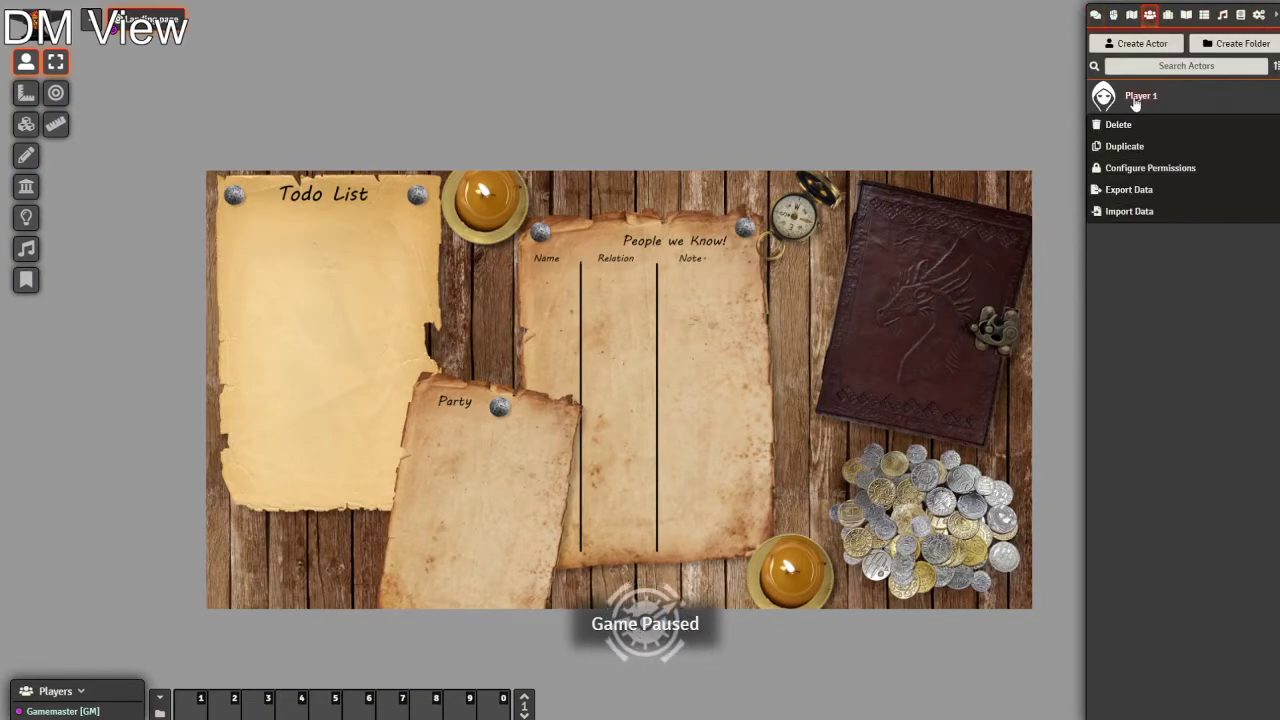
{"action": "mouse_move", "coordinate": [1150, 168]}
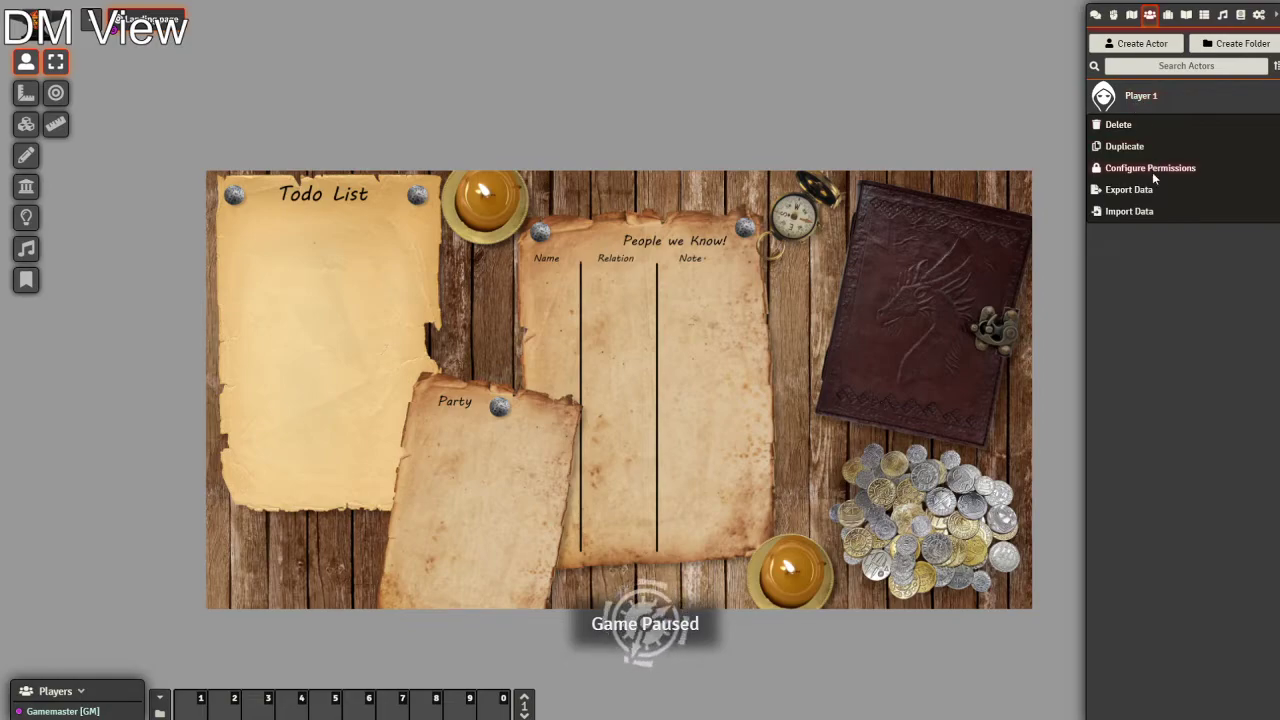
{"action": "left_click", "coordinate": [1148, 168]}
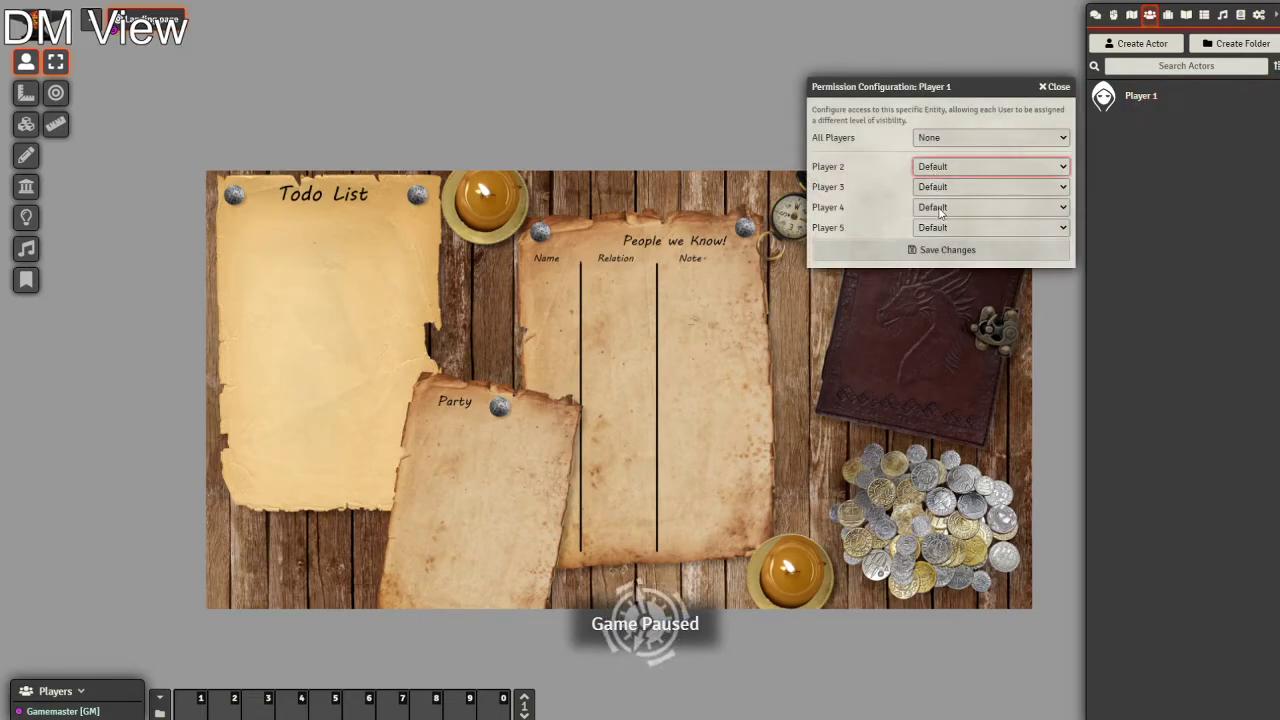
{"action": "left_click", "coordinate": [990, 166]}
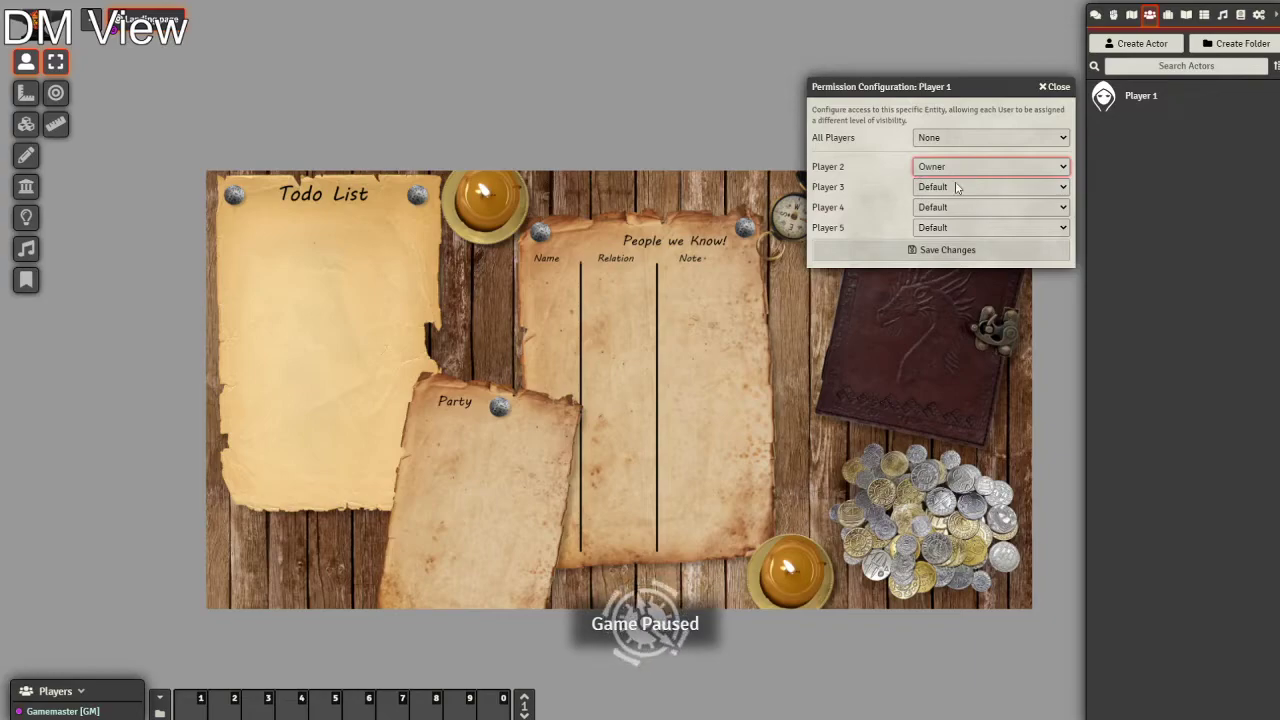
{"action": "left_click", "coordinate": [1054, 86]}
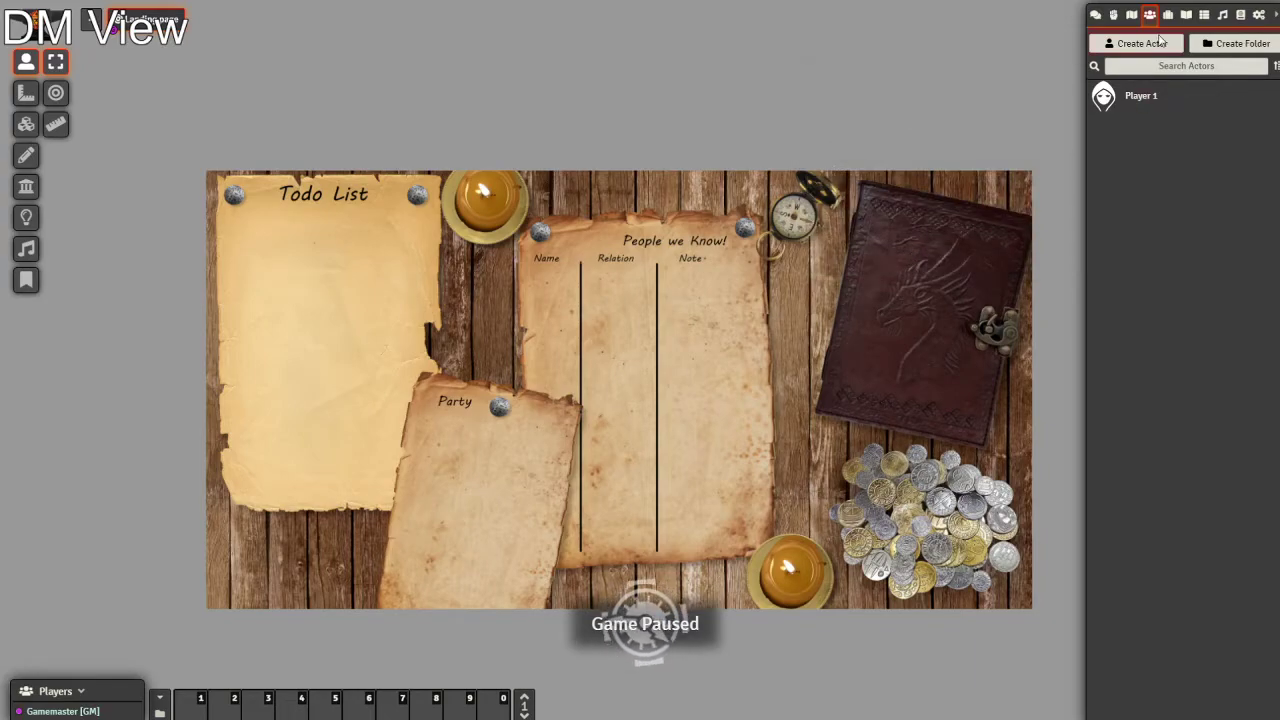
{"action": "mouse_move", "coordinate": [1140, 218]}
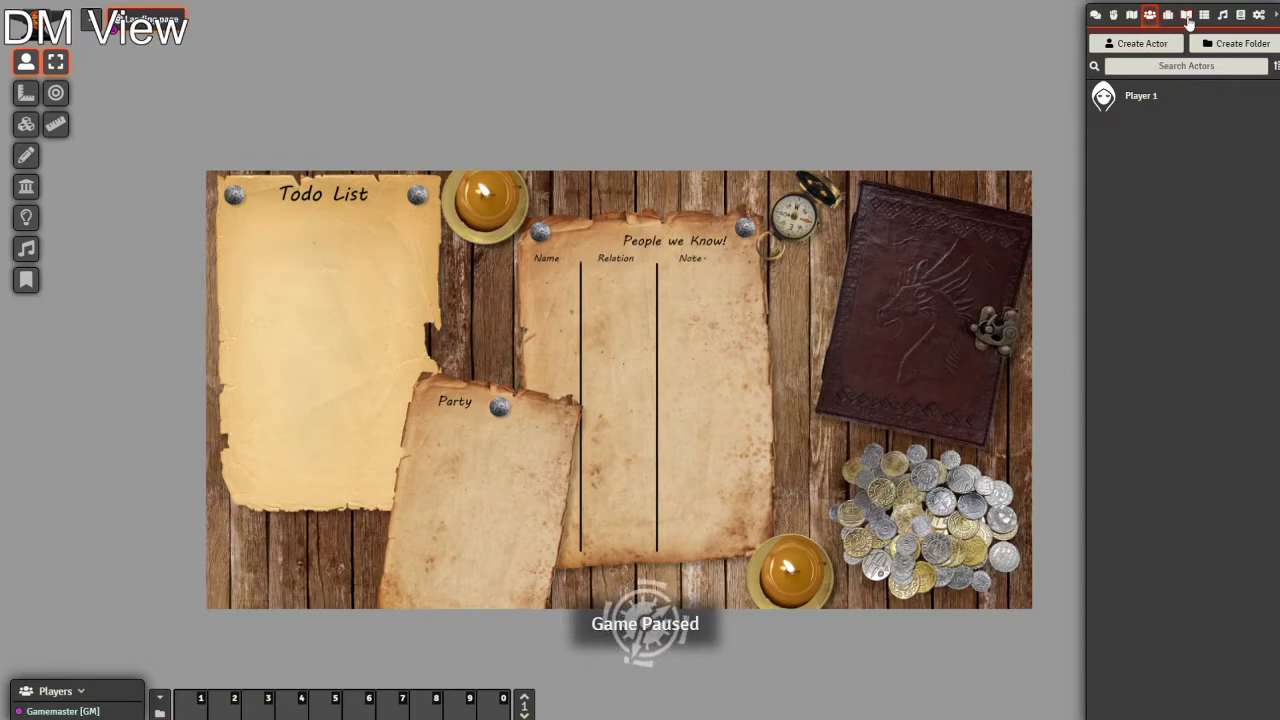
{"action": "left_click", "coordinate": [1258, 16]}
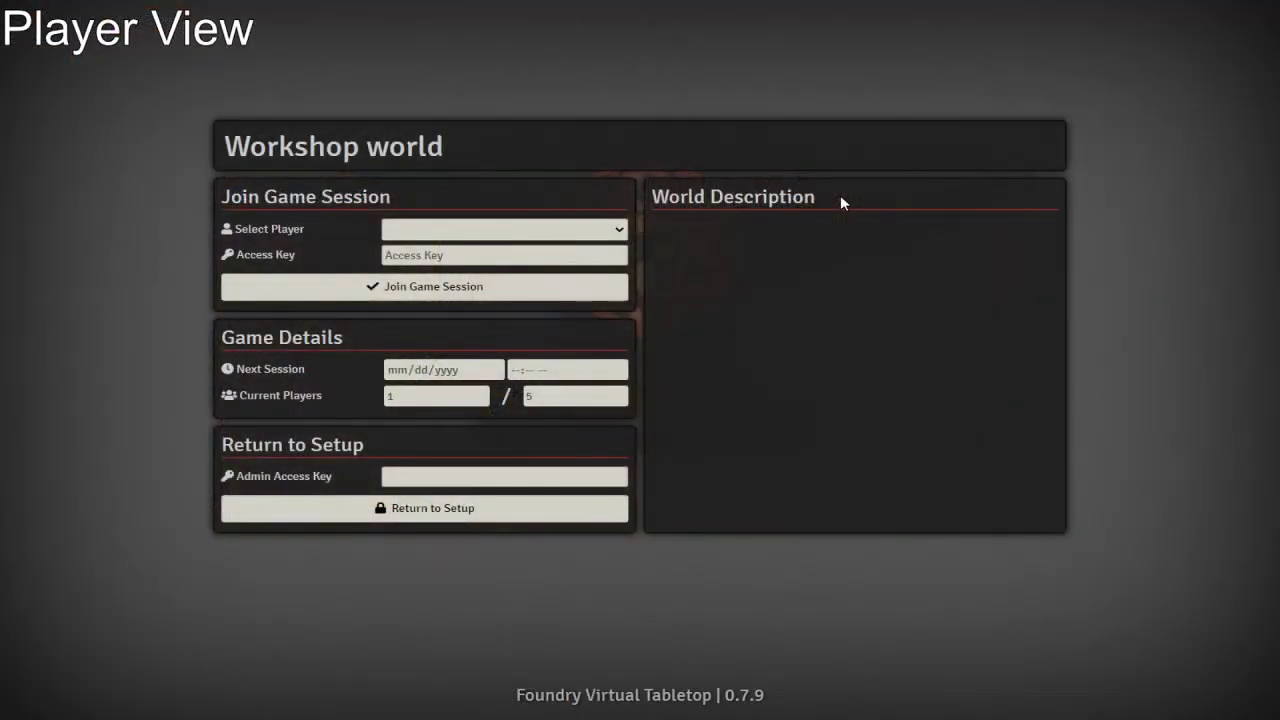
{"action": "mouse_move", "coordinate": [784, 188]}
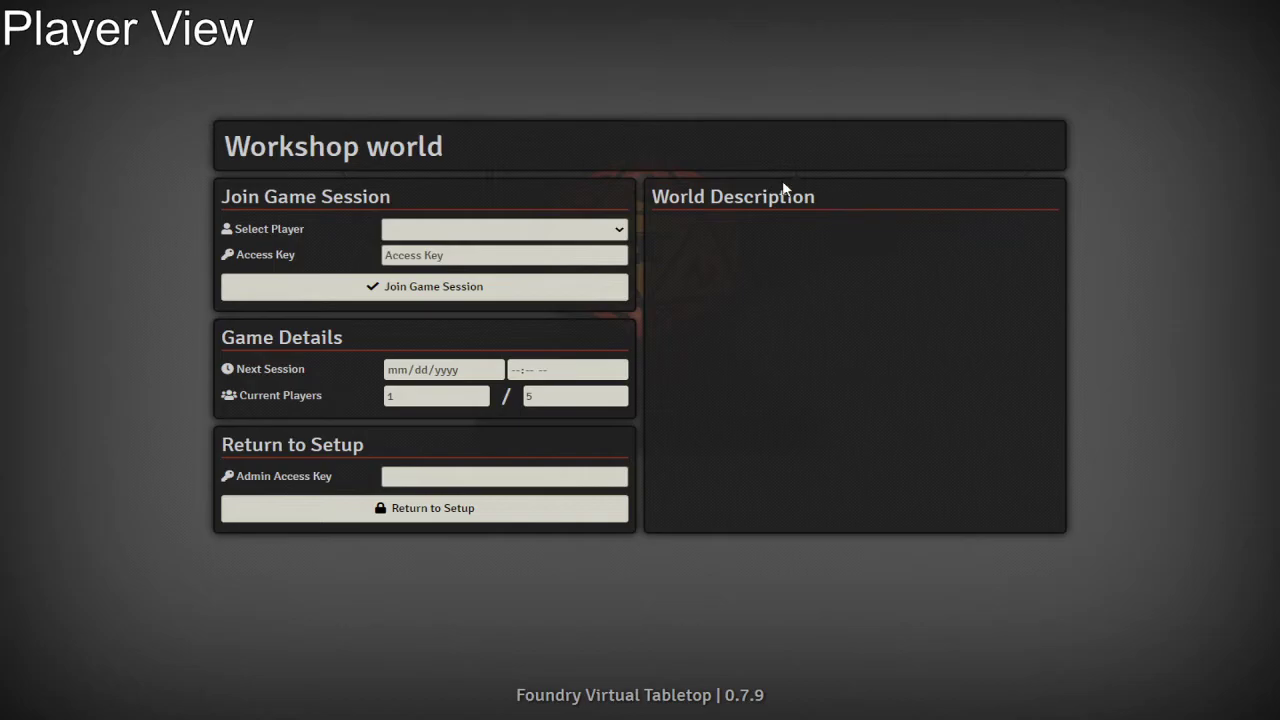
Step: Join the Workshop world session as Player 2
{"action": "left_click", "coordinate": [504, 228]}
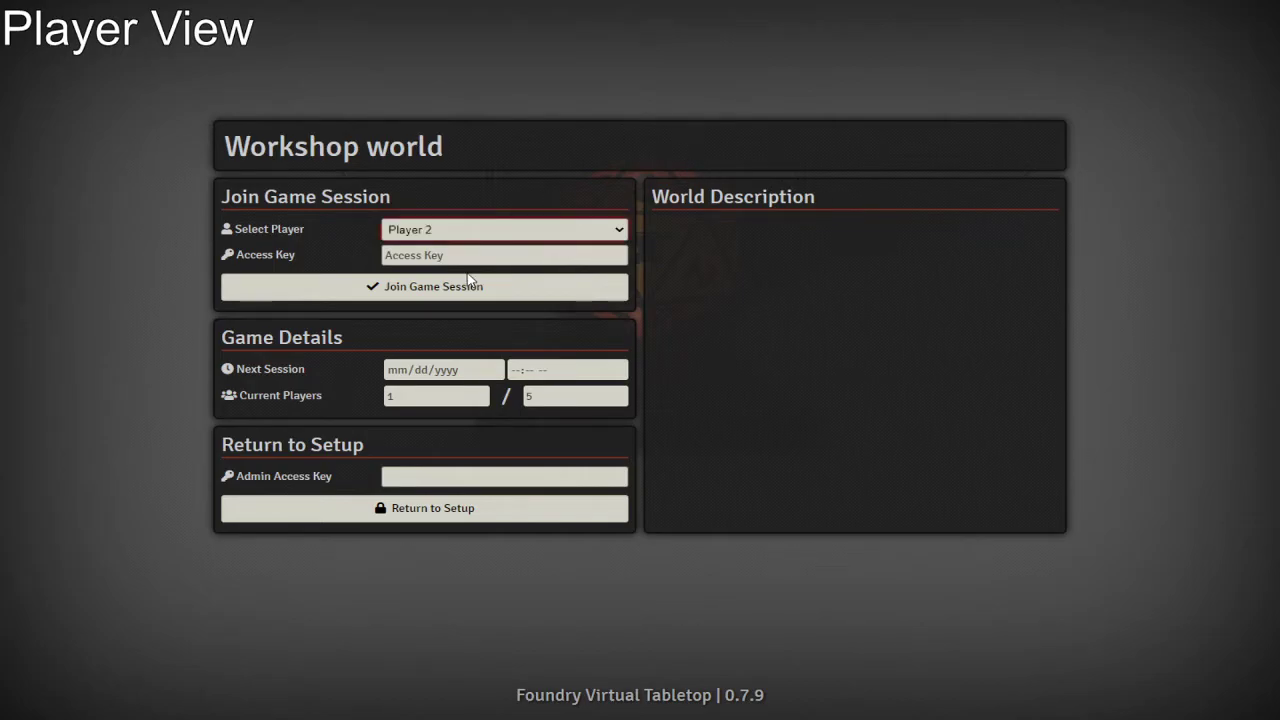
{"action": "mouse_move", "coordinate": [414, 292]}
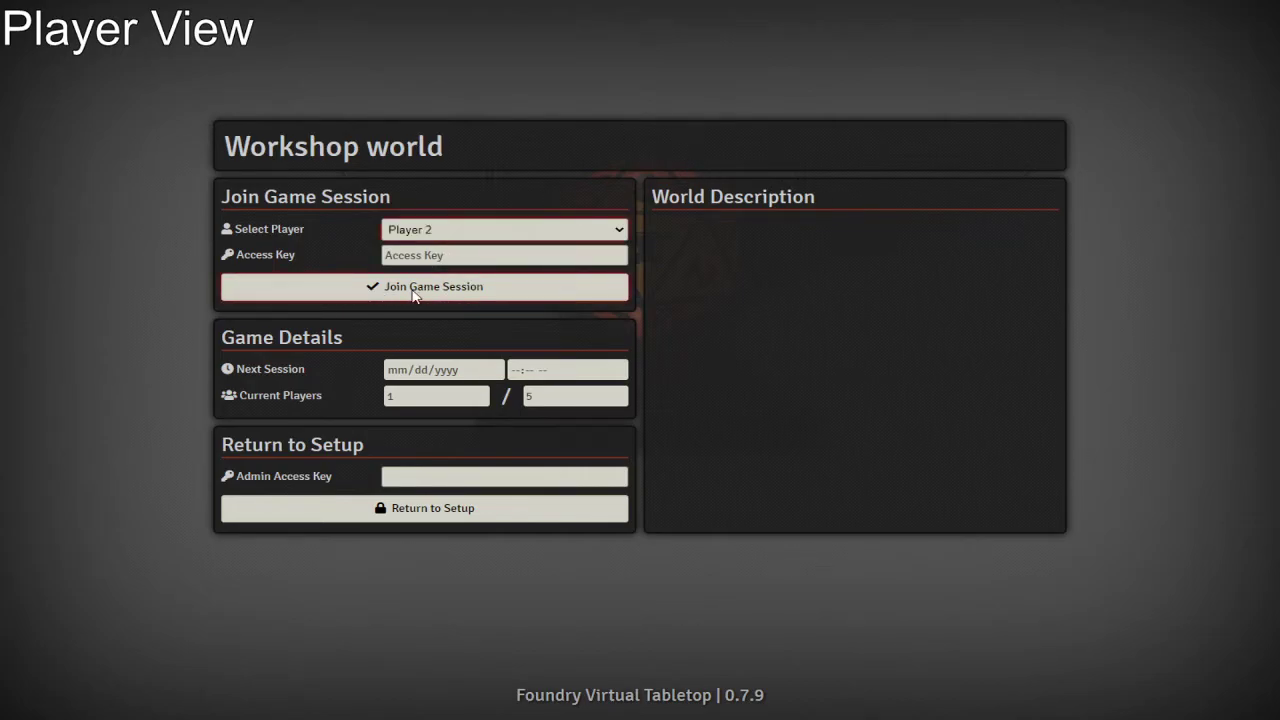
{"action": "left_click", "coordinate": [424, 288]}
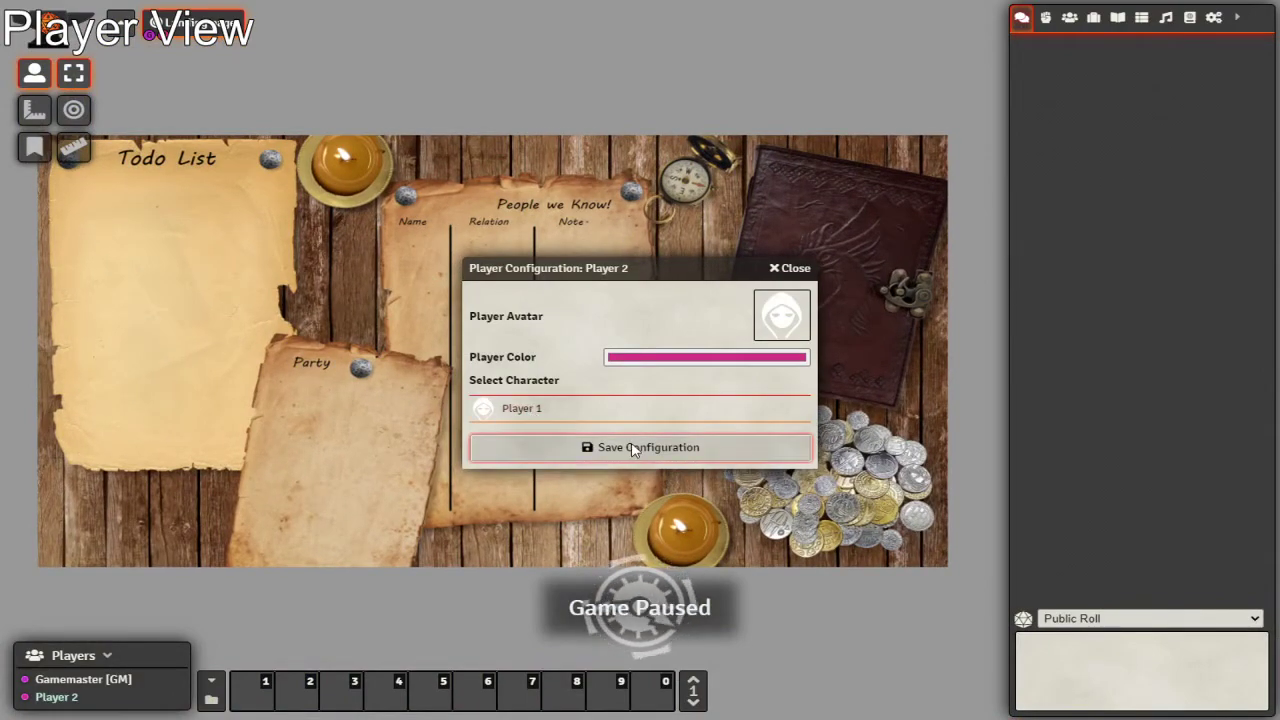
{"action": "mouse_move", "coordinate": [710, 362]}
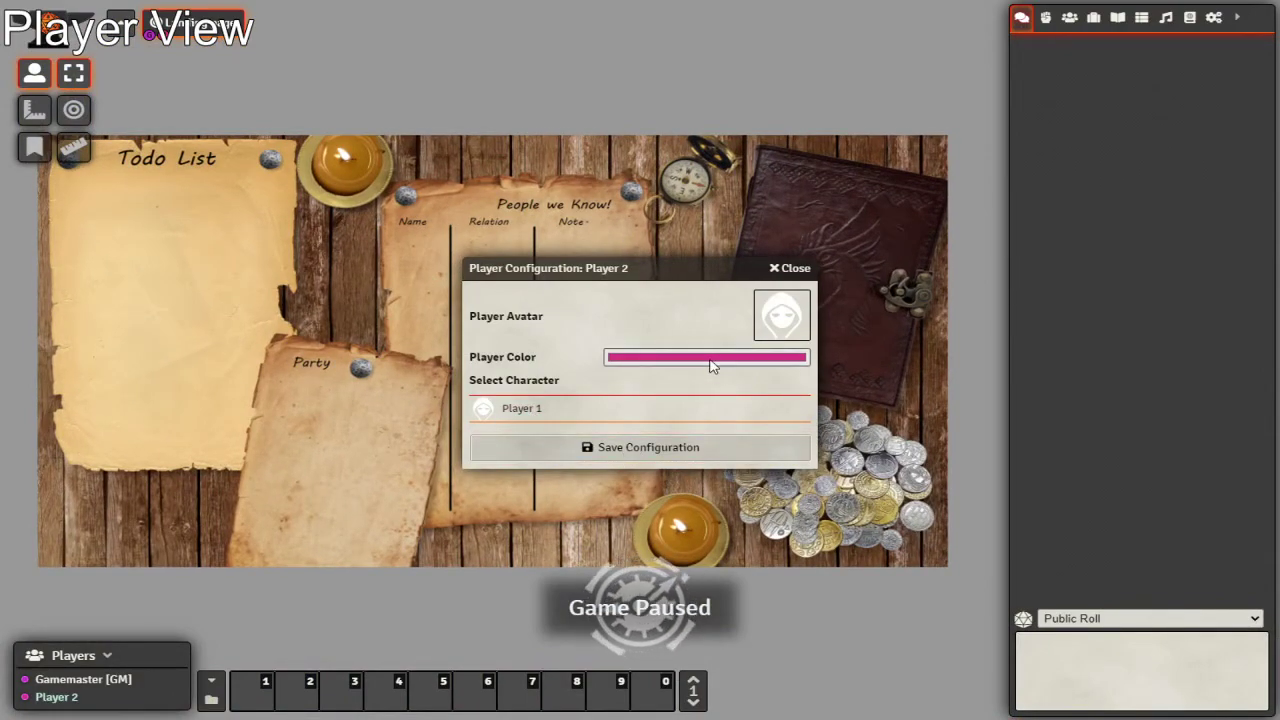
{"action": "mouse_move", "coordinate": [684, 340]}
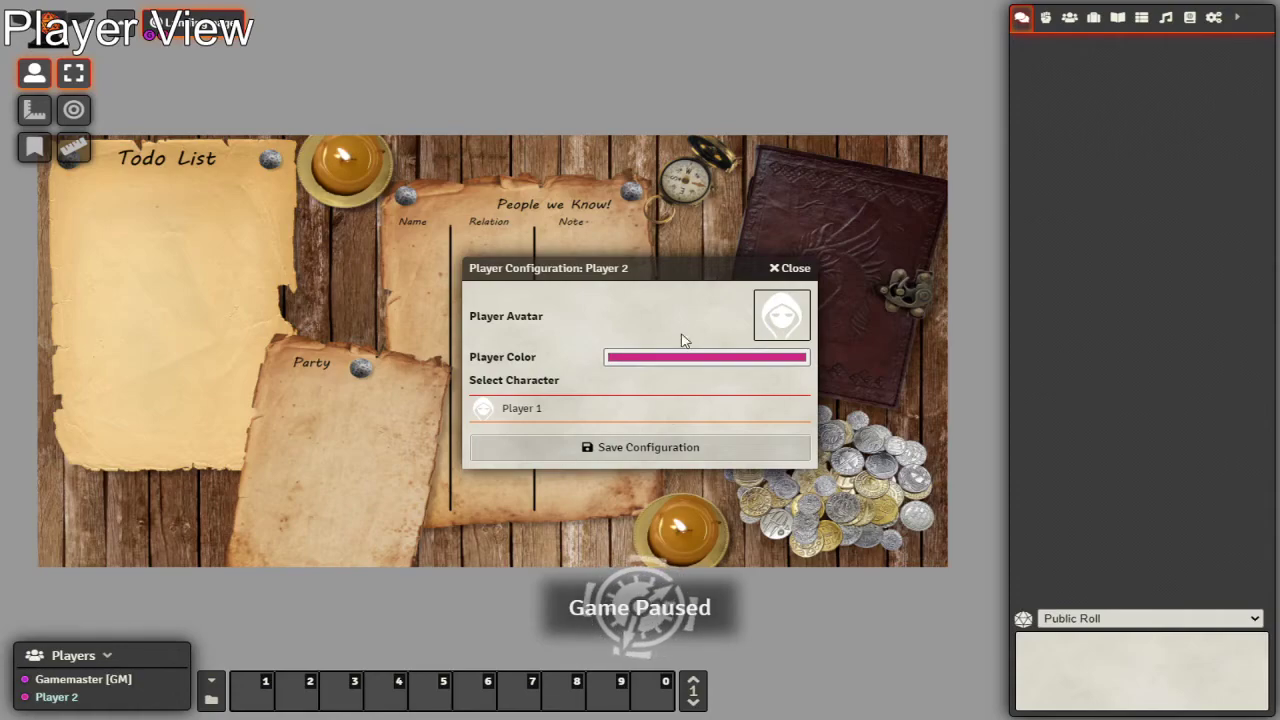
{"action": "mouse_move", "coordinate": [630, 444]}
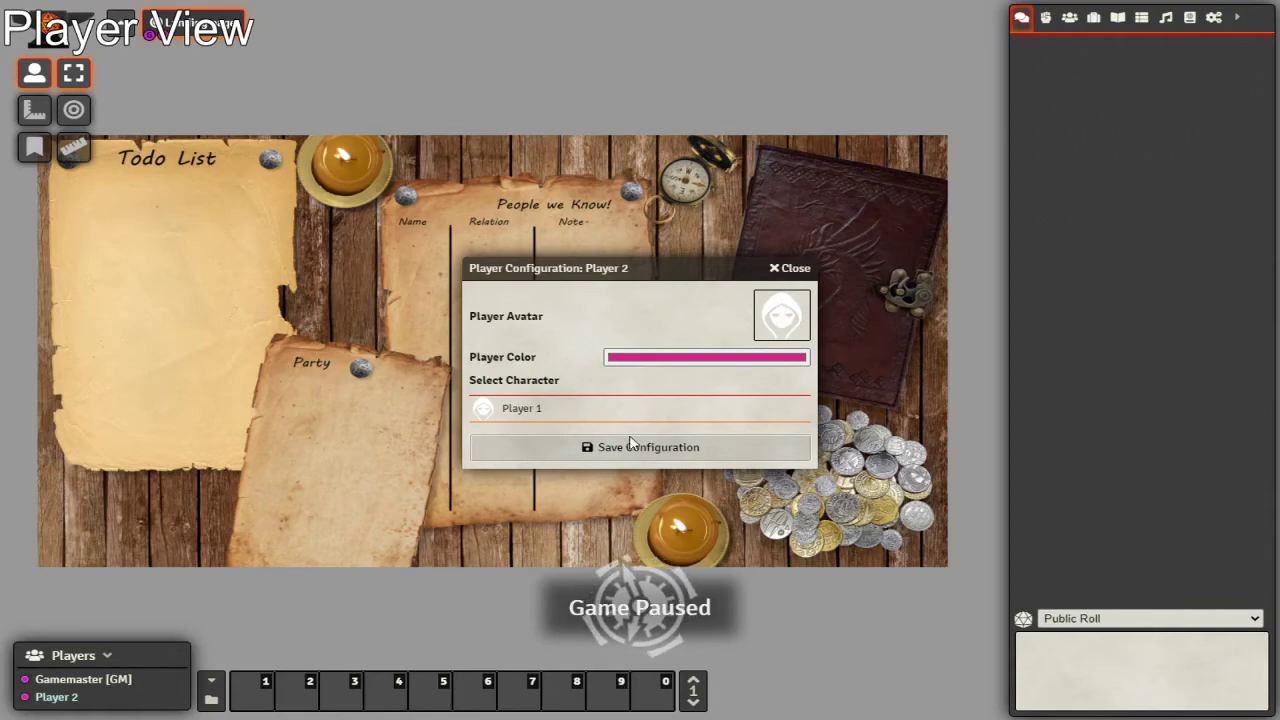
Step: Save Player 2's configuration with Player 1 as their character and show the Actors list
{"action": "left_click", "coordinate": [640, 448]}
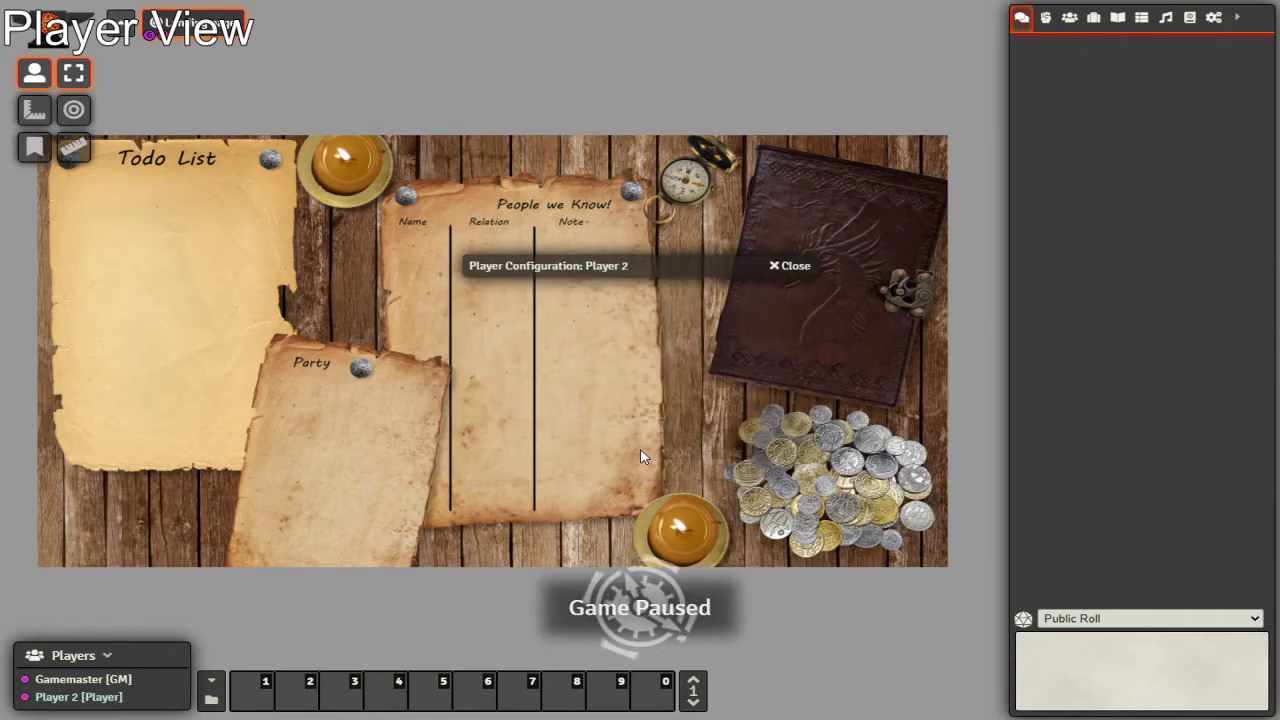
{"action": "left_click", "coordinate": [788, 264]}
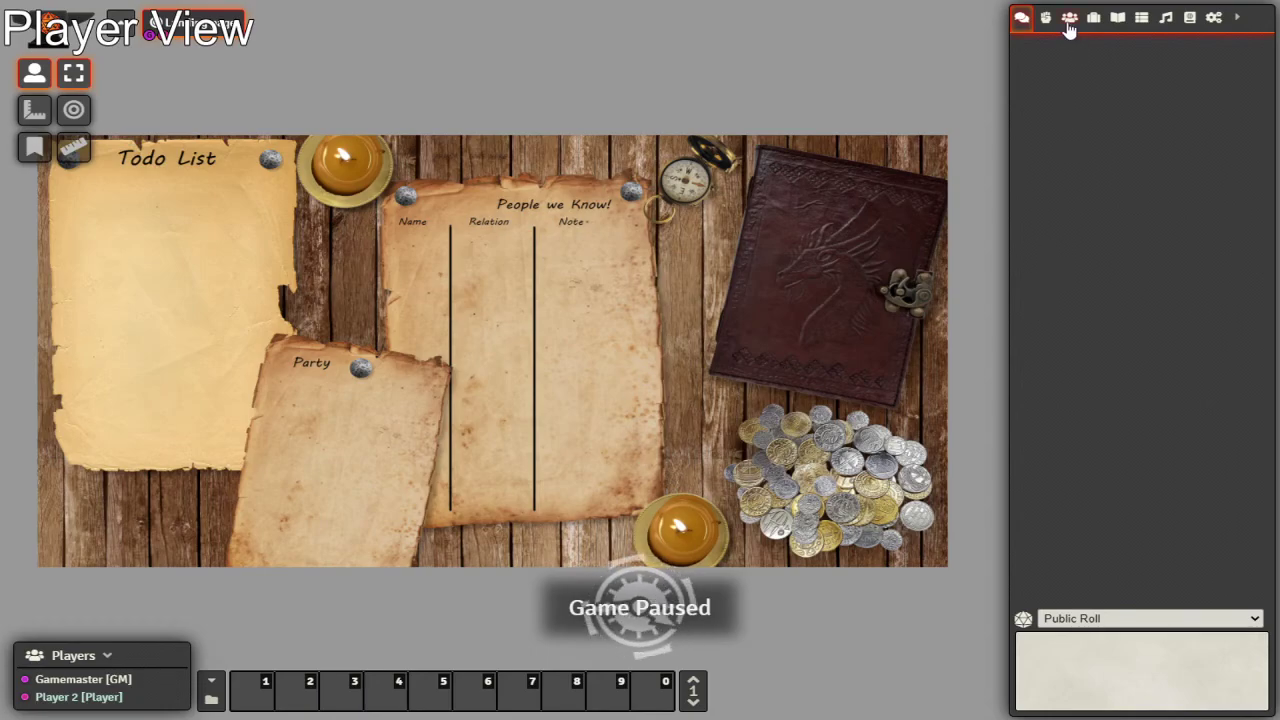
Step: Roll a normal Acrobatics check from the Player 1 sheet, getting 14 in chat
{"action": "left_click", "coordinate": [1068, 18]}
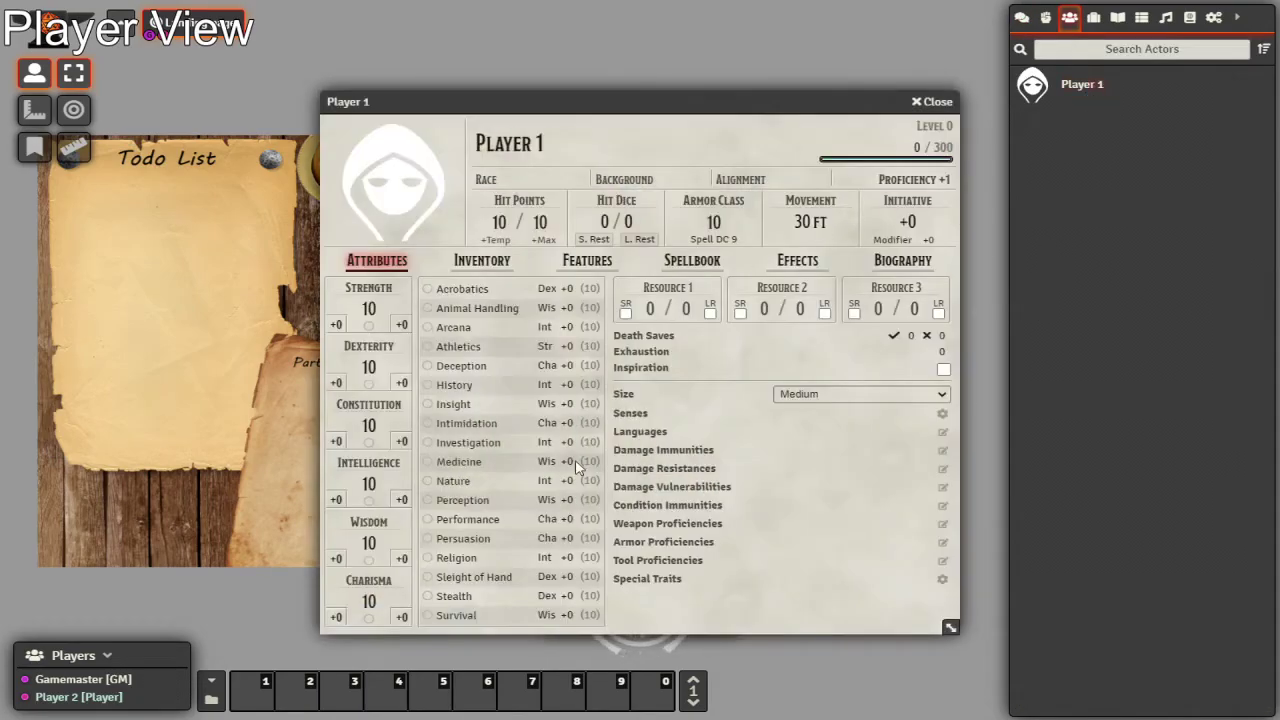
{"action": "left_click", "coordinate": [462, 288]}
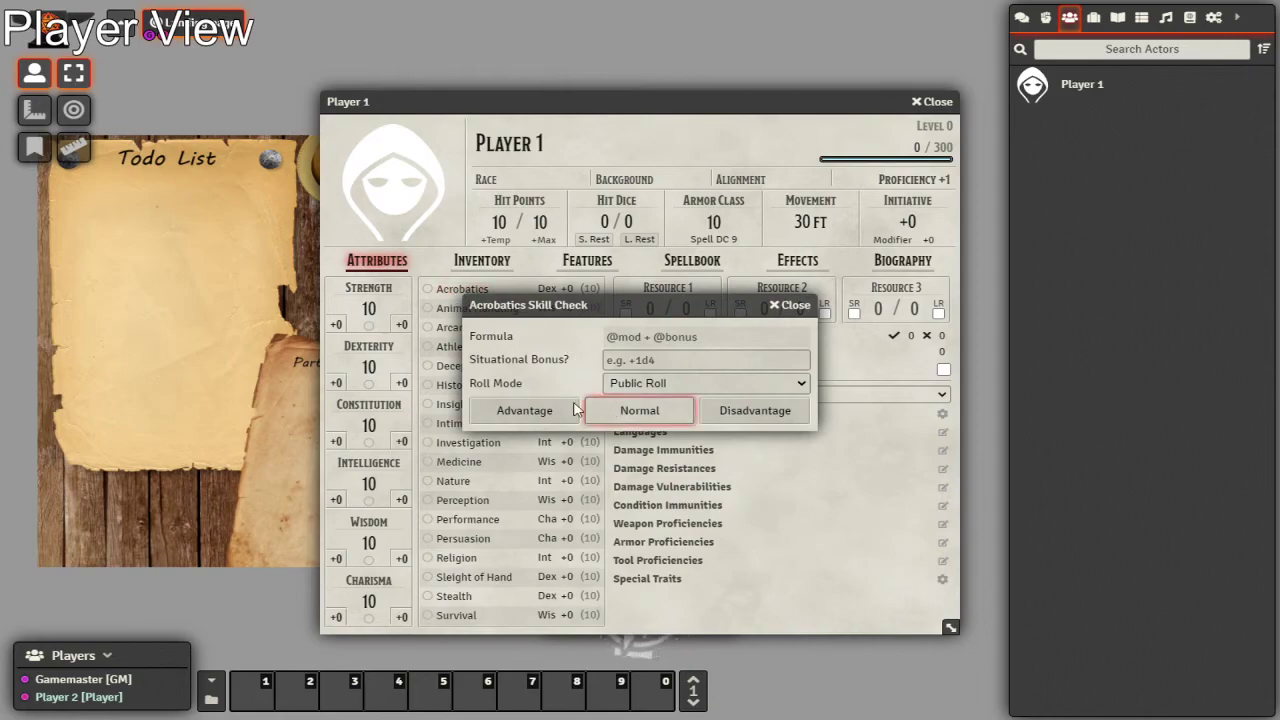
{"action": "left_click", "coordinate": [640, 410]}
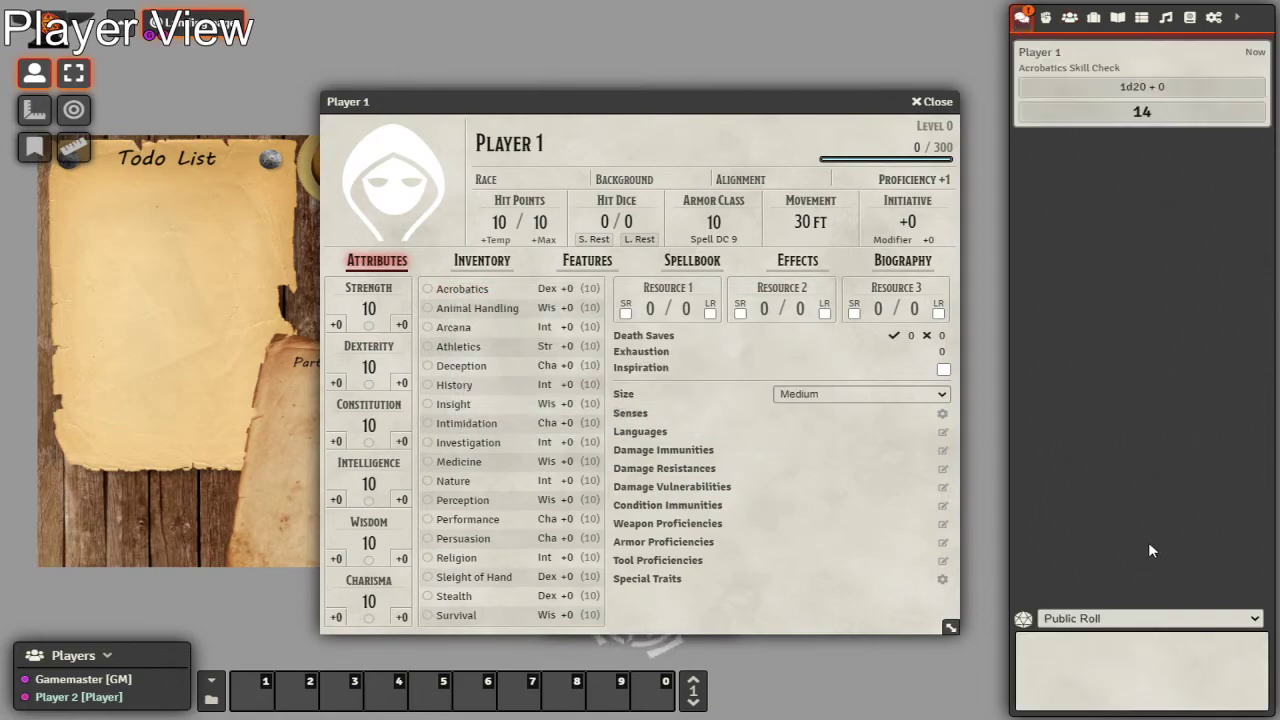